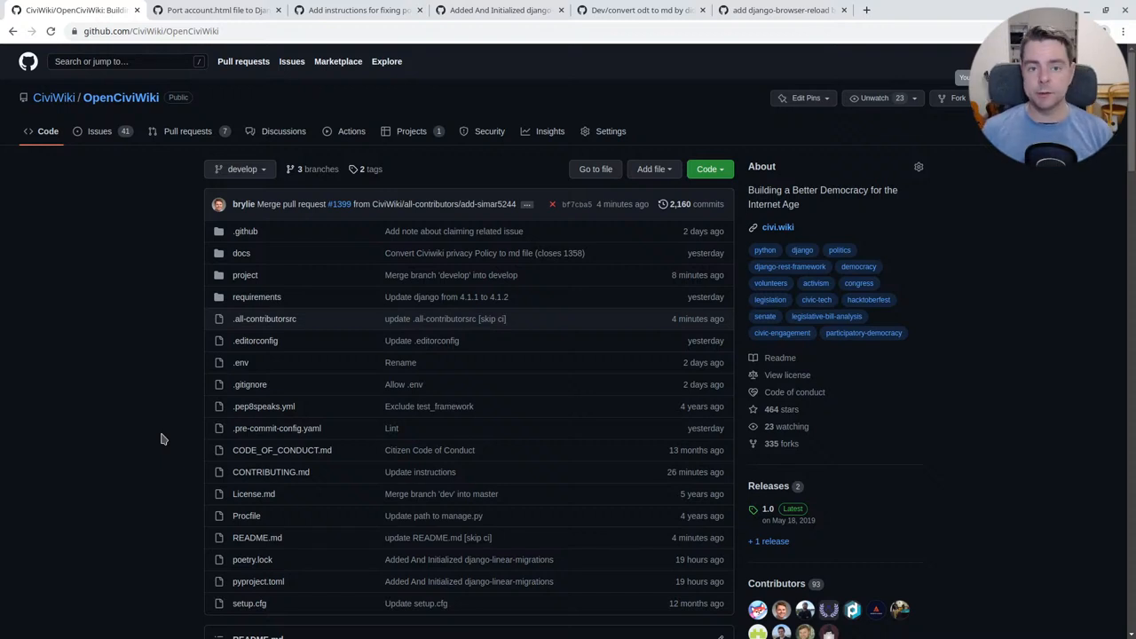
{"action": "mouse_move", "coordinate": [79, 270]}
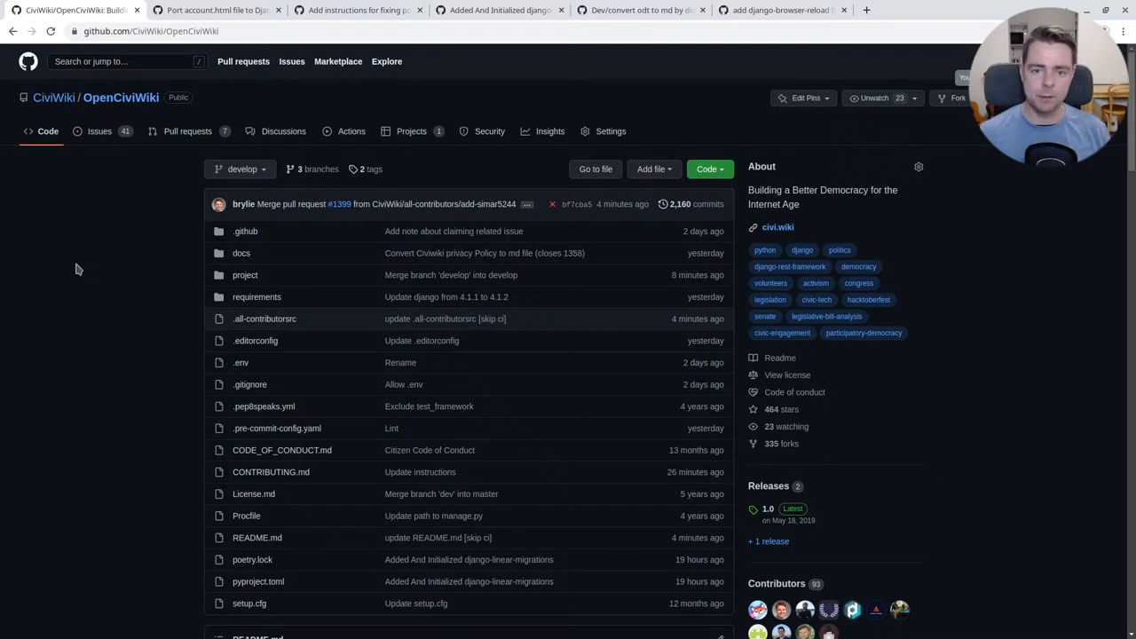
{"action": "mouse_move", "coordinate": [122, 231]}
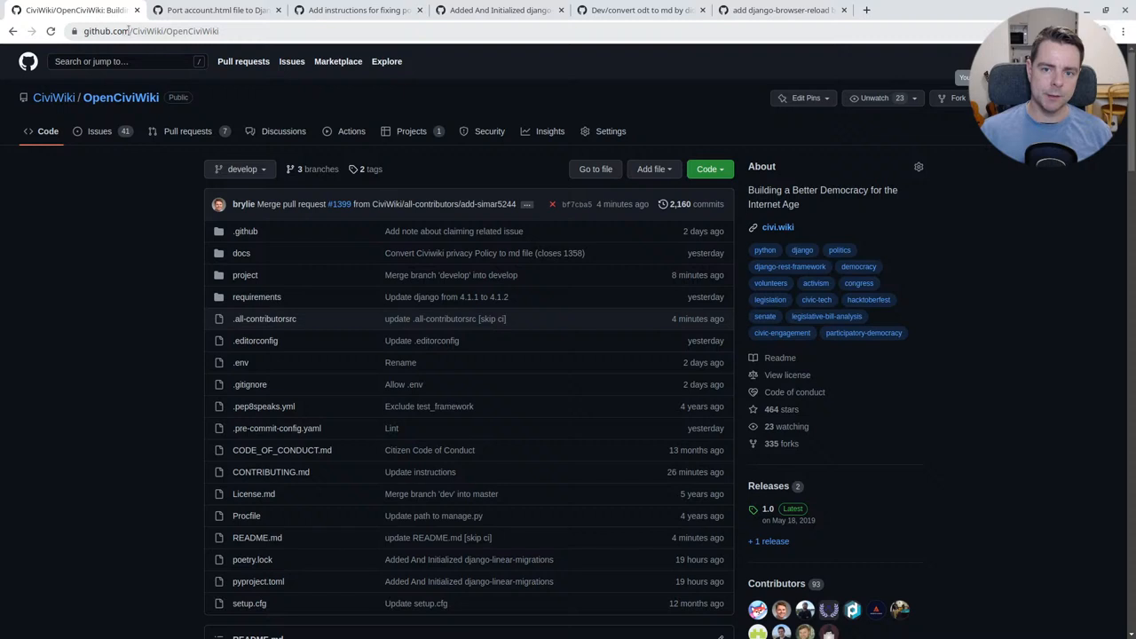
{"action": "mouse_move", "coordinate": [185, 84]}
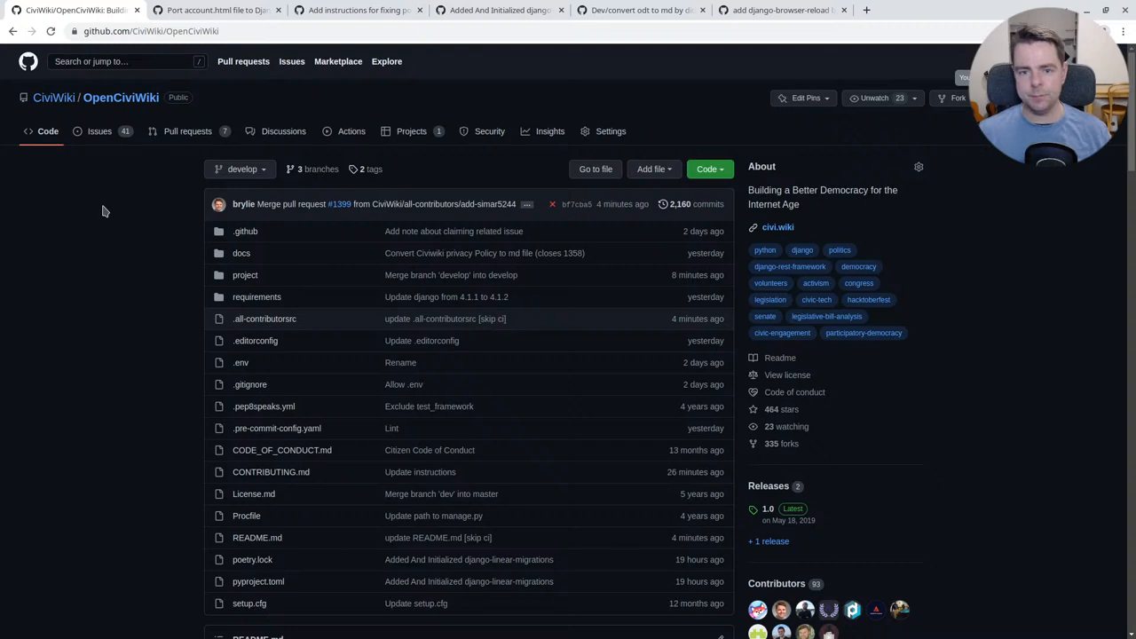
Step: Scroll through the OpenCiviWiki README down to the Contributors section with its emoji key link
{"action": "scroll", "scroll_direction": "down", "scroll_amount": 3}
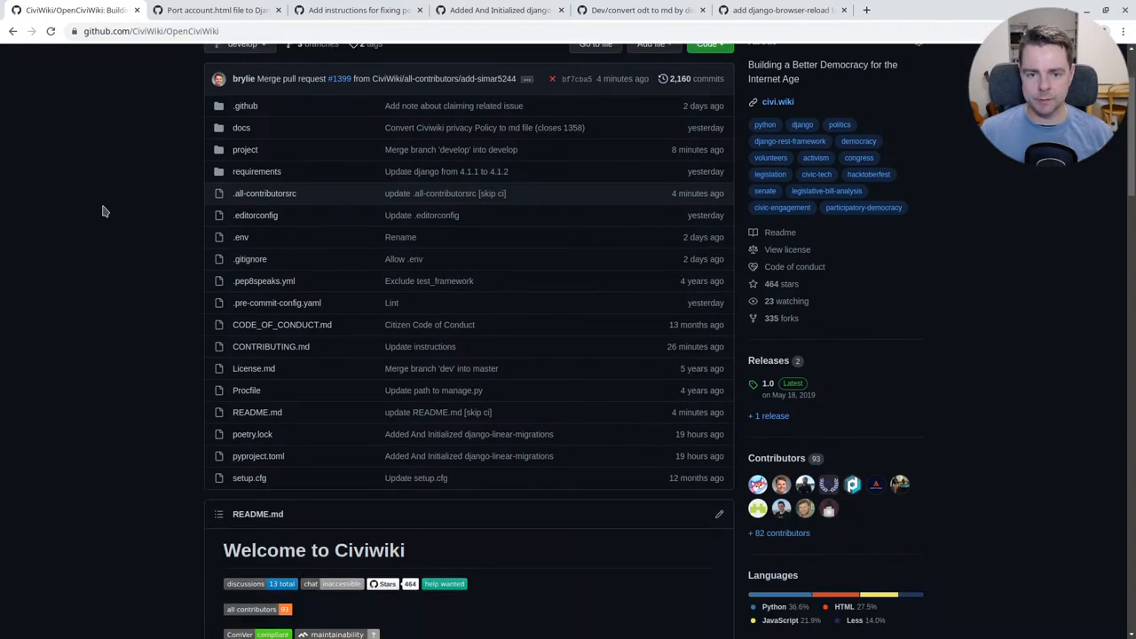
{"action": "scroll", "scroll_direction": "down", "scroll_amount": 3}
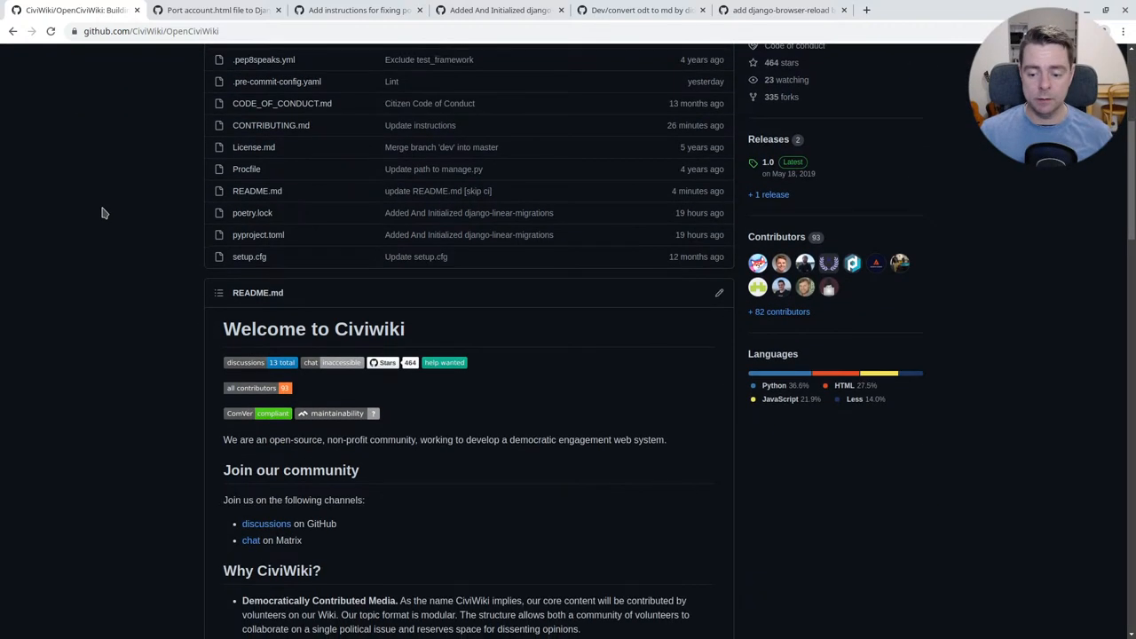
{"action": "scroll", "scroll_direction": "down", "scroll_amount": 3}
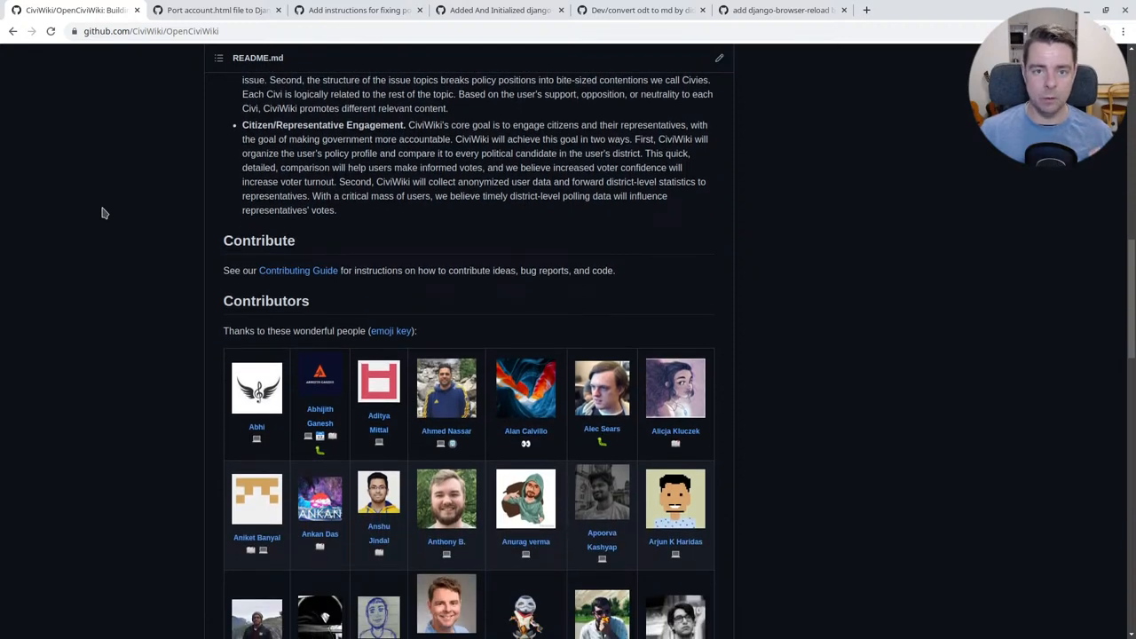
{"action": "scroll", "scroll_direction": "down", "scroll_amount": 3}
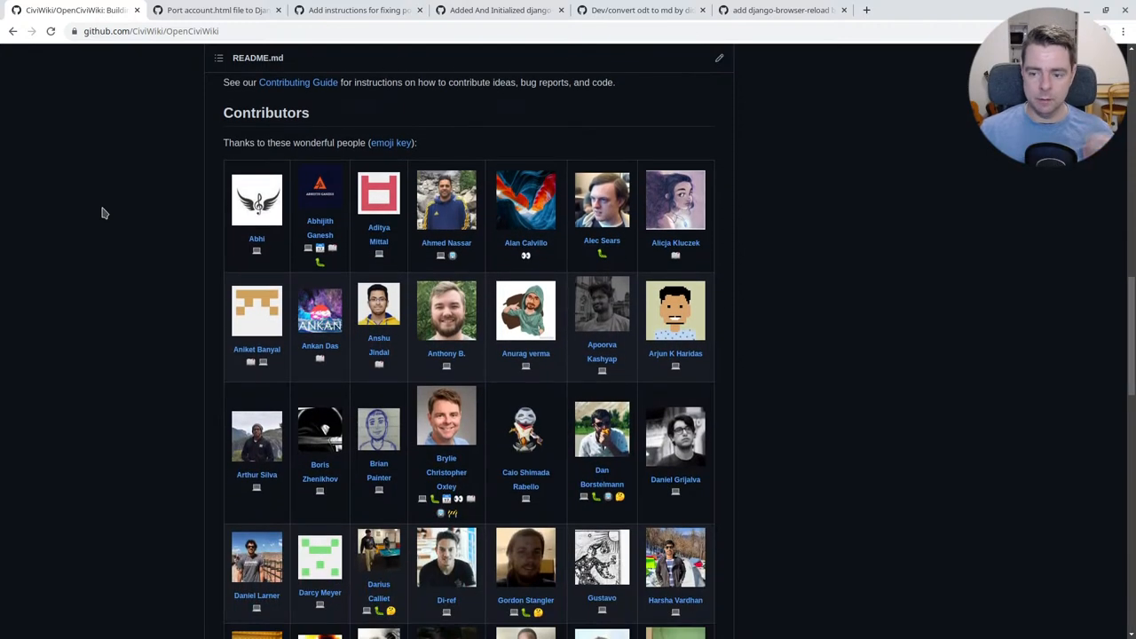
{"action": "scroll", "scroll_direction": "down", "scroll_amount": 3}
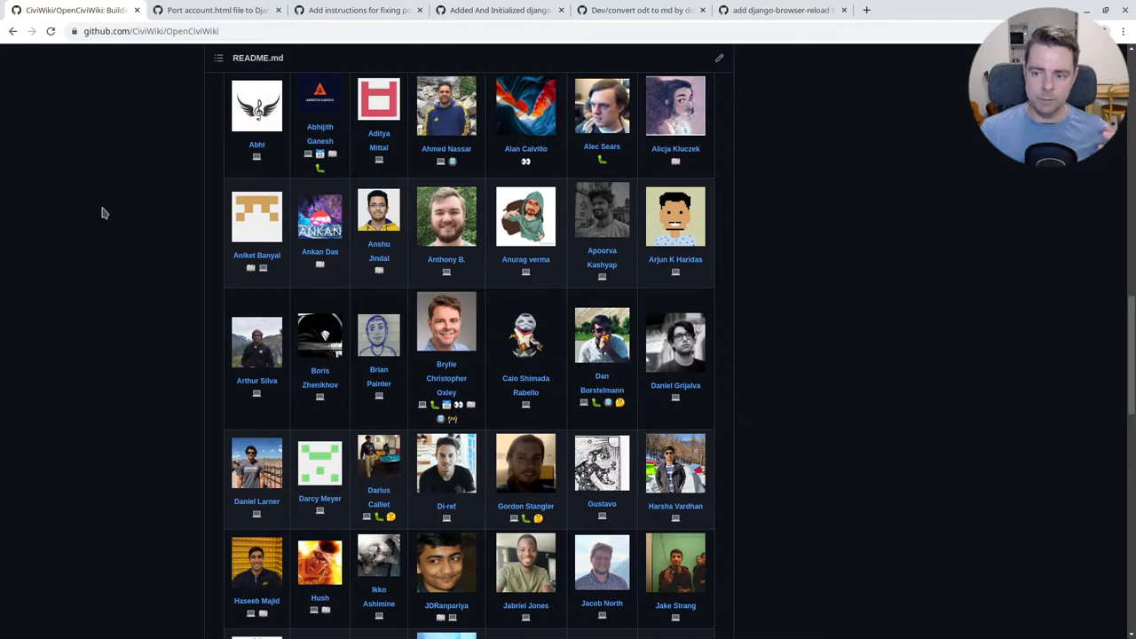
{"action": "mouse_move", "coordinate": [209, 169]}
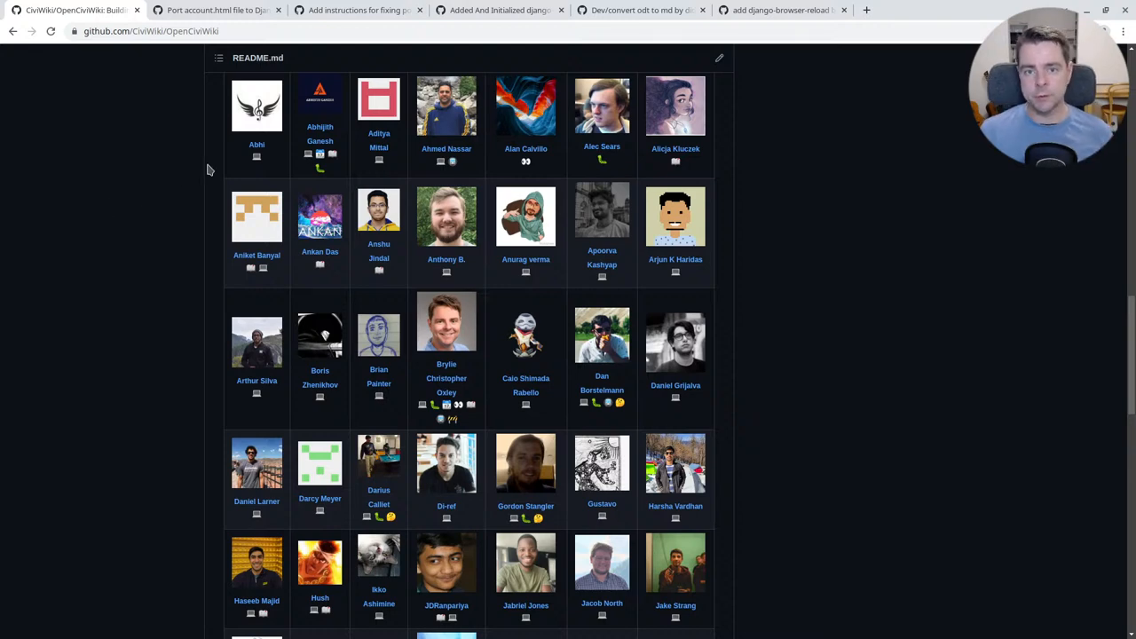
{"action": "mouse_move", "coordinate": [124, 337]}
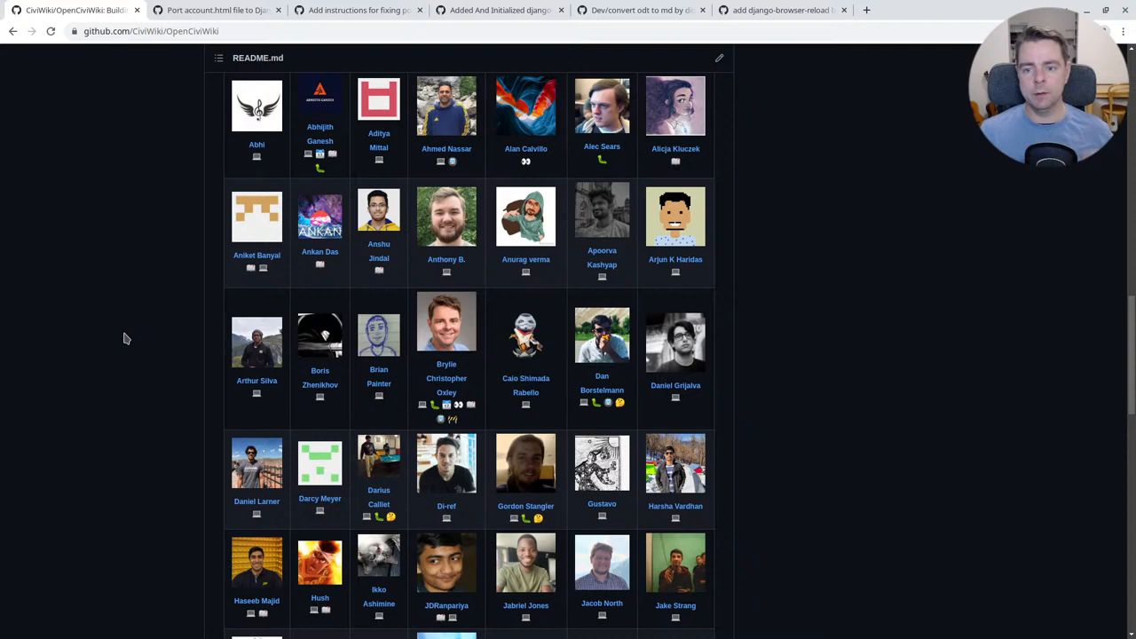
{"action": "scroll", "scroll_direction": "down", "scroll_amount": 3}
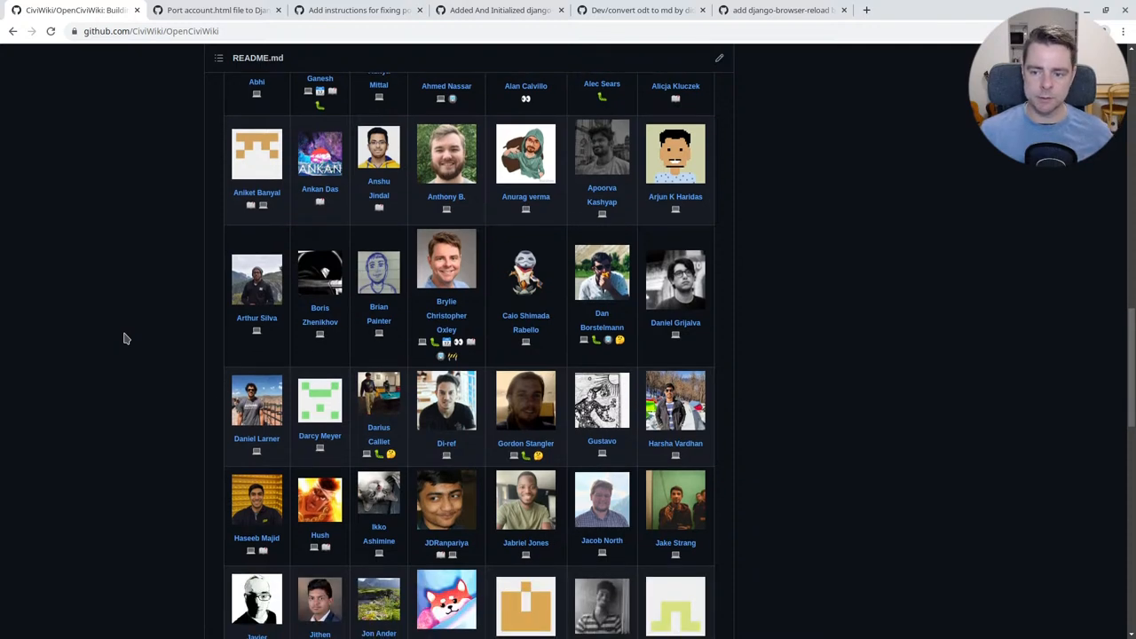
{"action": "scroll", "scroll_direction": "down", "scroll_amount": 3}
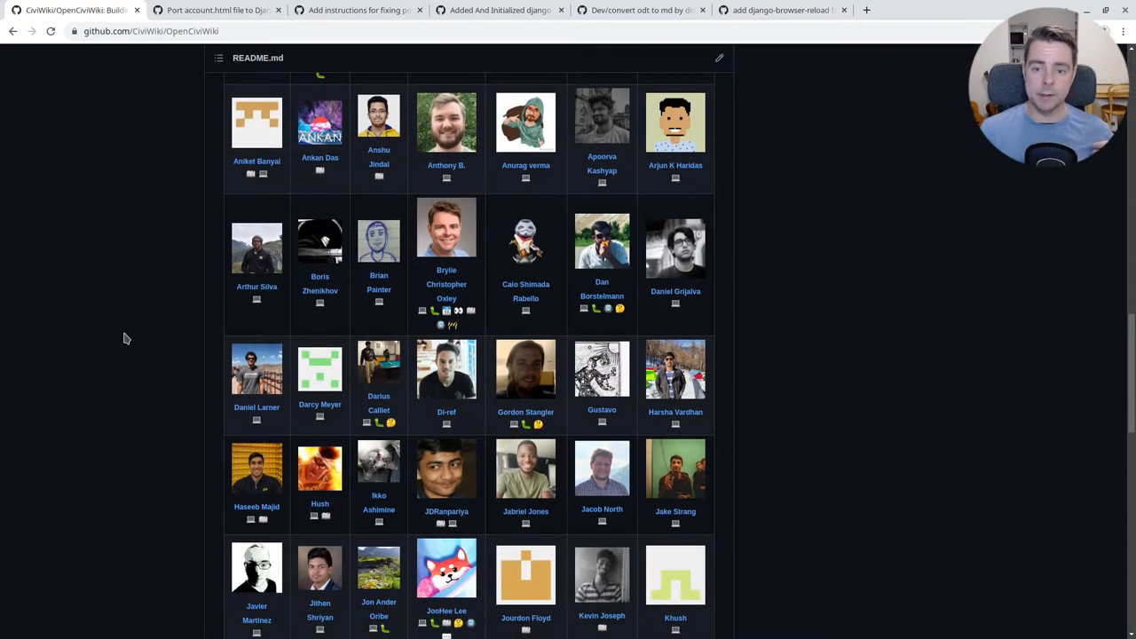
{"action": "scroll", "scroll_direction": "down", "scroll_amount": 3}
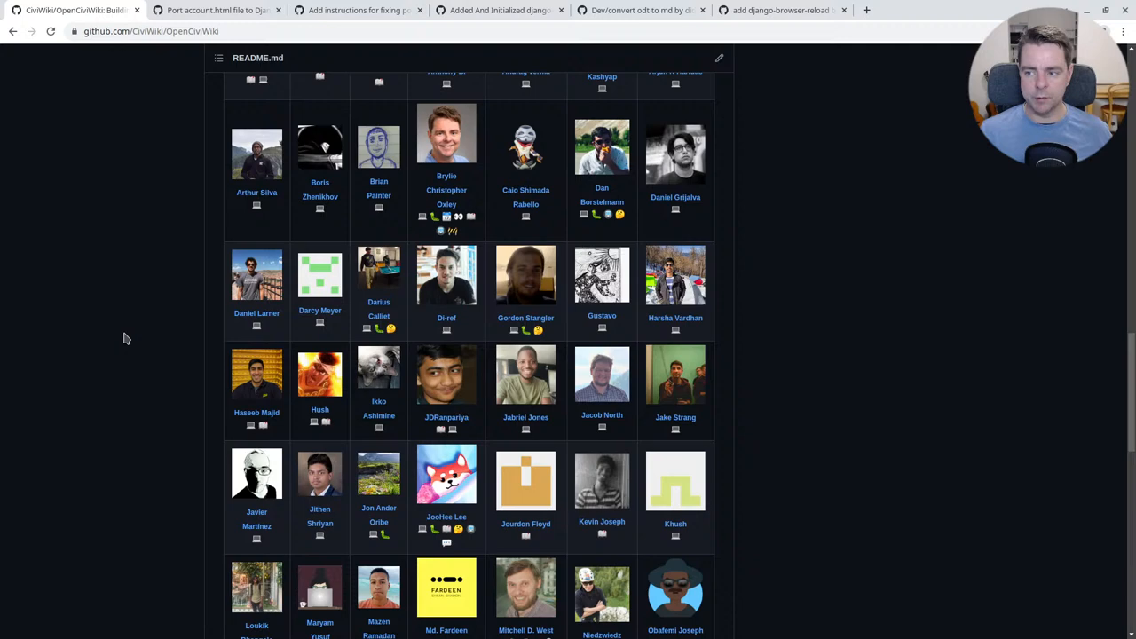
{"action": "scroll", "scroll_direction": "down", "scroll_amount": 3}
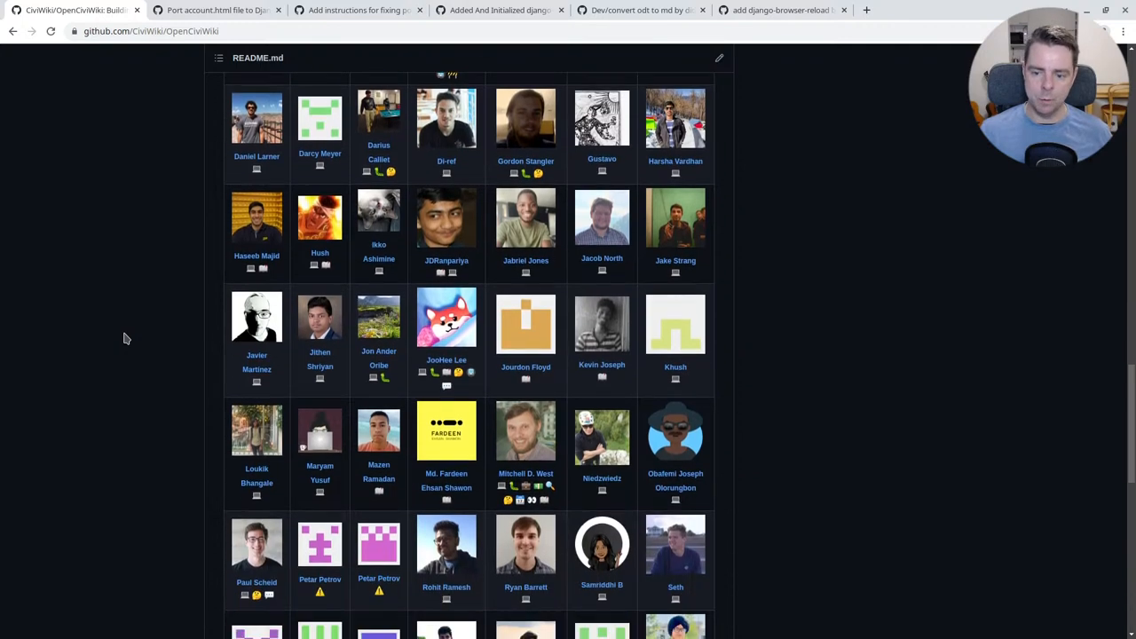
{"action": "scroll", "scroll_direction": "down", "scroll_amount": 3}
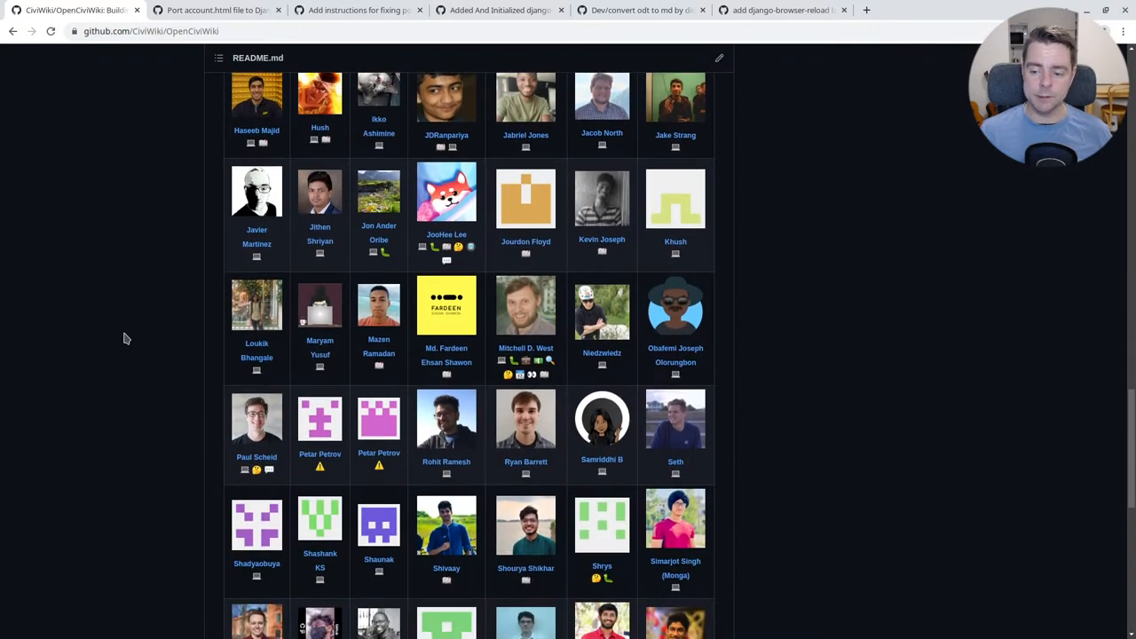
{"action": "scroll", "scroll_direction": "down", "scroll_amount": 3}
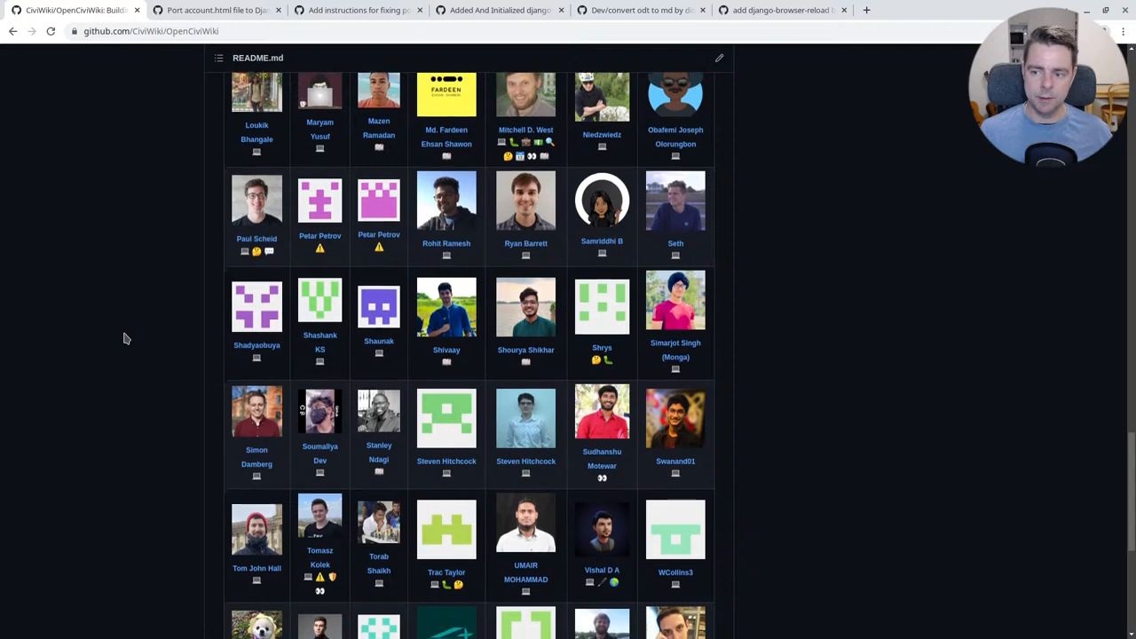
{"action": "scroll", "scroll_direction": "down", "scroll_amount": 3}
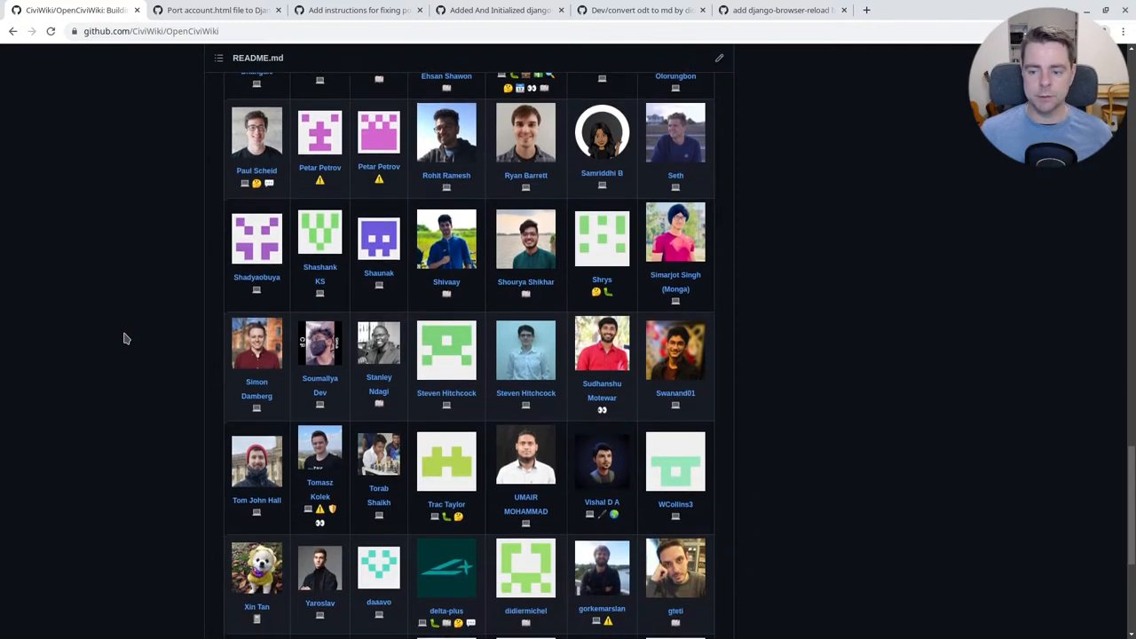
{"action": "scroll", "scroll_direction": "down", "scroll_amount": 3}
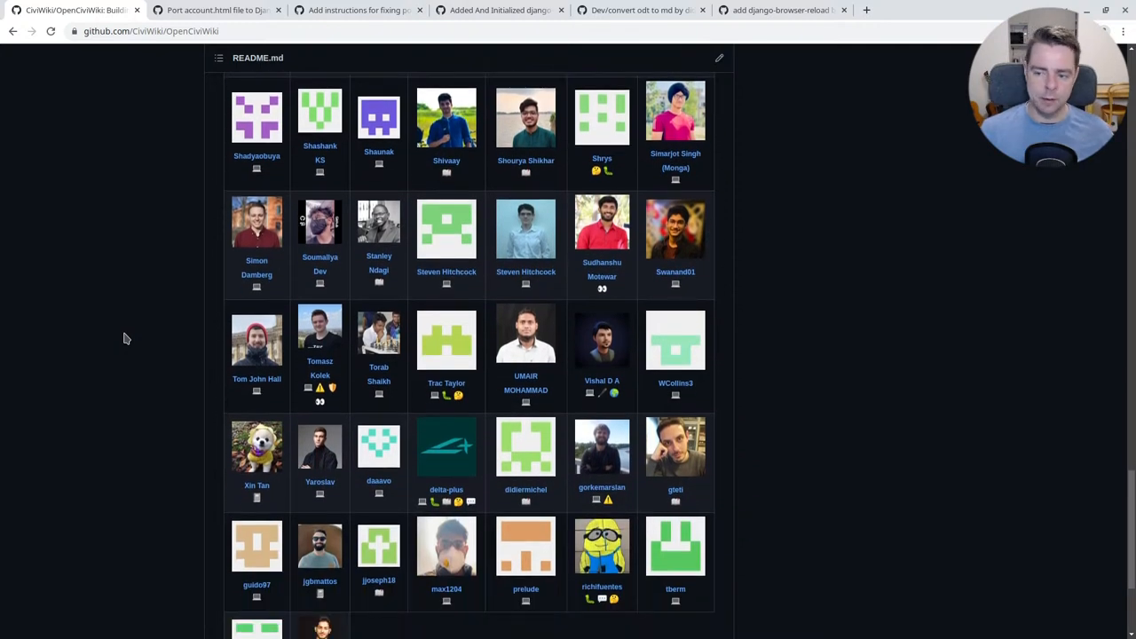
{"action": "scroll", "scroll_direction": "down", "scroll_amount": 3}
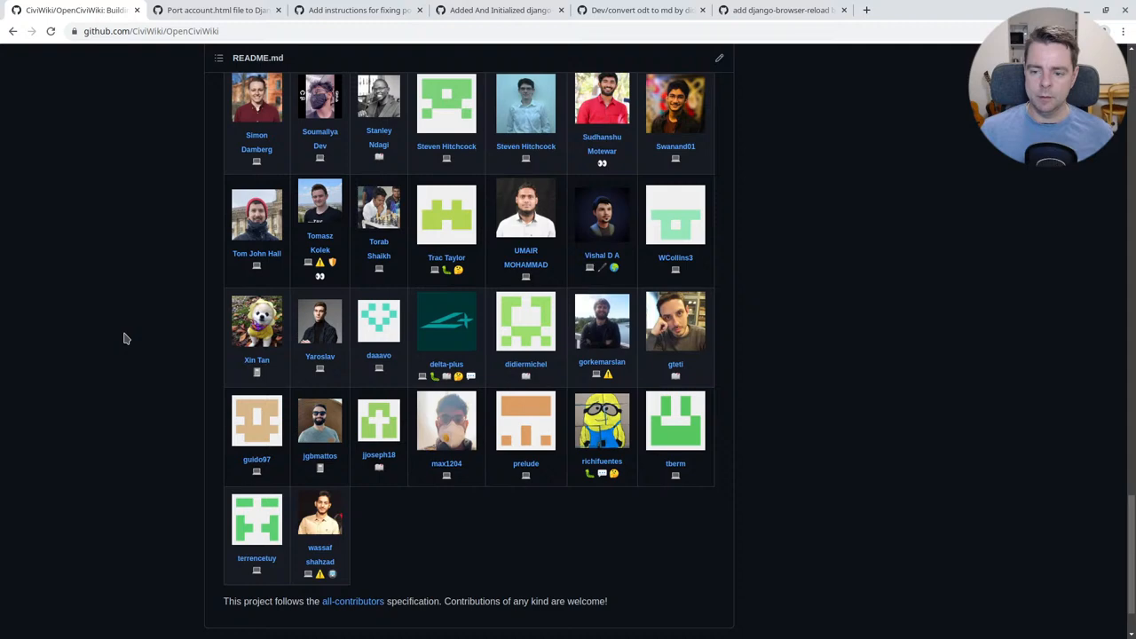
{"action": "scroll", "scroll_direction": "down", "scroll_amount": 3}
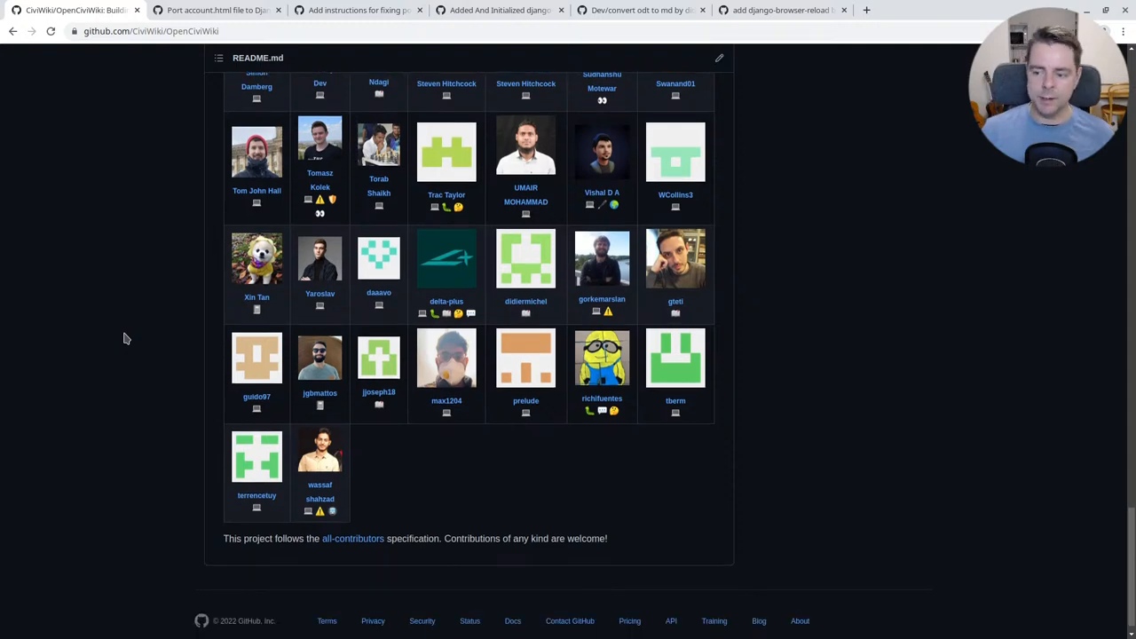
{"action": "scroll", "scroll_direction": "up", "scroll_amount": 3}
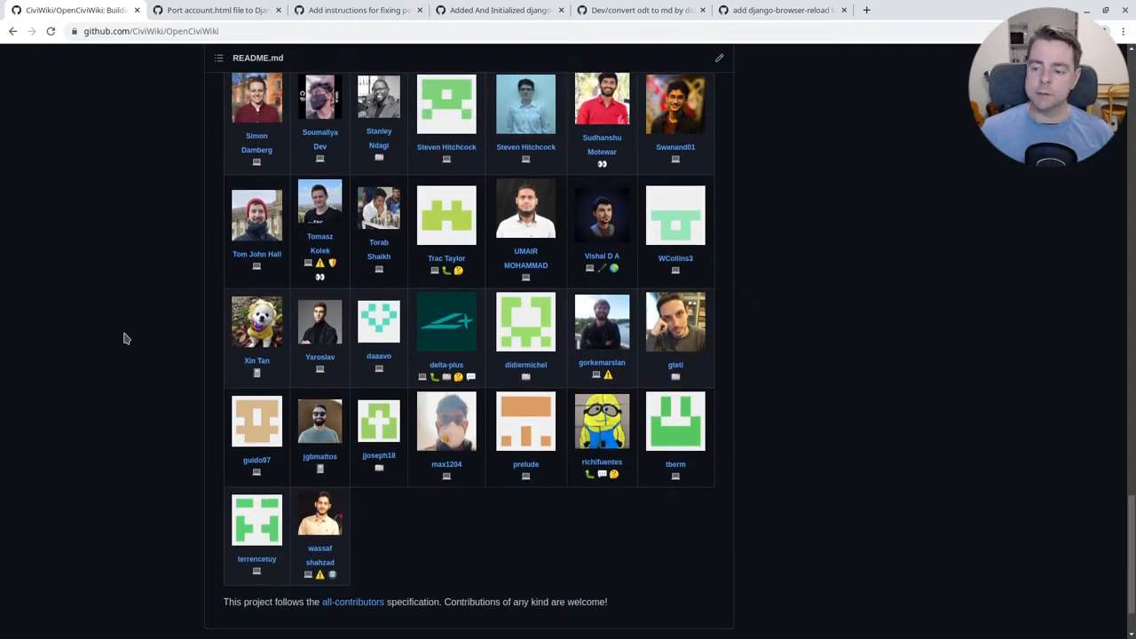
{"action": "scroll", "scroll_direction": "up", "scroll_amount": 3}
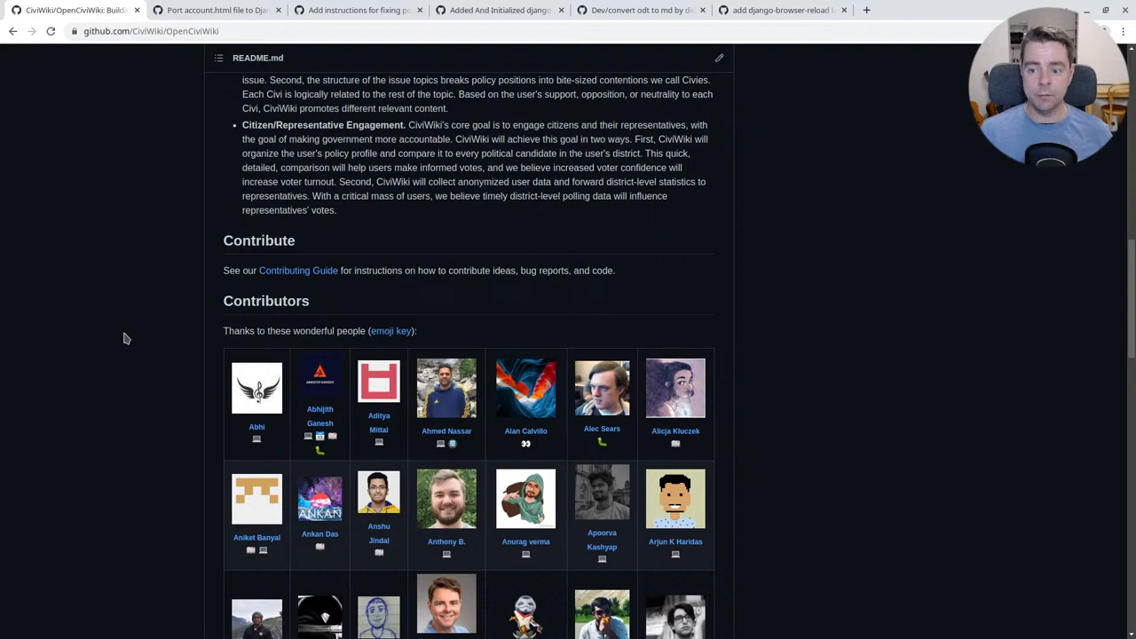
Step: Read through the All Contributors Emoji Key table, then return to the OpenCiviWiki repository
{"action": "left_click", "coordinate": [216, 10]}
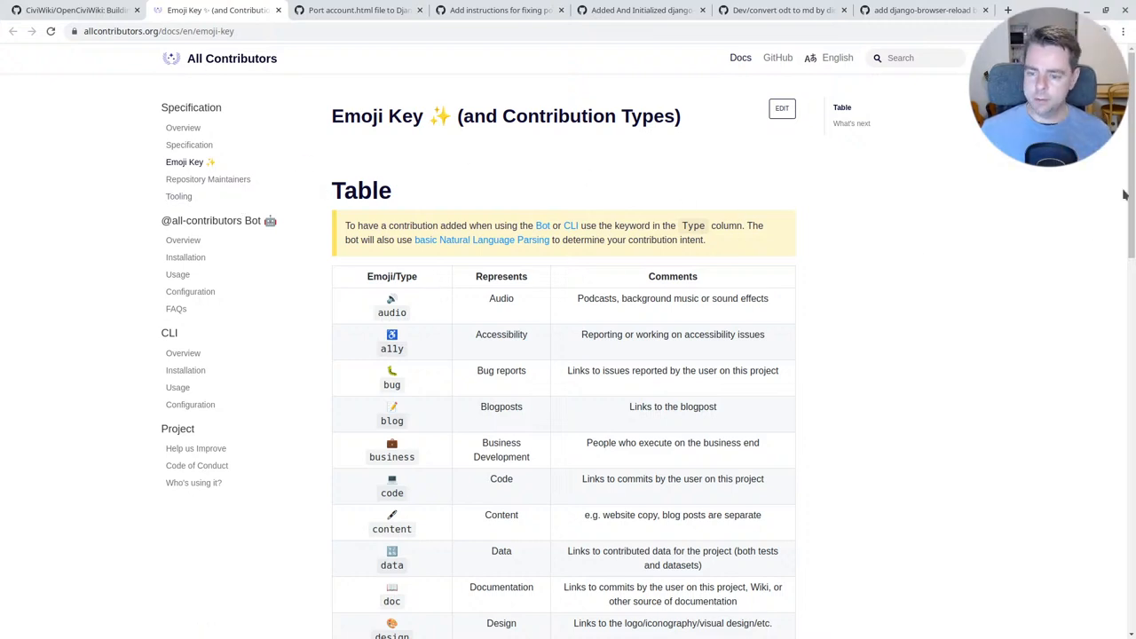
{"action": "scroll", "scroll_direction": "down", "scroll_amount": 3}
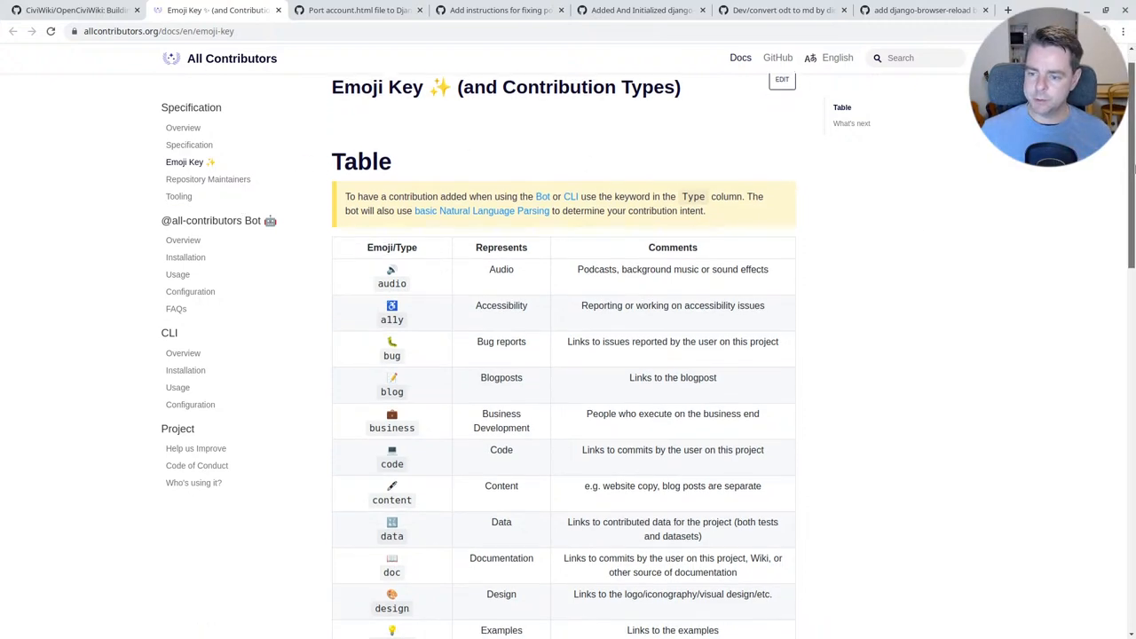
{"action": "scroll", "scroll_direction": "down", "scroll_amount": 3}
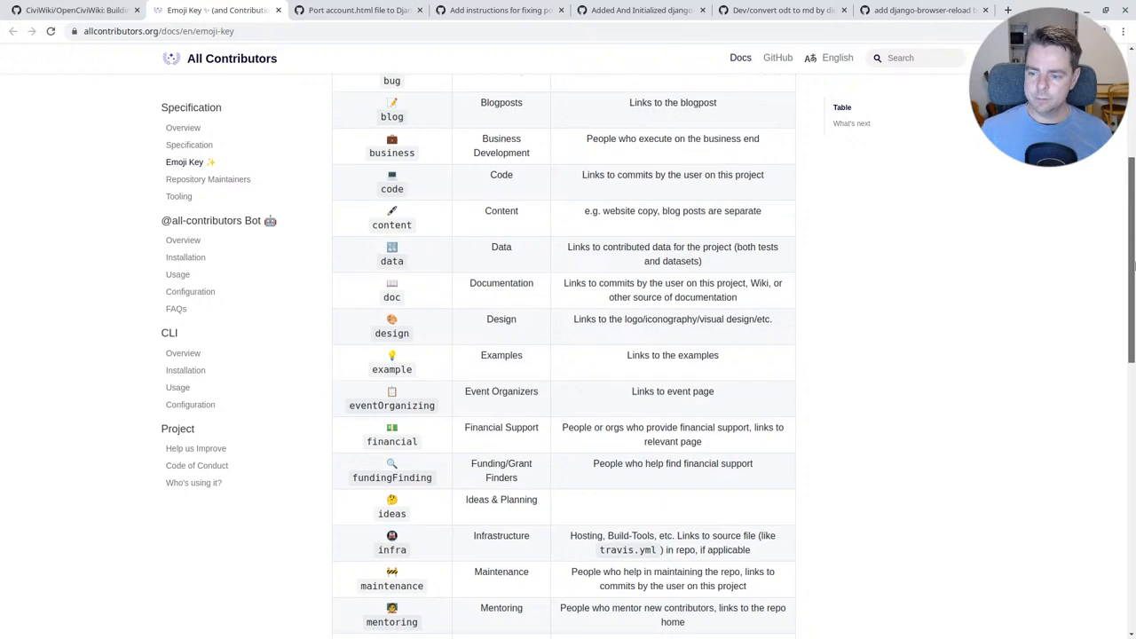
{"action": "scroll", "scroll_direction": "down", "scroll_amount": 3}
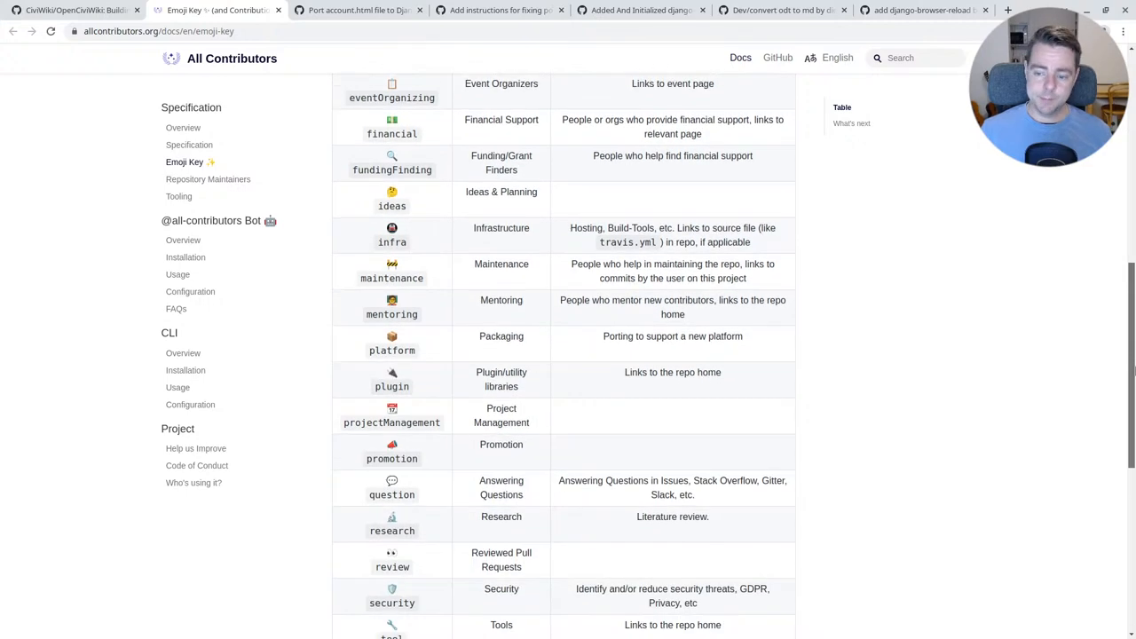
{"action": "scroll", "scroll_direction": "down", "scroll_amount": 3}
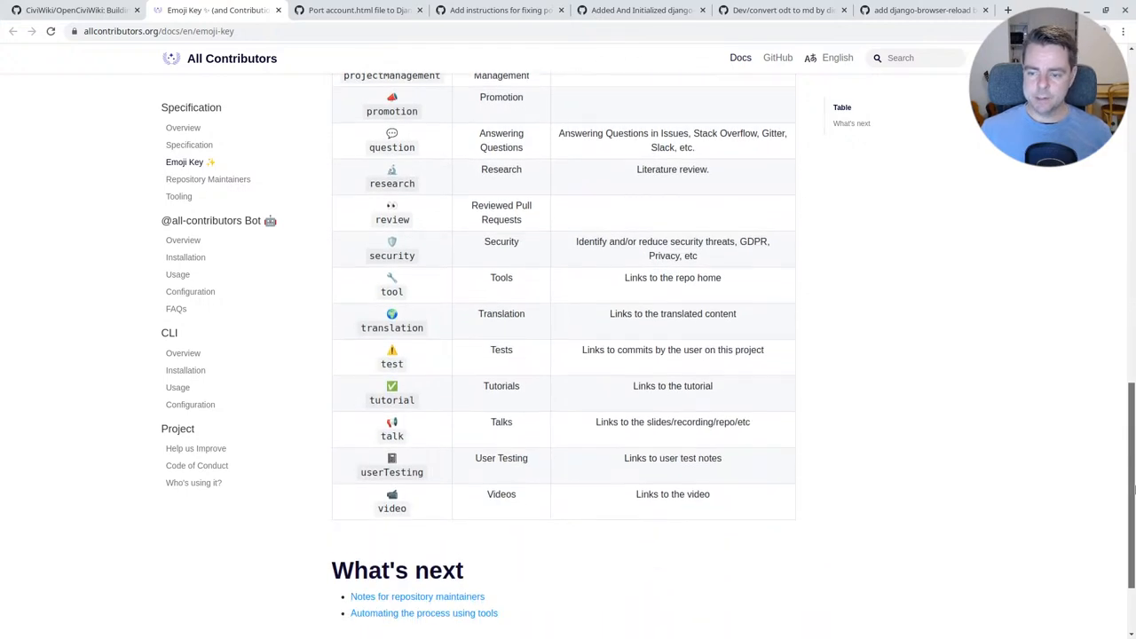
{"action": "left_click", "coordinate": [71, 11]}
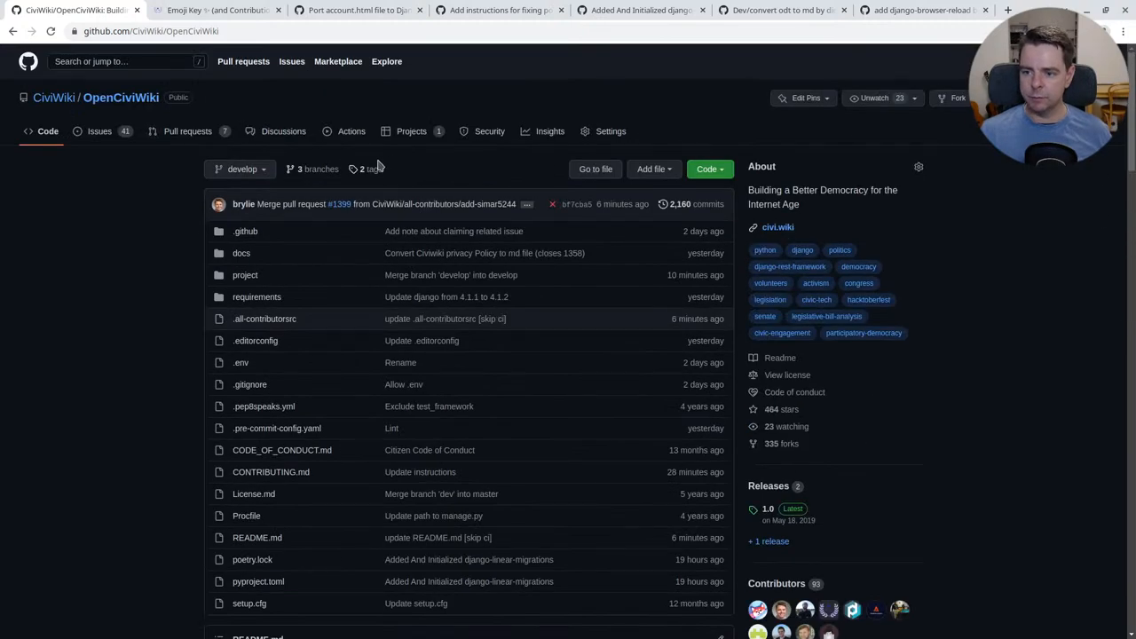
{"action": "mouse_move", "coordinate": [284, 132]}
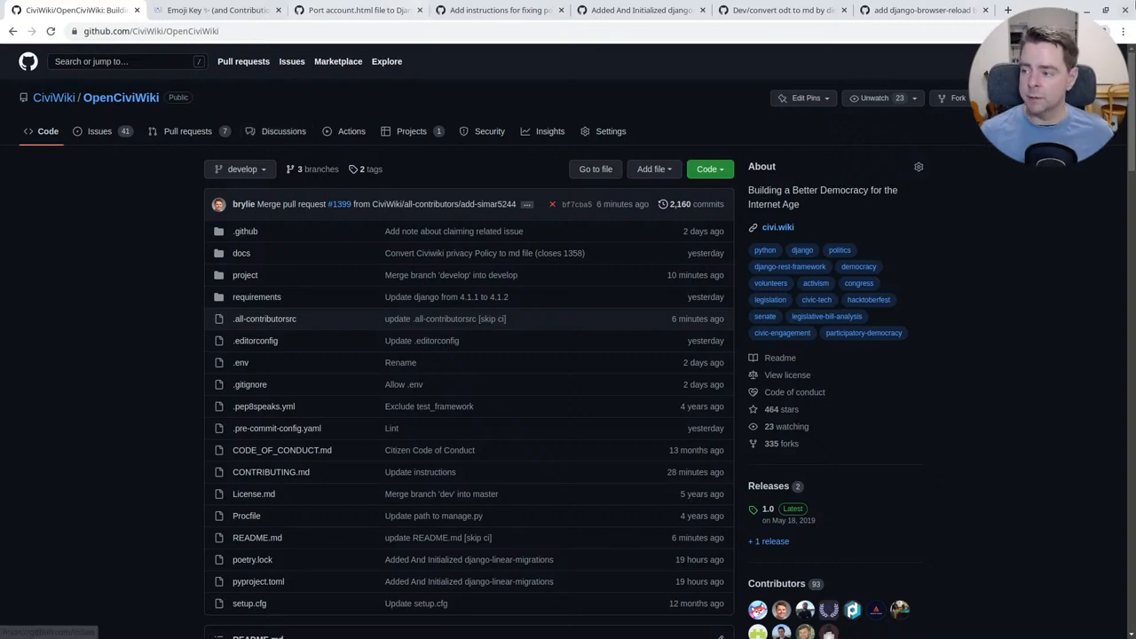
Step: Scroll the README to view the Contributors grid of avatars and badges
{"action": "scroll", "scroll_direction": "down", "scroll_amount": 3}
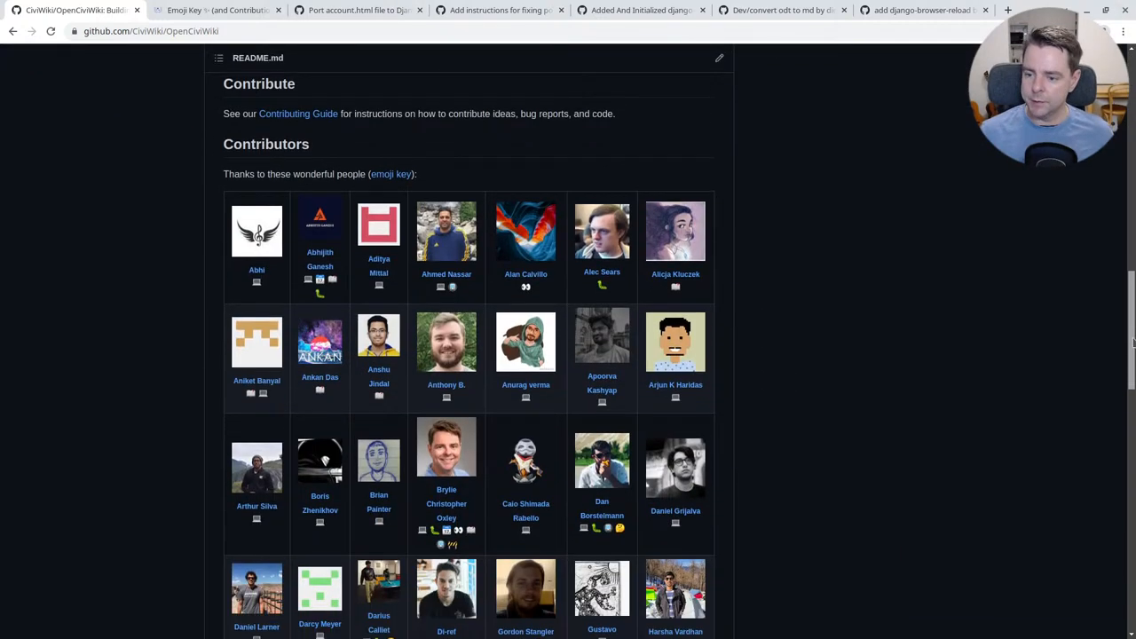
{"action": "scroll", "scroll_direction": "down", "scroll_amount": 3}
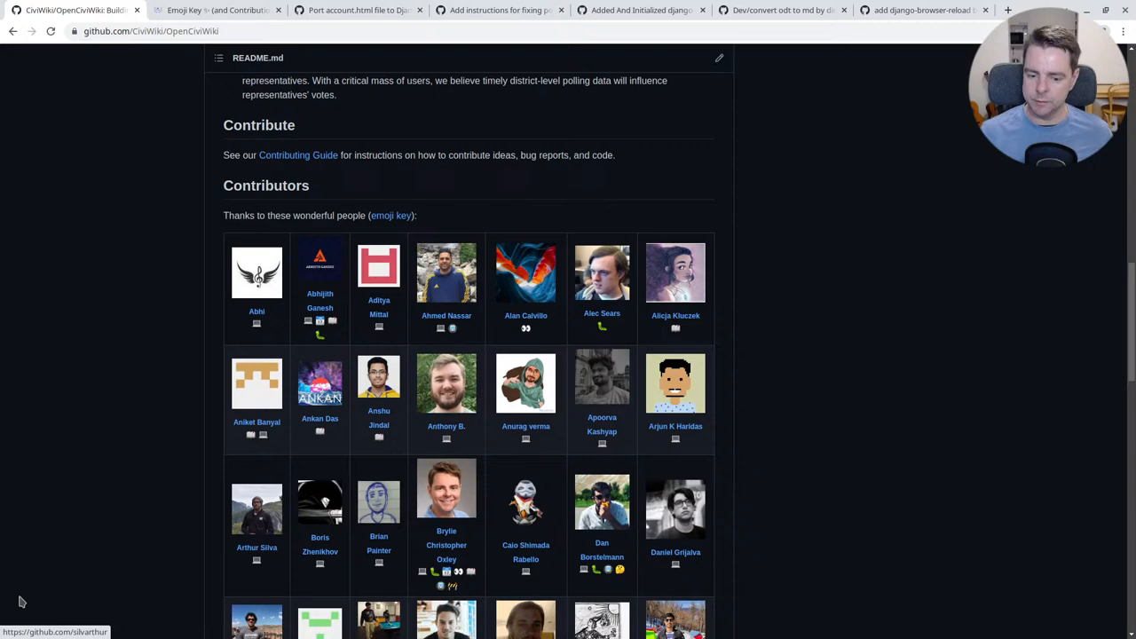
{"action": "scroll", "scroll_direction": "up", "scroll_amount": 3}
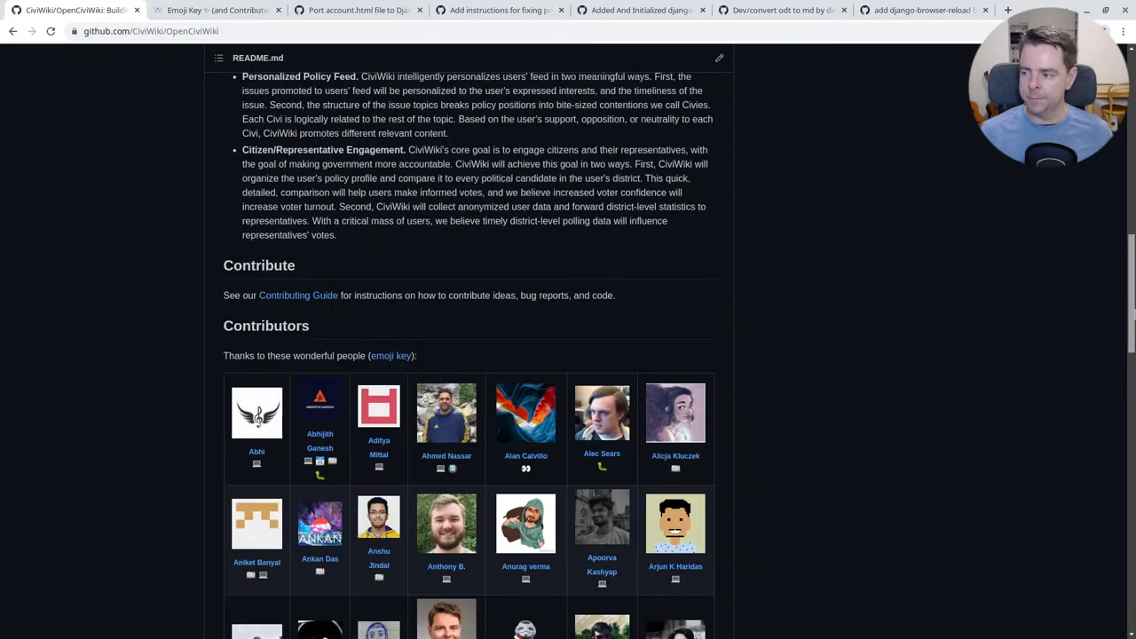
{"action": "scroll", "scroll_direction": "up", "scroll_amount": 3}
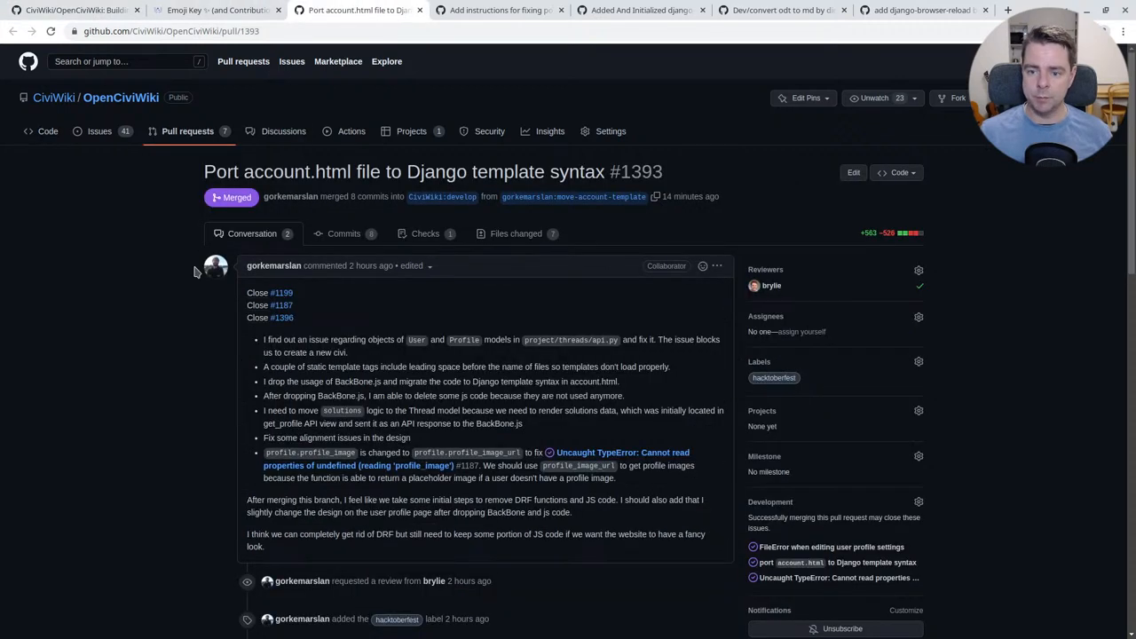
{"action": "mouse_move", "coordinate": [117, 319]}
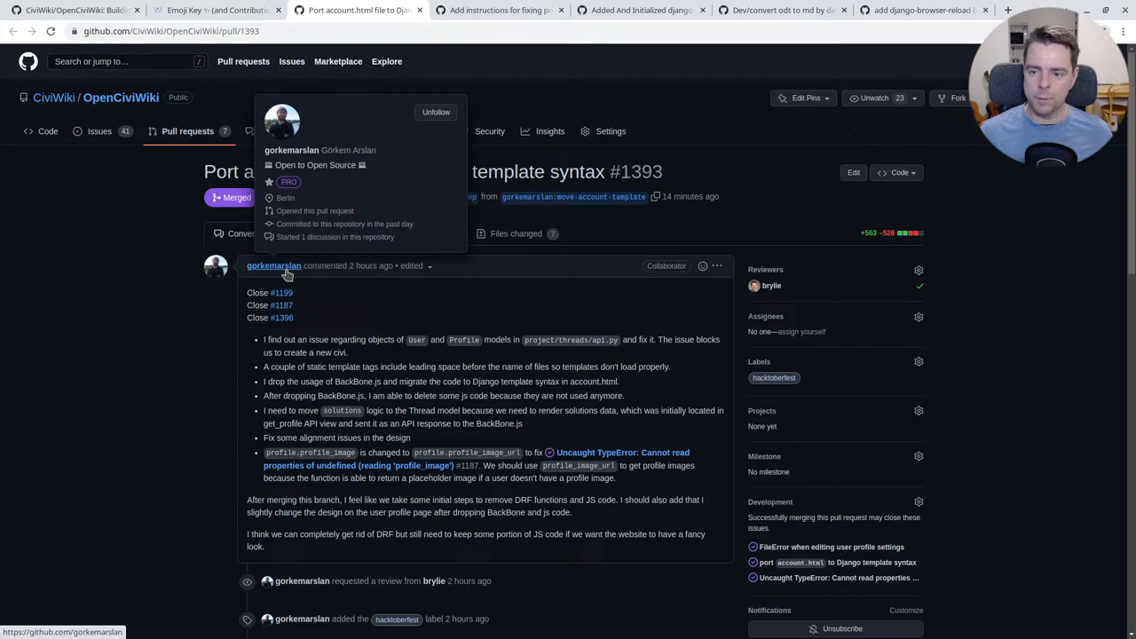
{"action": "mouse_move", "coordinate": [102, 421]}
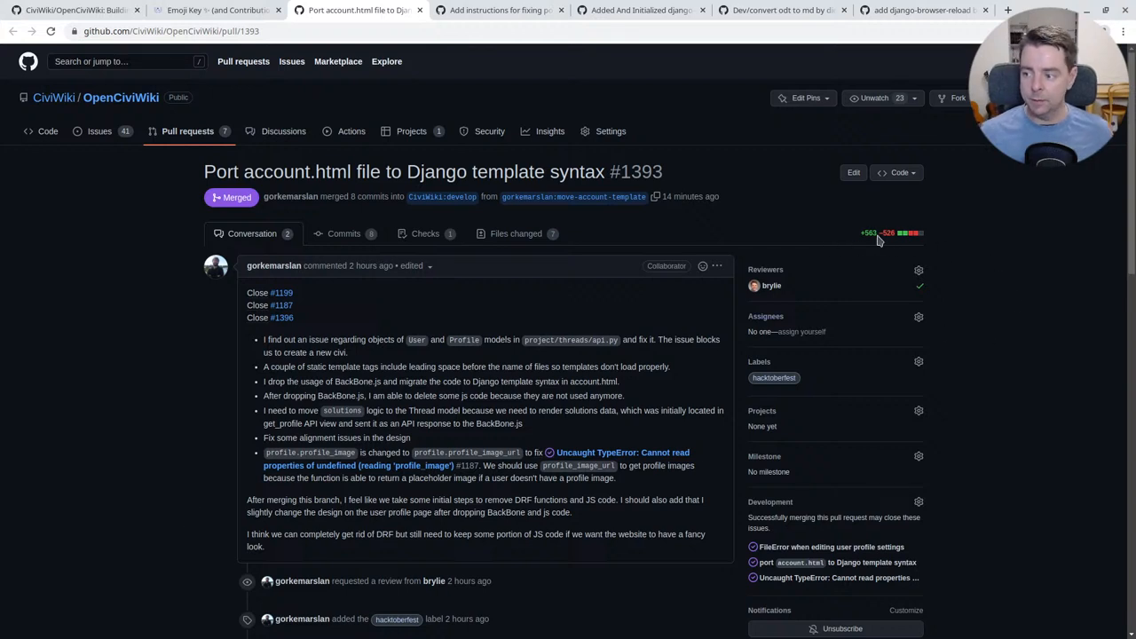
{"action": "mouse_move", "coordinate": [281, 293]}
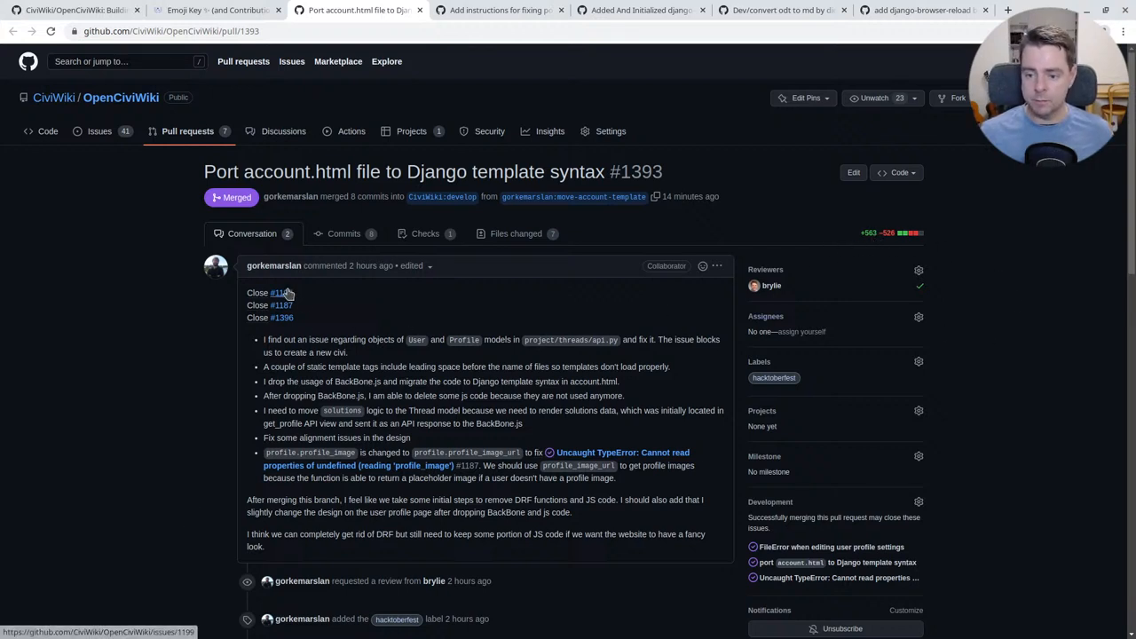
{"action": "mouse_move", "coordinate": [281, 305]}
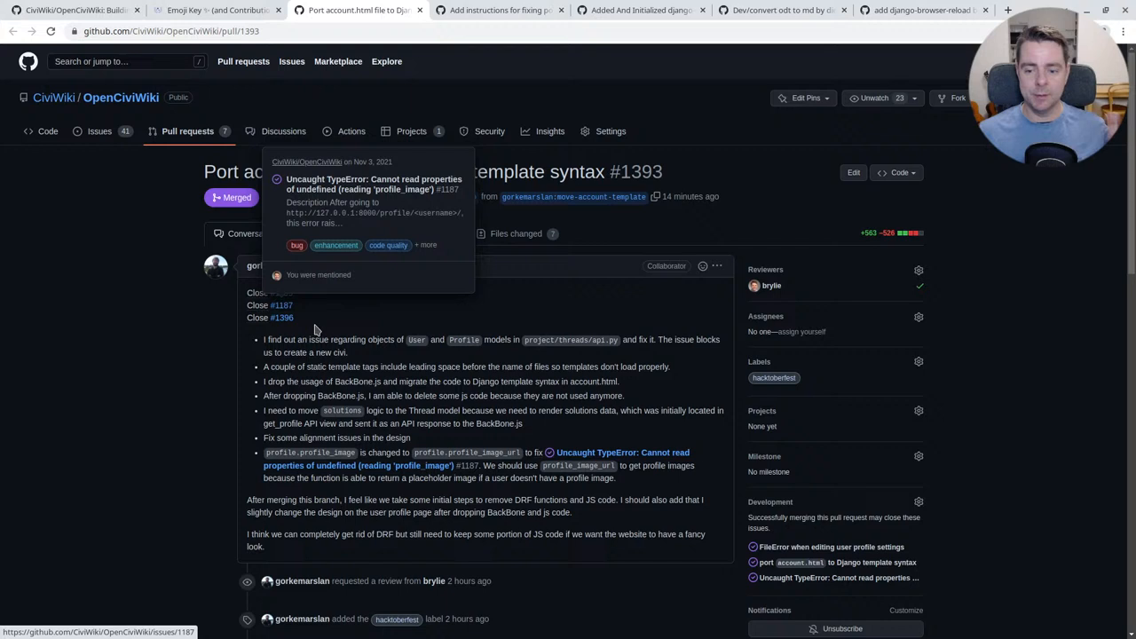
{"action": "mouse_move", "coordinate": [73, 393]}
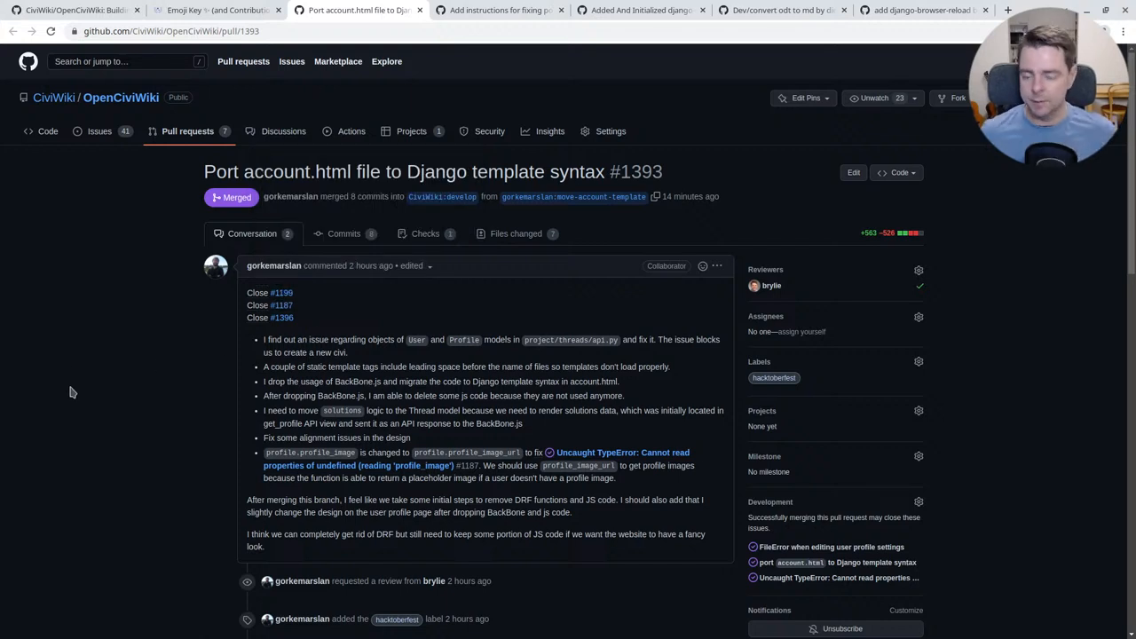
{"action": "mouse_move", "coordinate": [280, 293]}
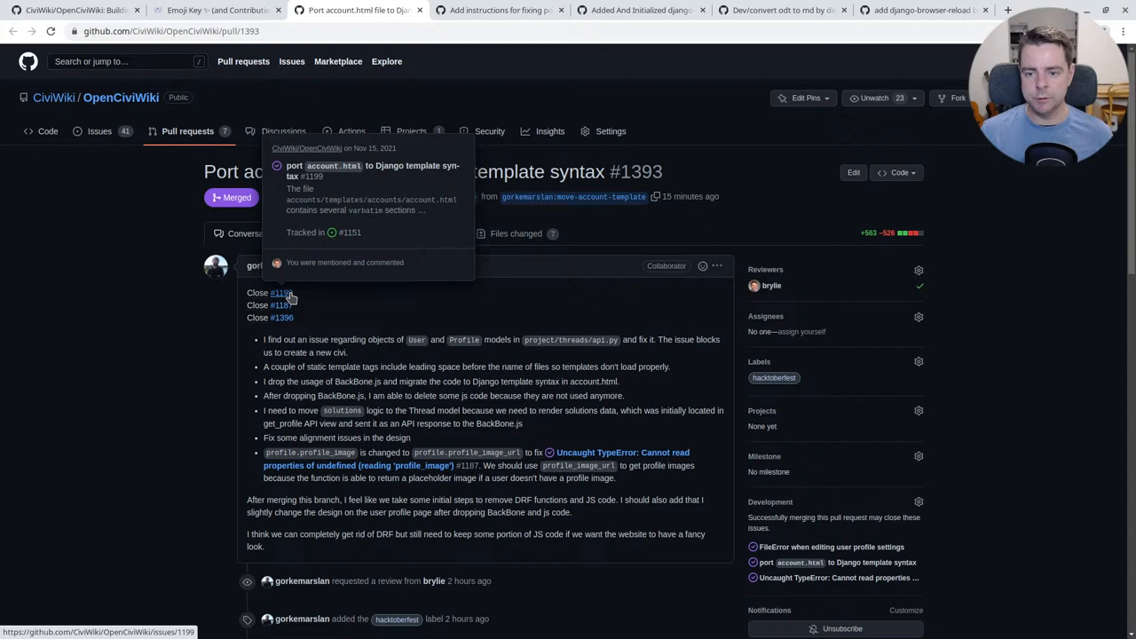
{"action": "mouse_move", "coordinate": [268, 305]}
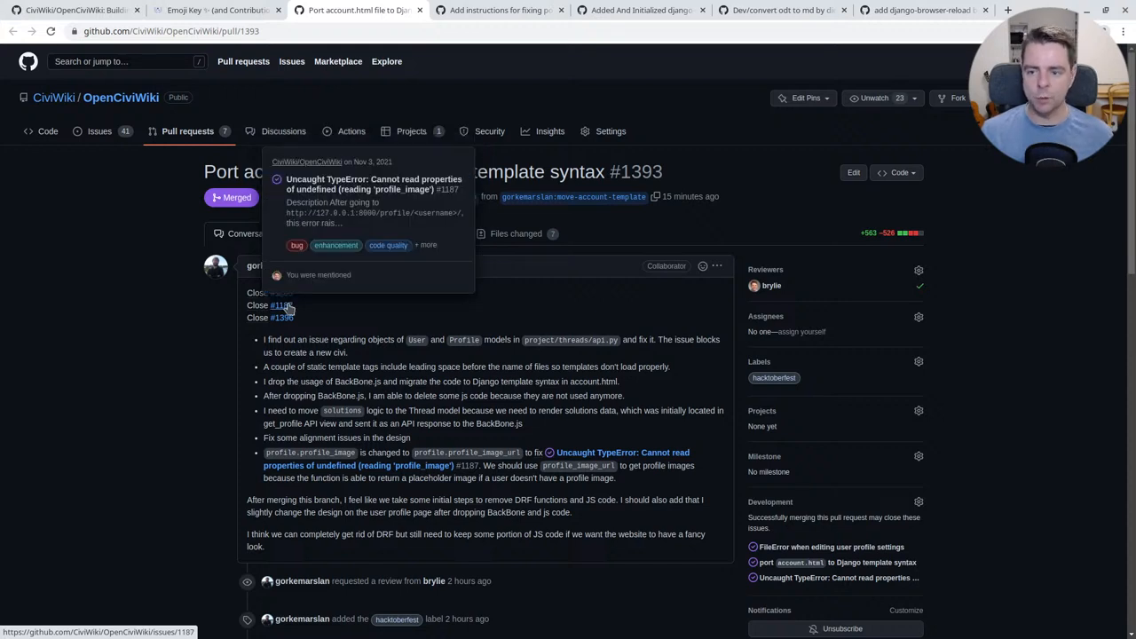
{"action": "mouse_move", "coordinate": [282, 318]}
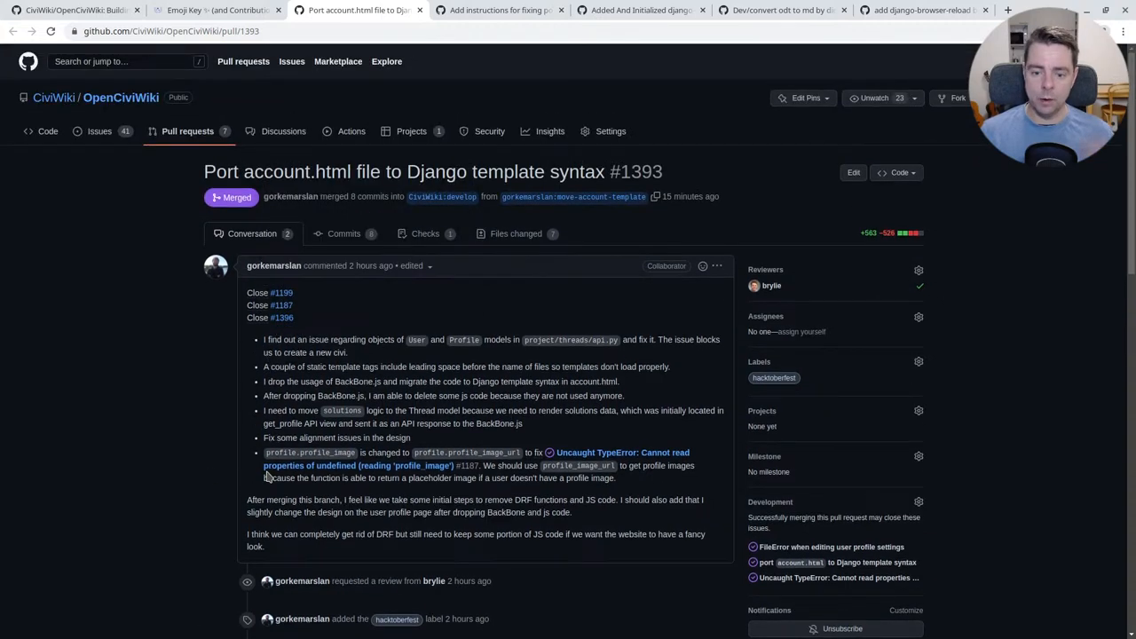
{"action": "scroll", "scroll_direction": "down", "scroll_amount": 3}
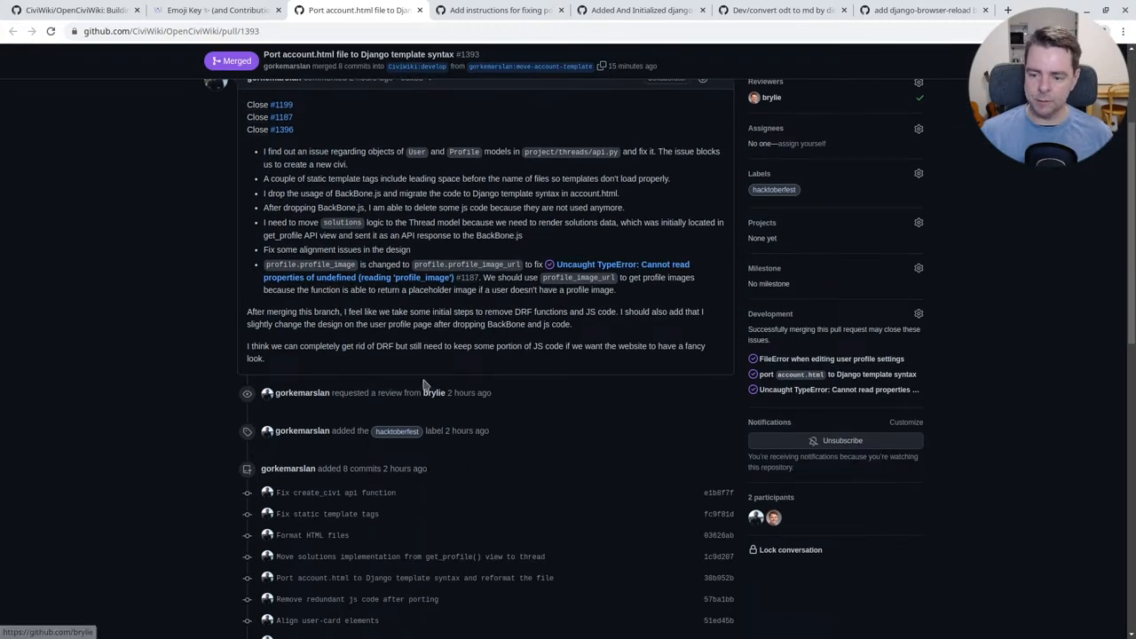
{"action": "scroll", "scroll_direction": "up", "scroll_amount": 3}
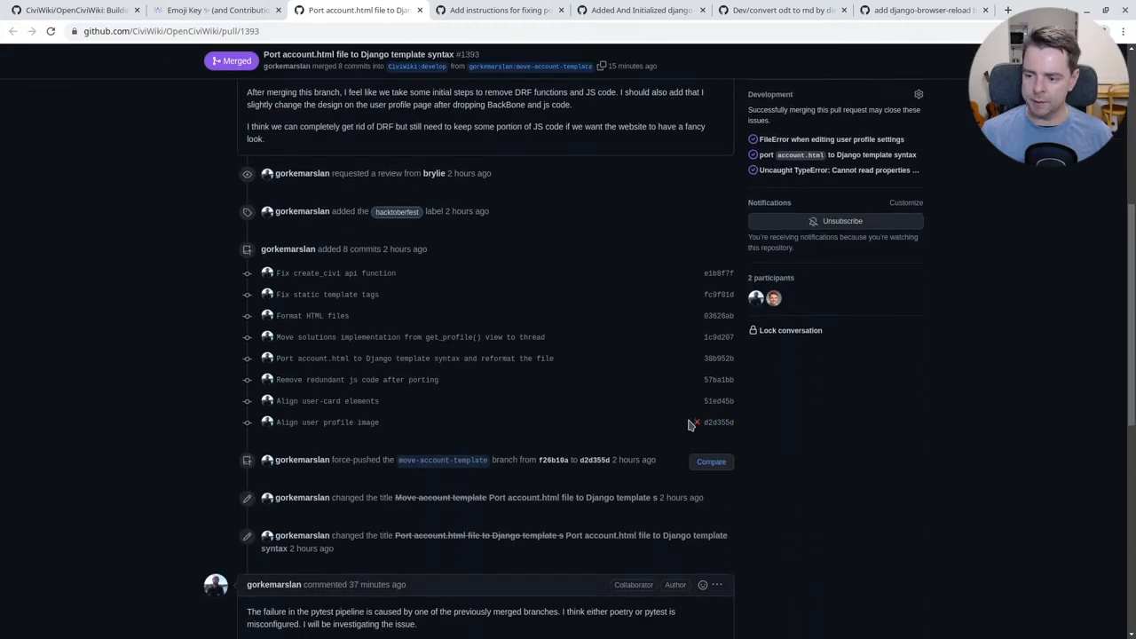
{"action": "scroll", "scroll_direction": "down", "scroll_amount": 3}
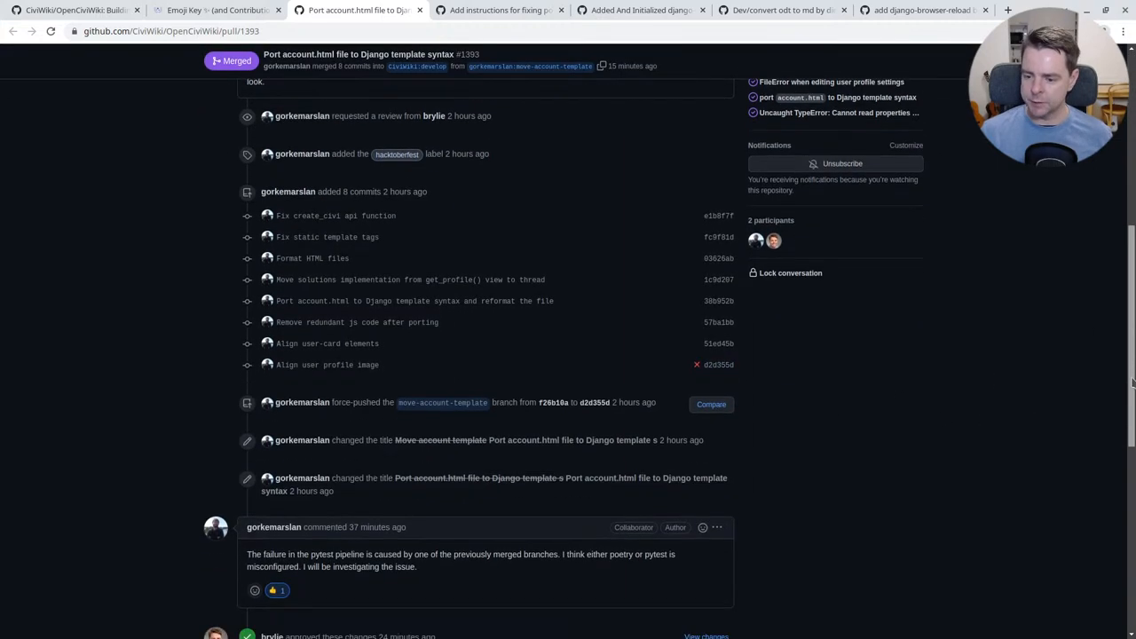
{"action": "scroll", "scroll_direction": "down", "scroll_amount": 3}
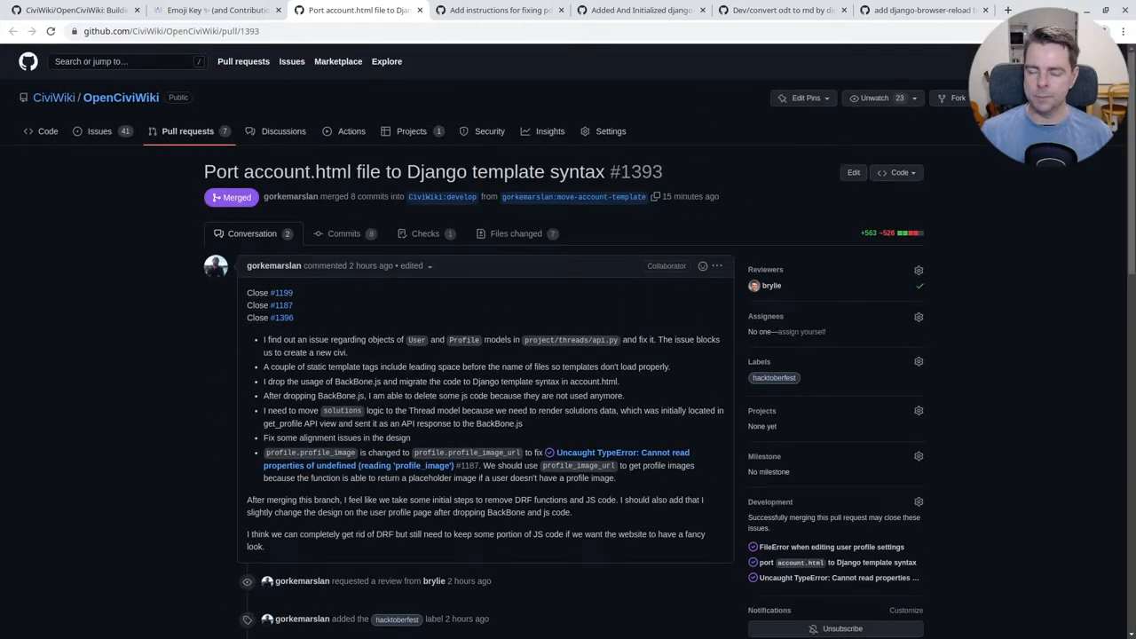
{"action": "mouse_move", "coordinate": [87, 401]}
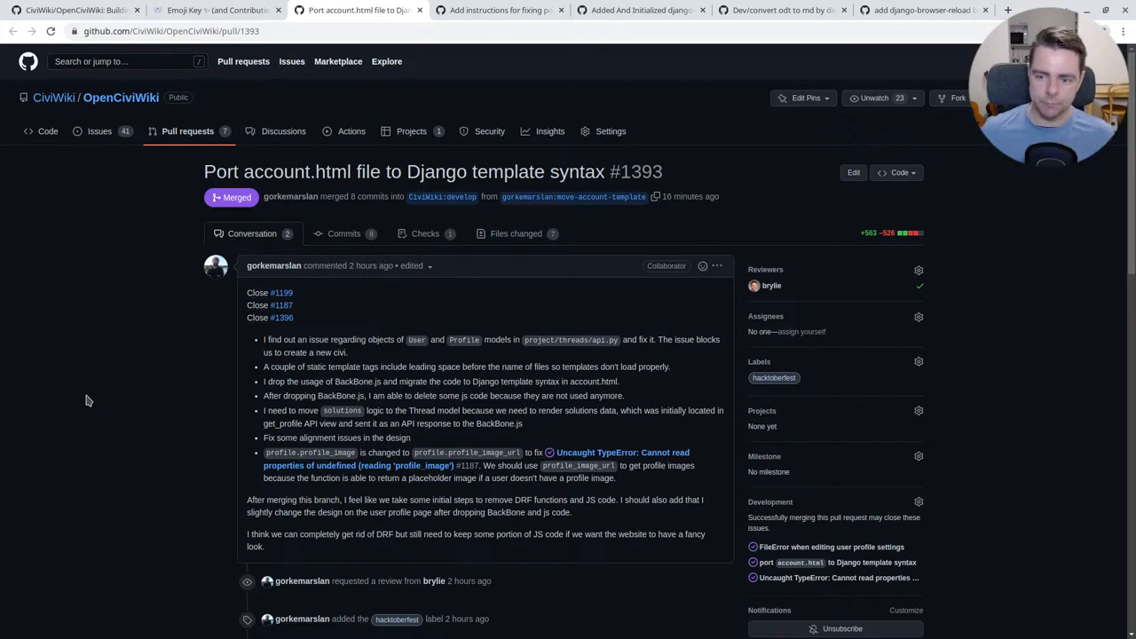
{"action": "mouse_move", "coordinate": [57, 259]}
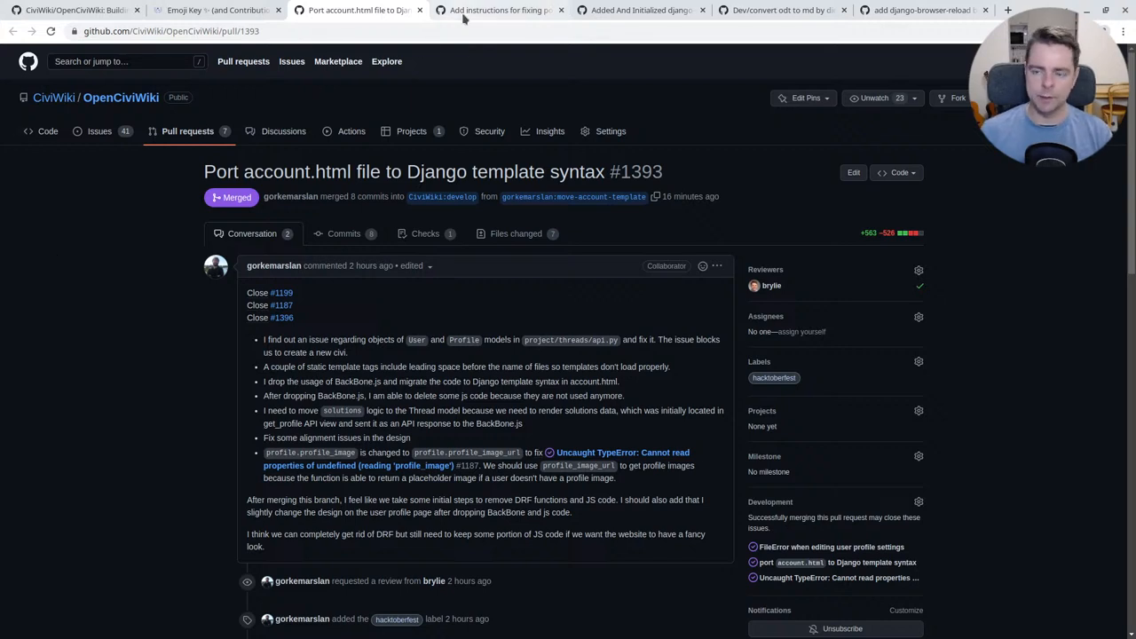
Step: Switch to merged pull request #1391, 'Add instructions for fixing poetry.lock conflicts'
{"action": "left_click", "coordinate": [497, 11]}
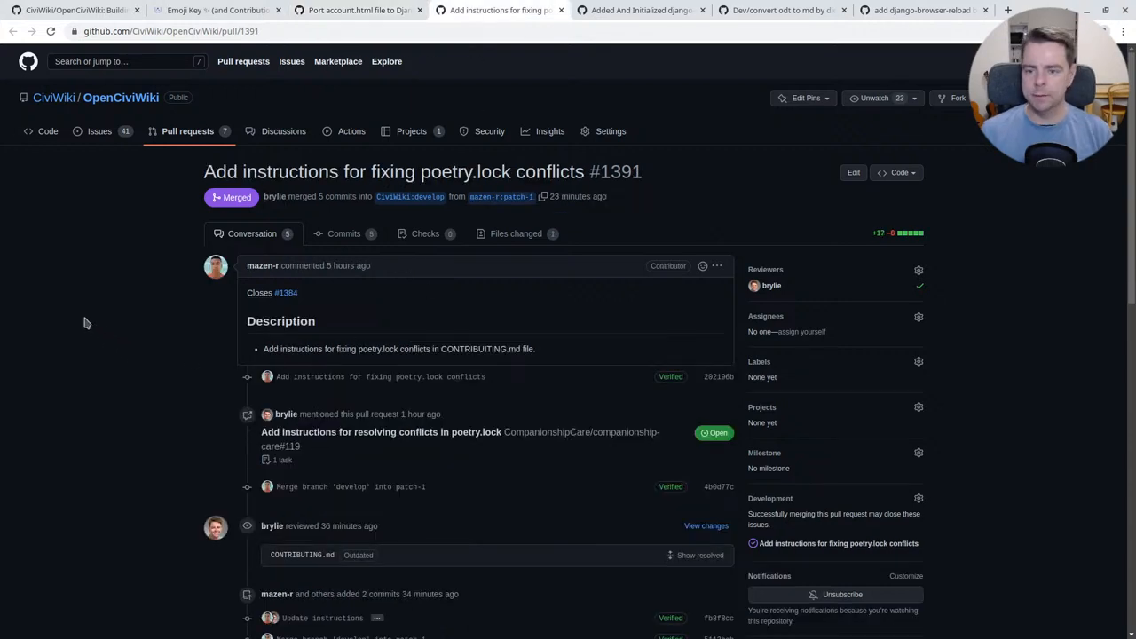
{"action": "mouse_move", "coordinate": [263, 266]}
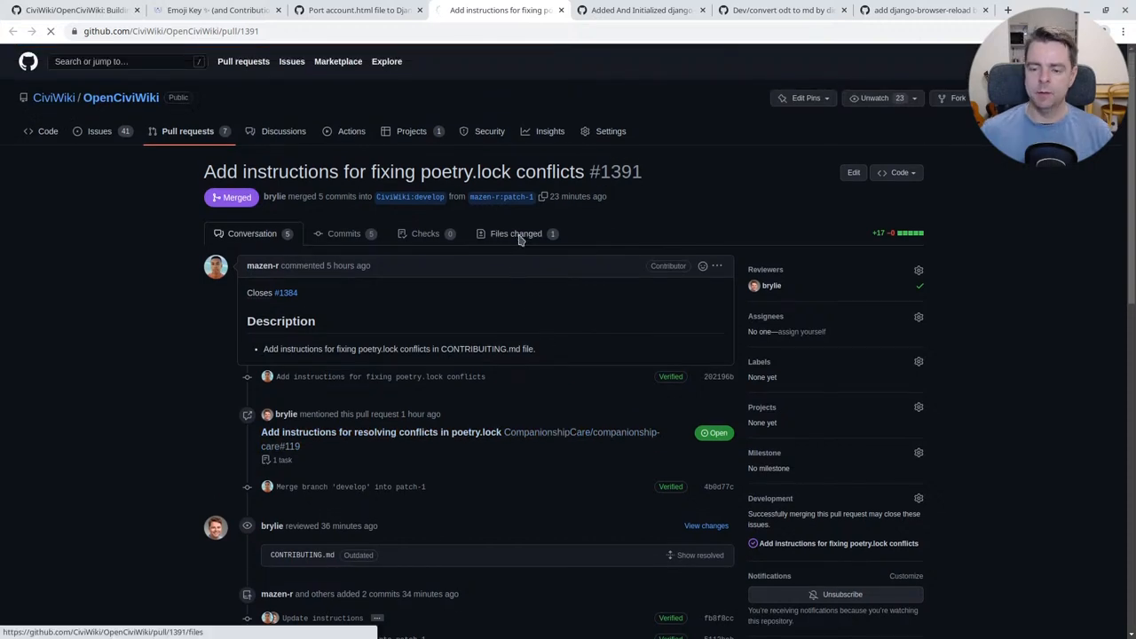
Step: View PR #1391's CONTRIBUTING.md diff adding the Troubleshooting section on poetry.lock conflicts
{"action": "left_click", "coordinate": [515, 233]}
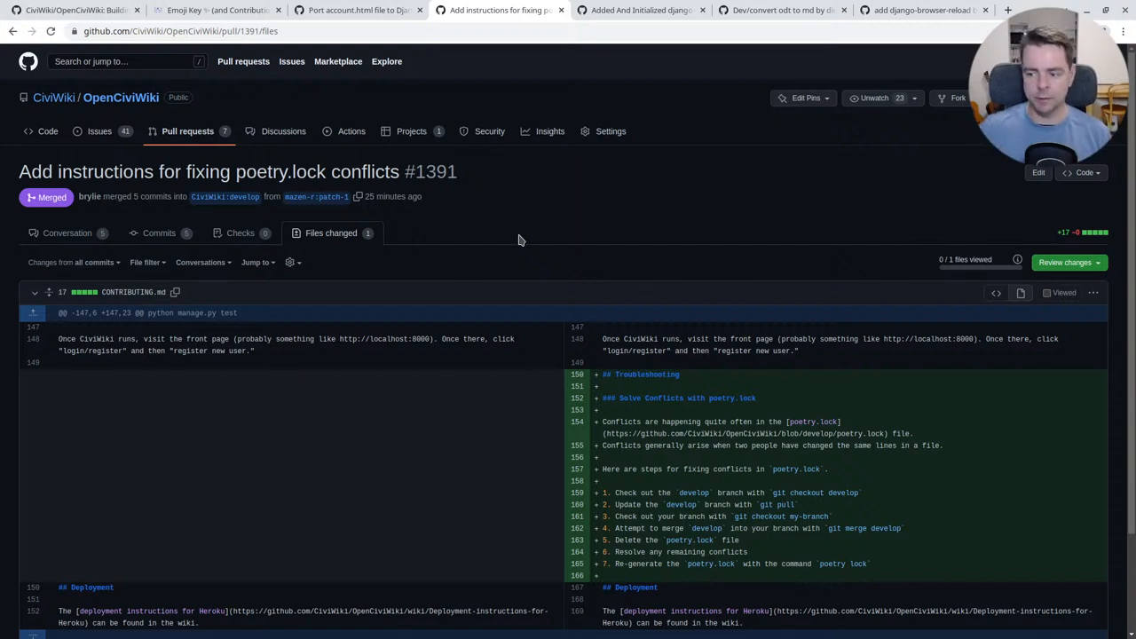
{"action": "scroll", "scroll_direction": "down", "scroll_amount": 3}
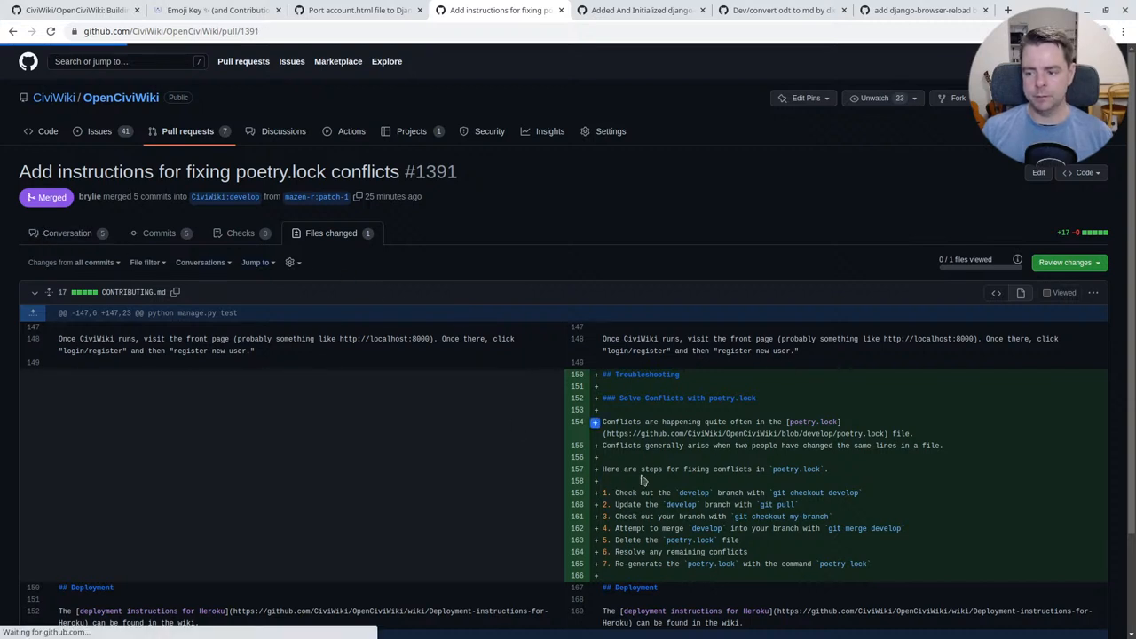
{"action": "left_click", "coordinate": [68, 233]}
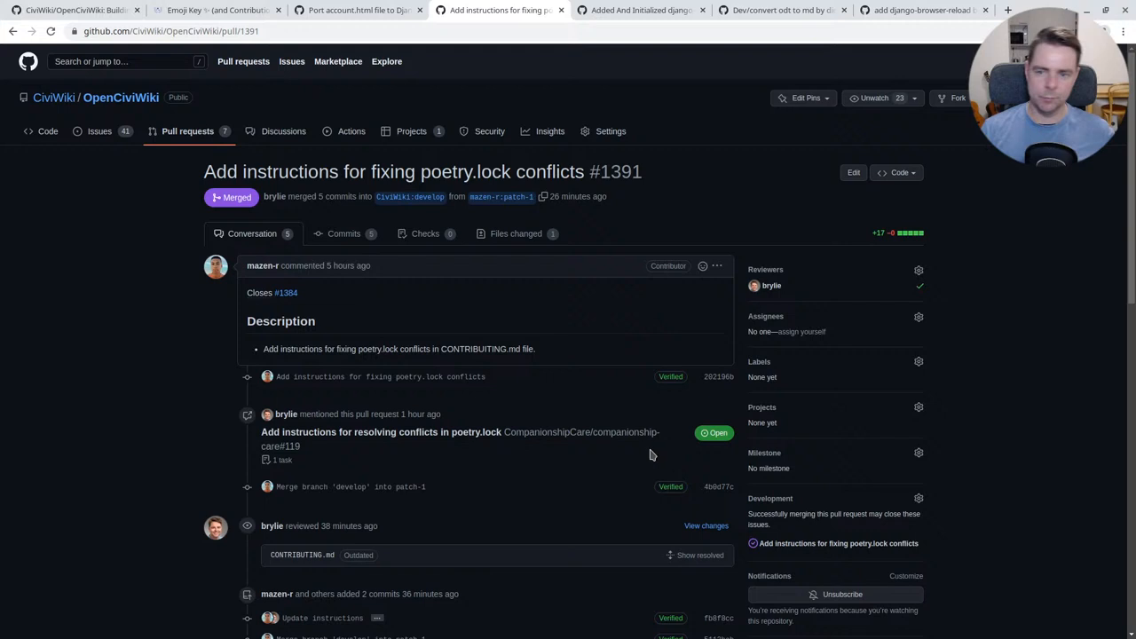
{"action": "mouse_move", "coordinate": [89, 330]}
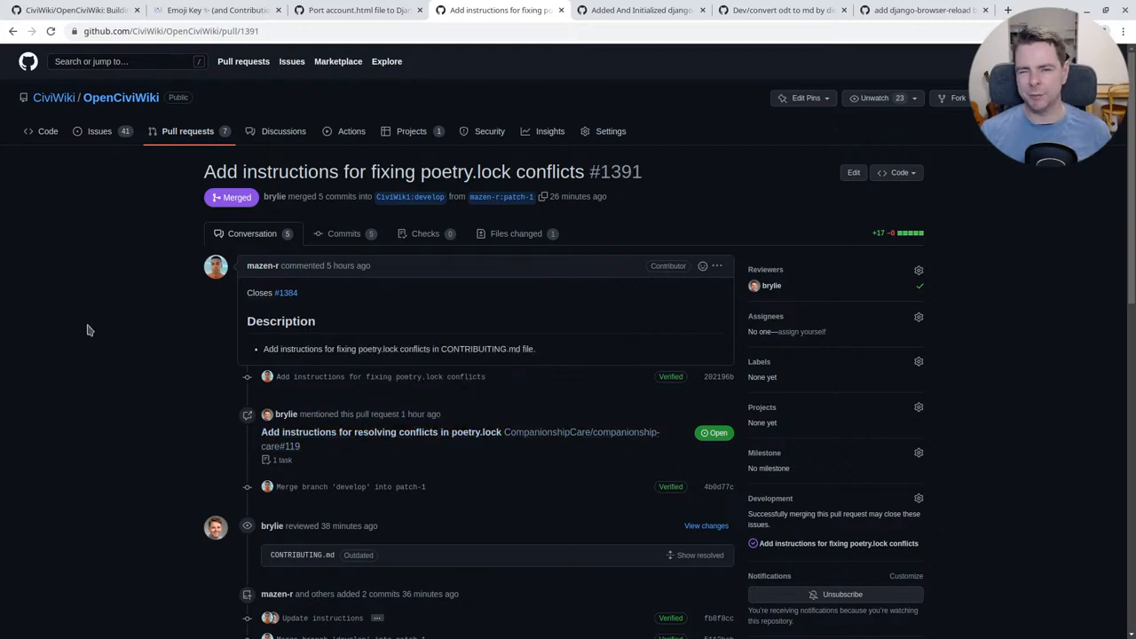
{"action": "mouse_move", "coordinate": [94, 334]}
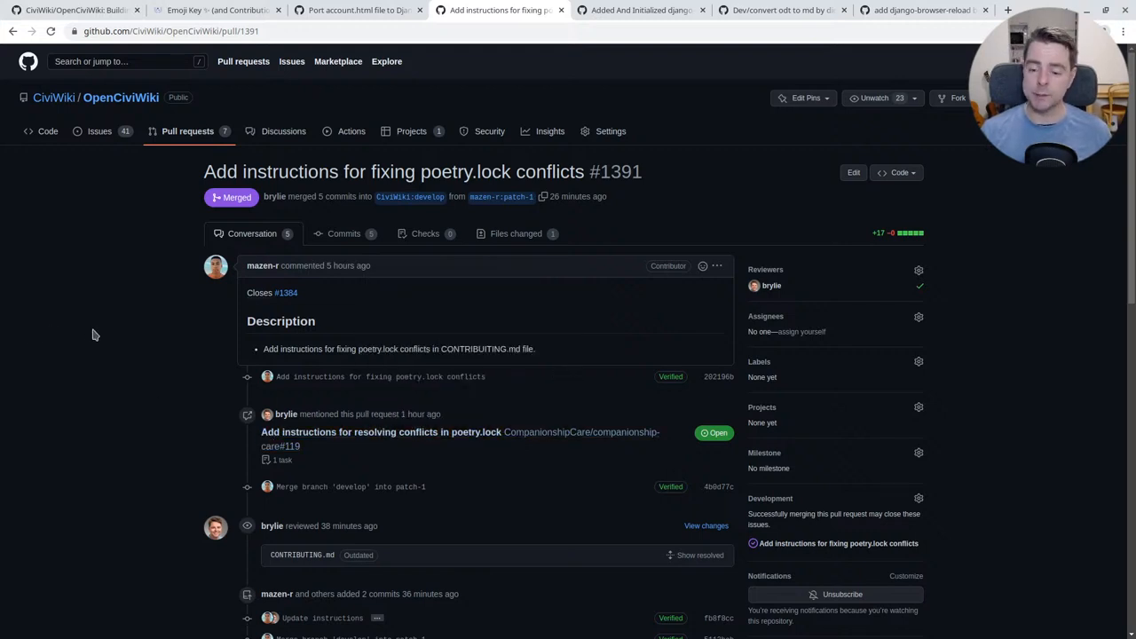
{"action": "mouse_move", "coordinate": [262, 266]}
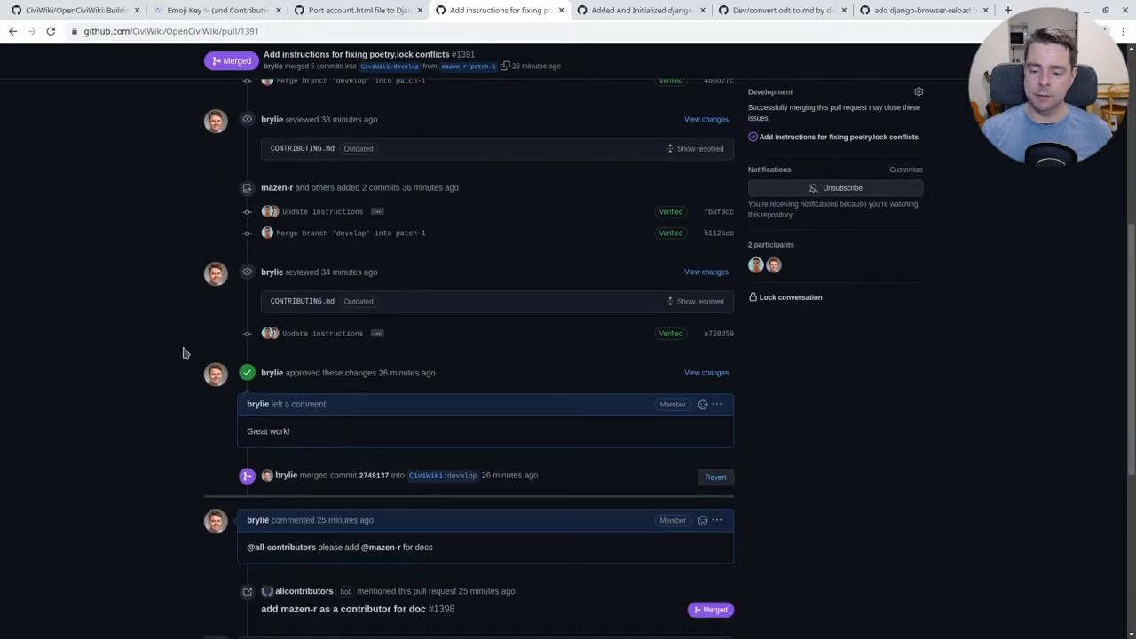
{"action": "scroll", "scroll_direction": "down", "scroll_amount": 3}
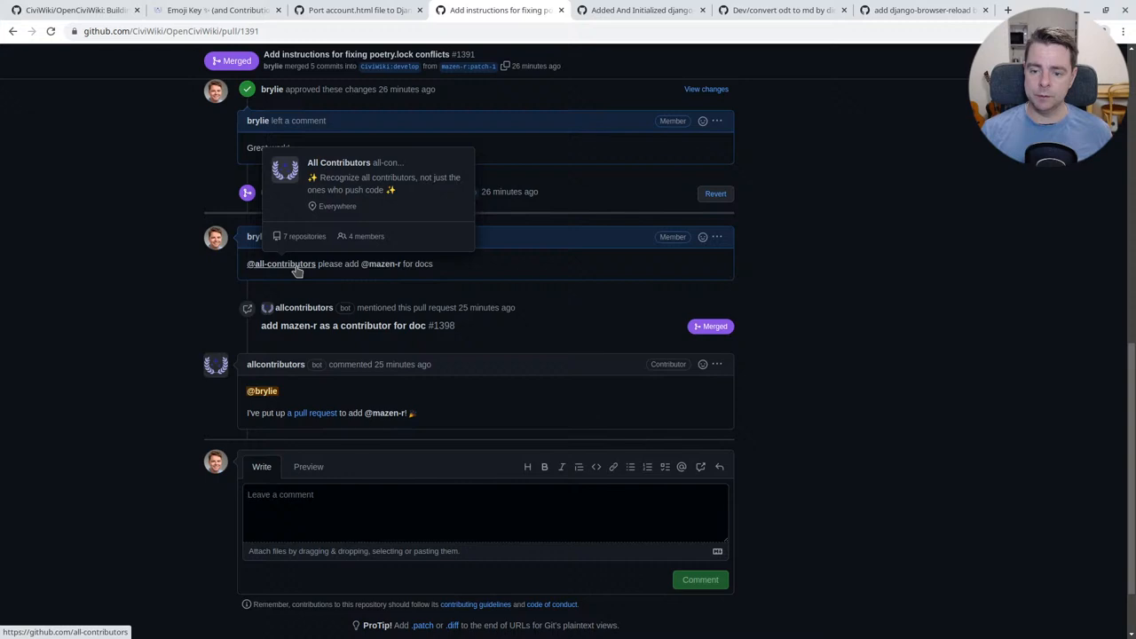
{"action": "mouse_move", "coordinate": [270, 269]}
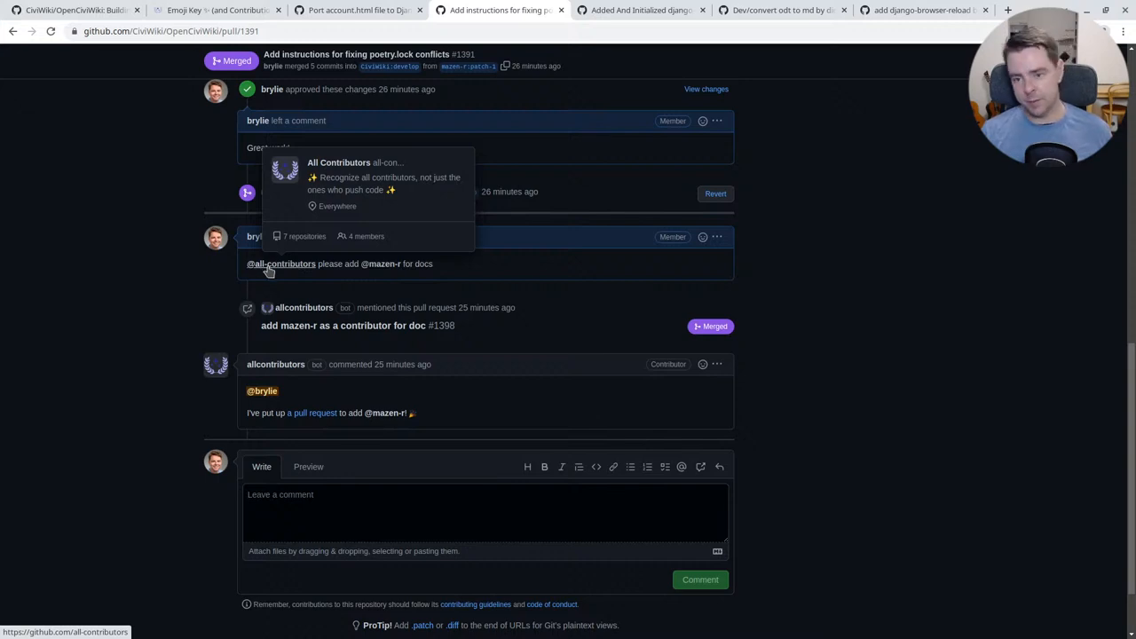
{"action": "mouse_move", "coordinate": [334, 266]}
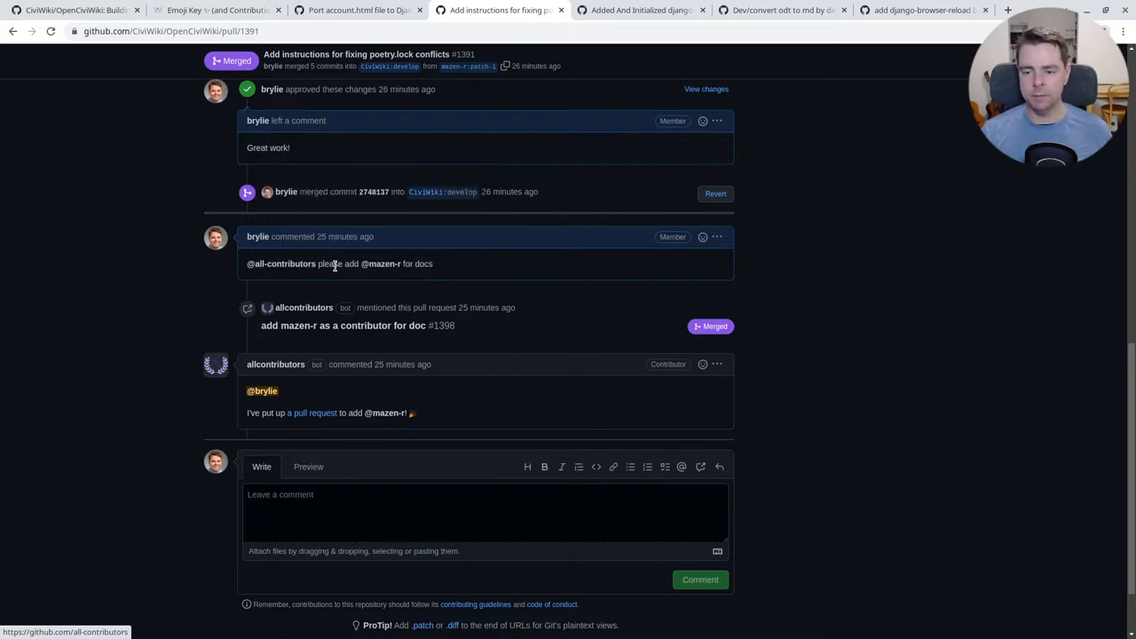
{"action": "mouse_move", "coordinate": [380, 262]}
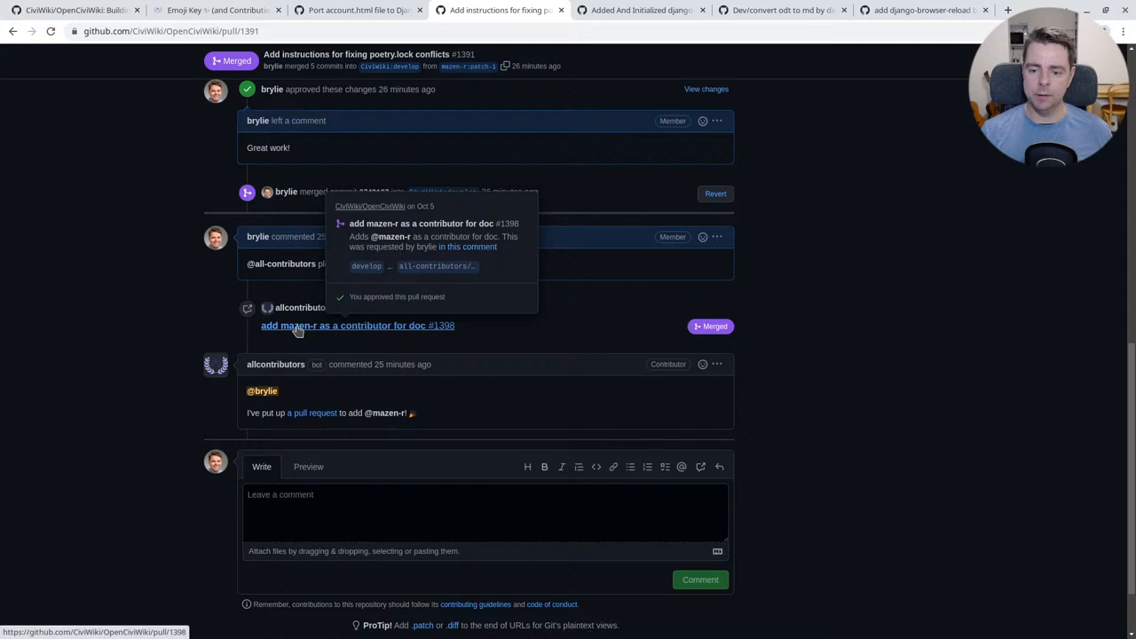
Step: Review PR #1398's diff adding mazen-r as a doc contributor in .all-contributorsrc and README.md
{"action": "left_click", "coordinate": [359, 325]}
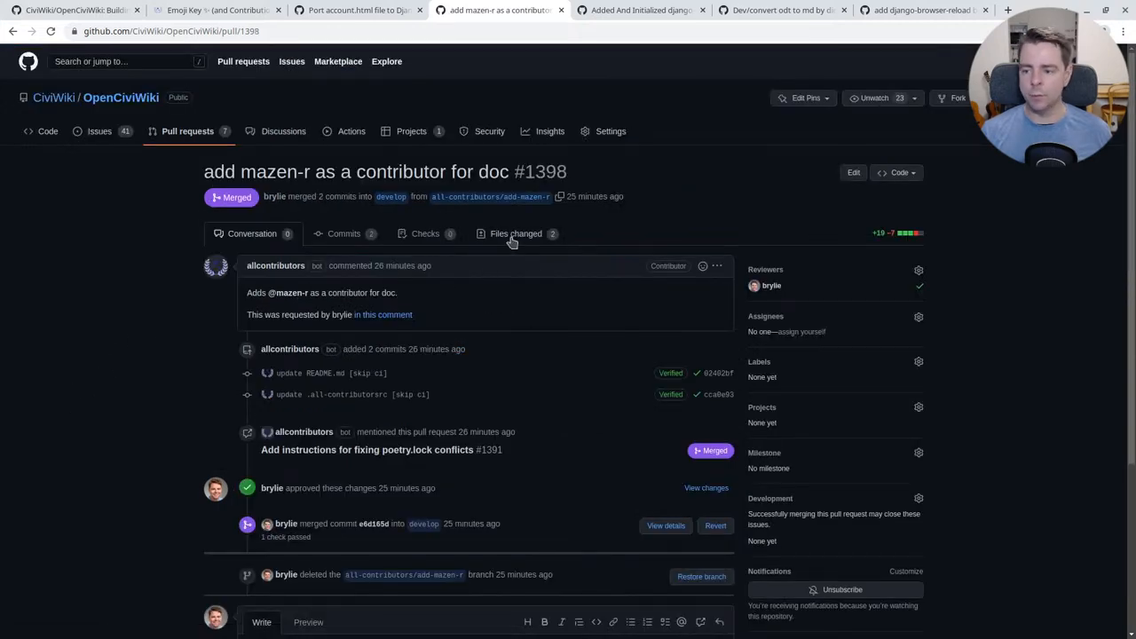
{"action": "left_click", "coordinate": [515, 234]}
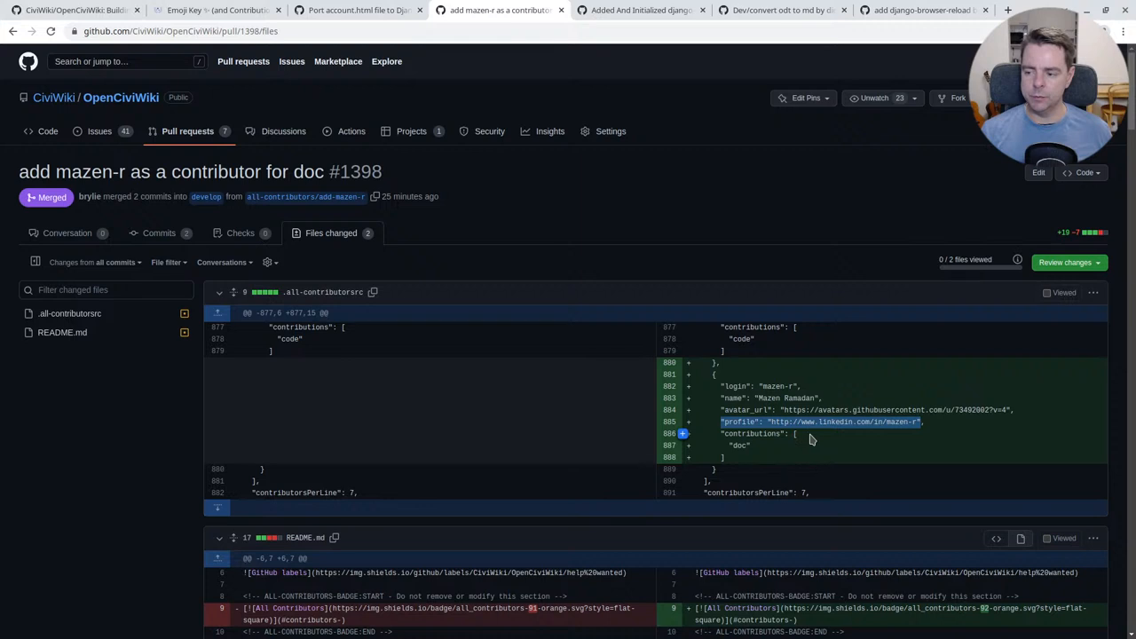
{"action": "mouse_move", "coordinate": [835, 444]}
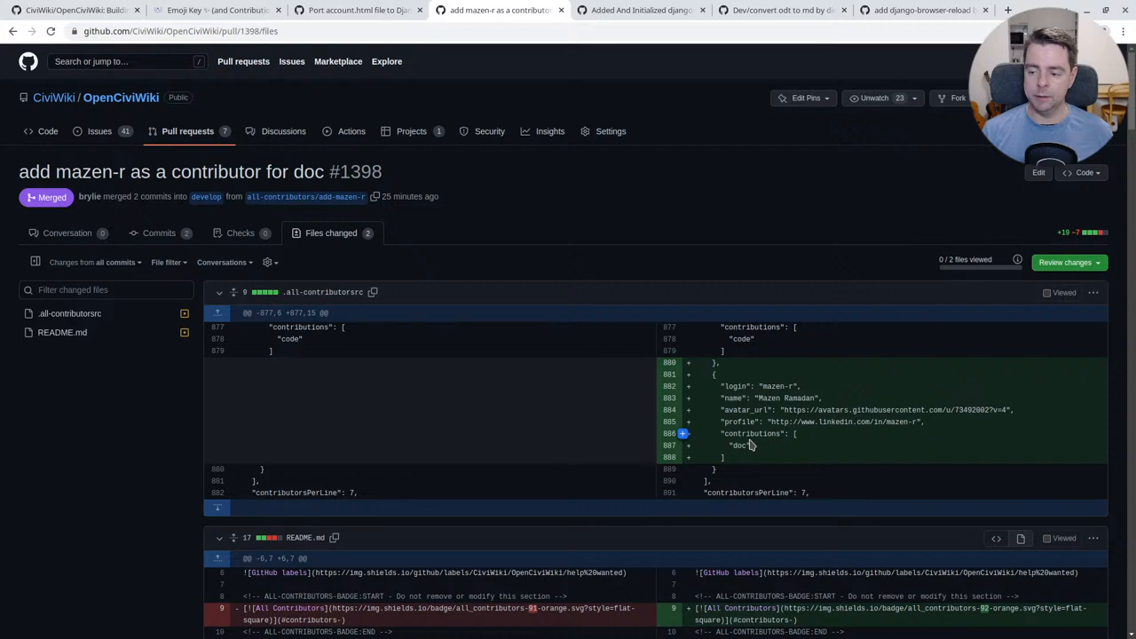
{"action": "mouse_move", "coordinate": [735, 462]}
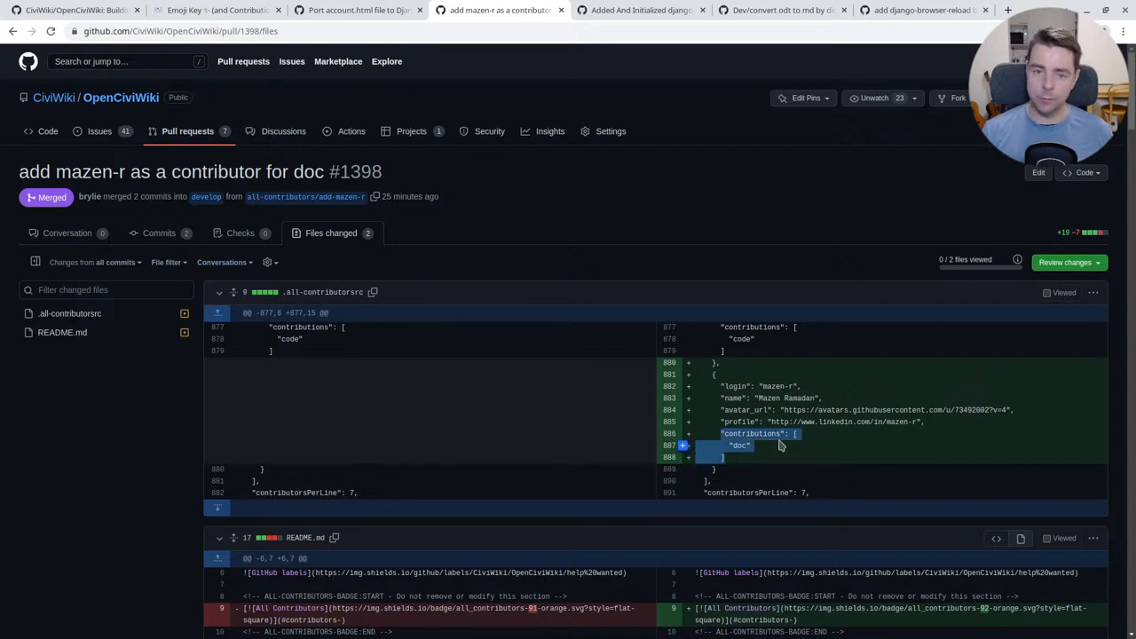
{"action": "scroll", "scroll_direction": "down", "scroll_amount": 3}
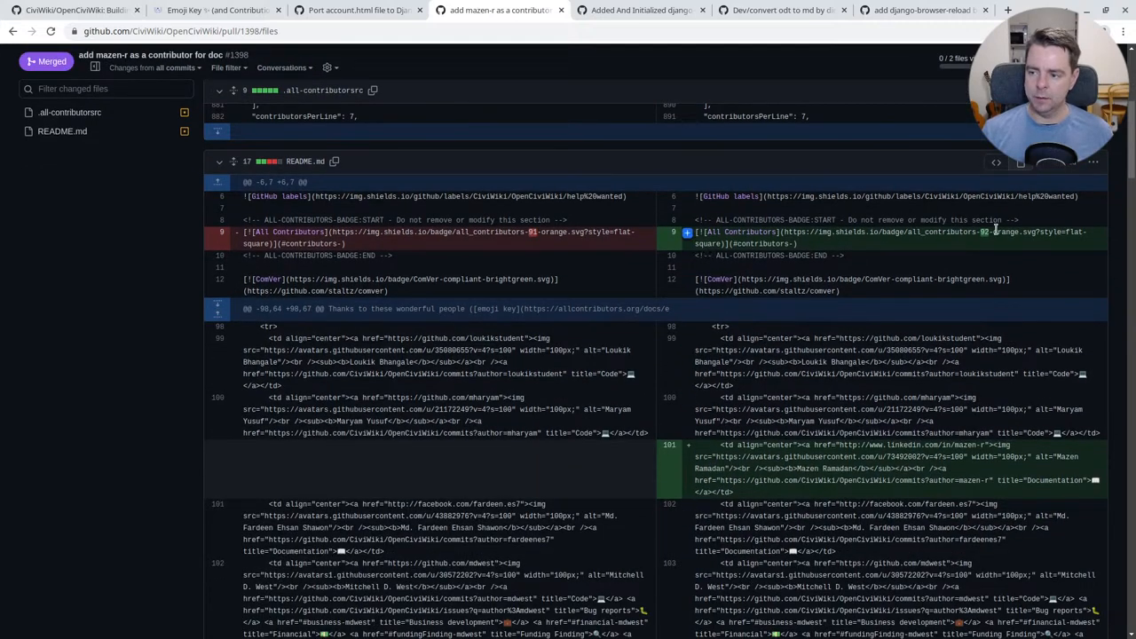
{"action": "scroll", "scroll_direction": "down", "scroll_amount": 3}
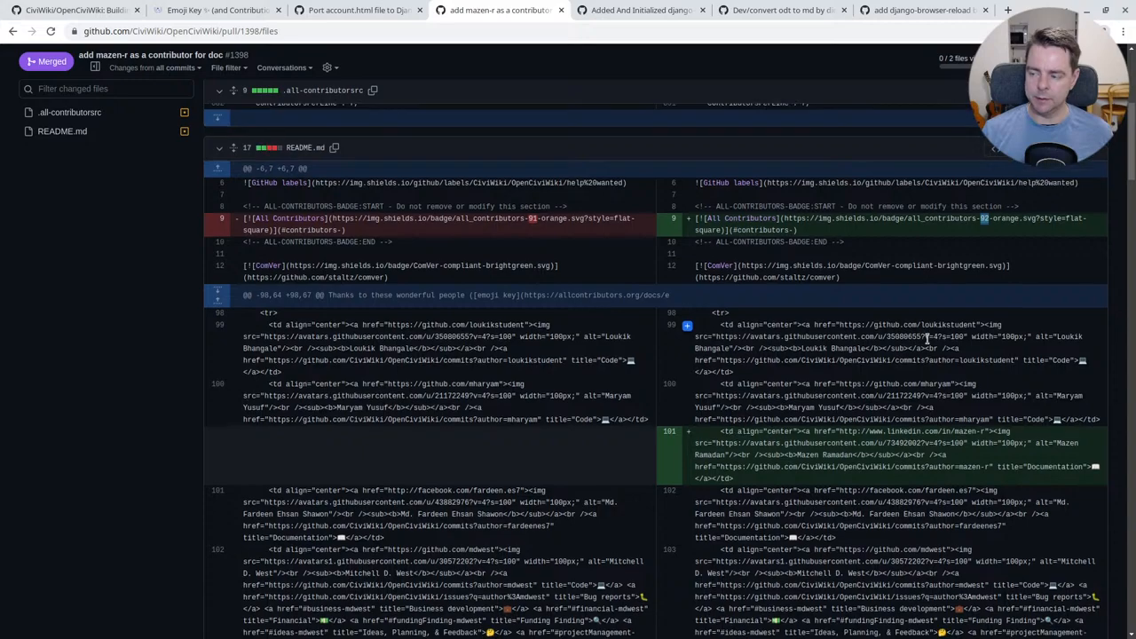
{"action": "scroll", "scroll_direction": "down", "scroll_amount": 3}
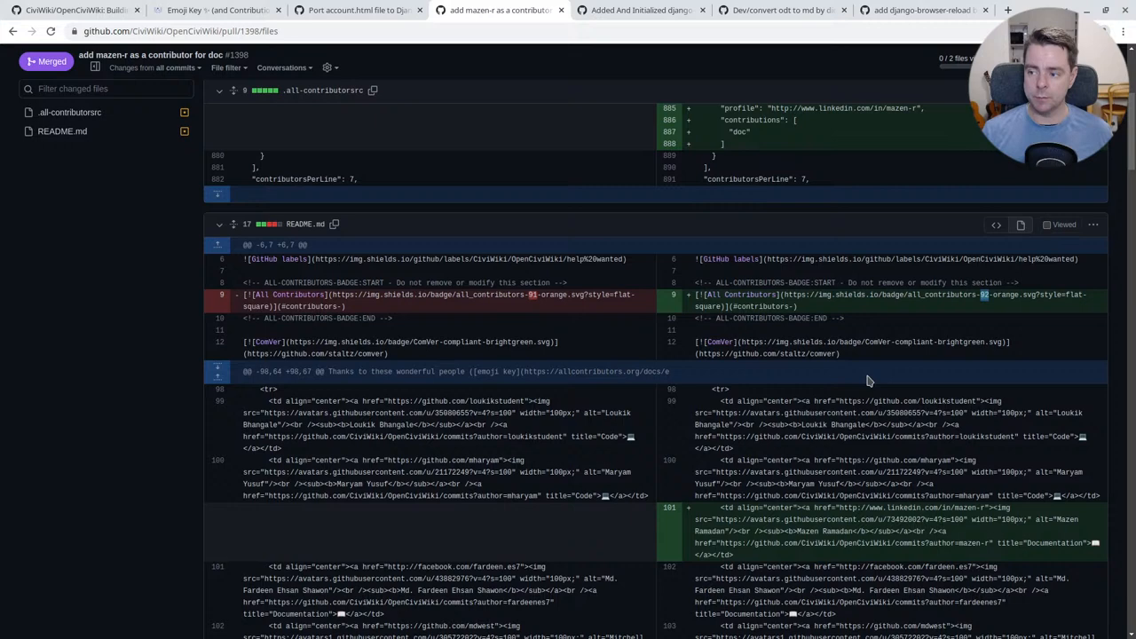
{"action": "scroll", "scroll_direction": "up", "scroll_amount": 3}
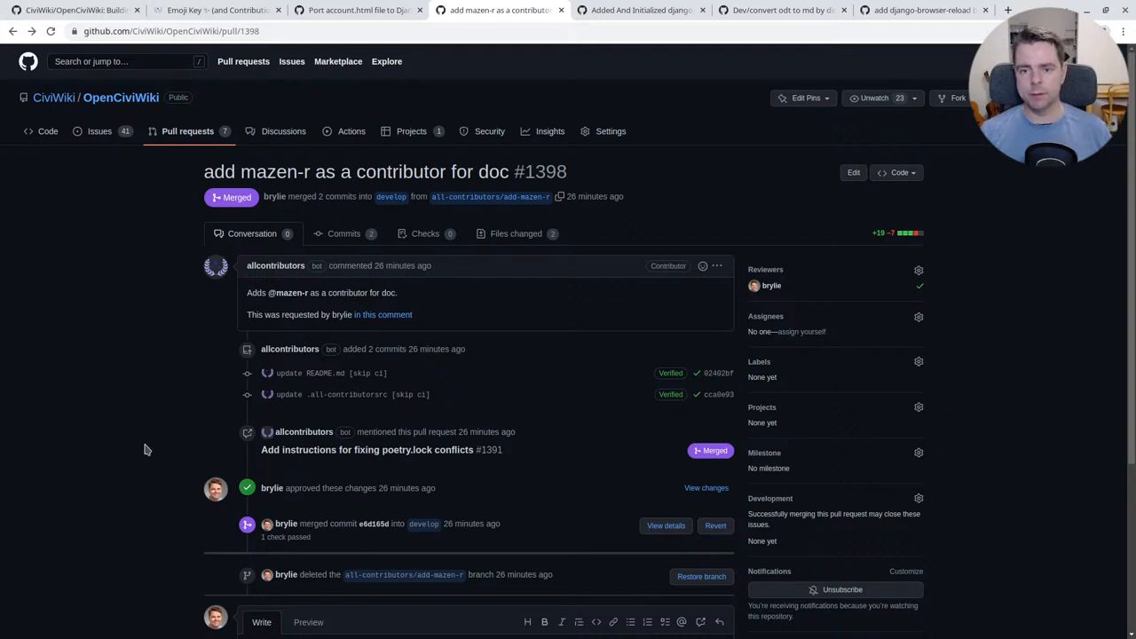
{"action": "mouse_move", "coordinate": [213, 314]}
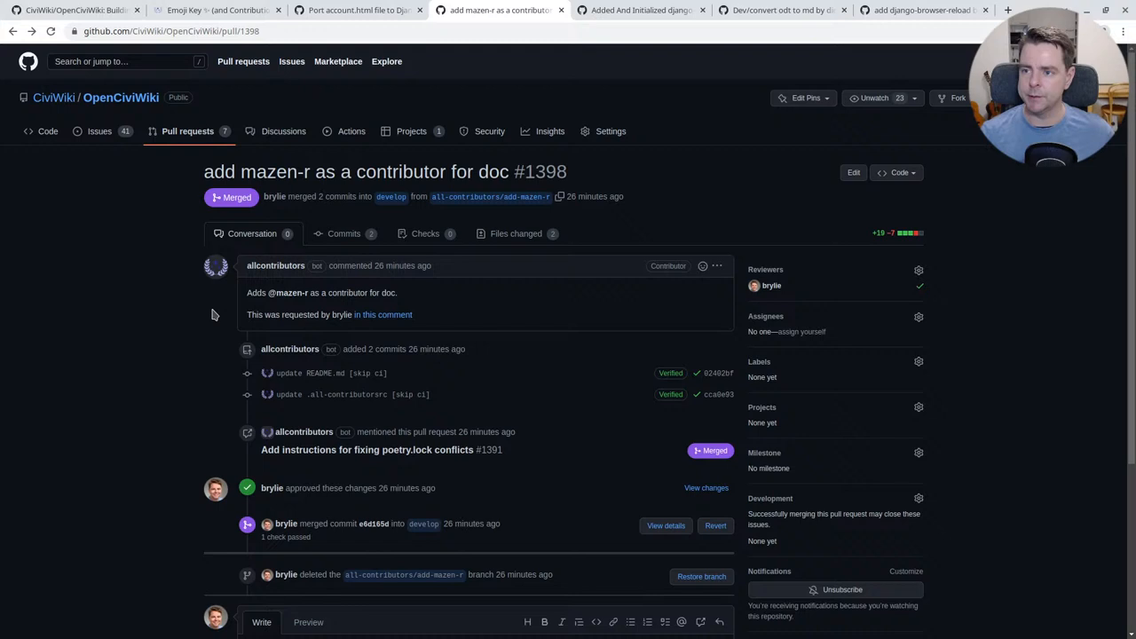
Step: Switch to merged pull request #1390, 'Added And Initialized django-linear-migrations'
{"action": "left_click", "coordinate": [639, 11]}
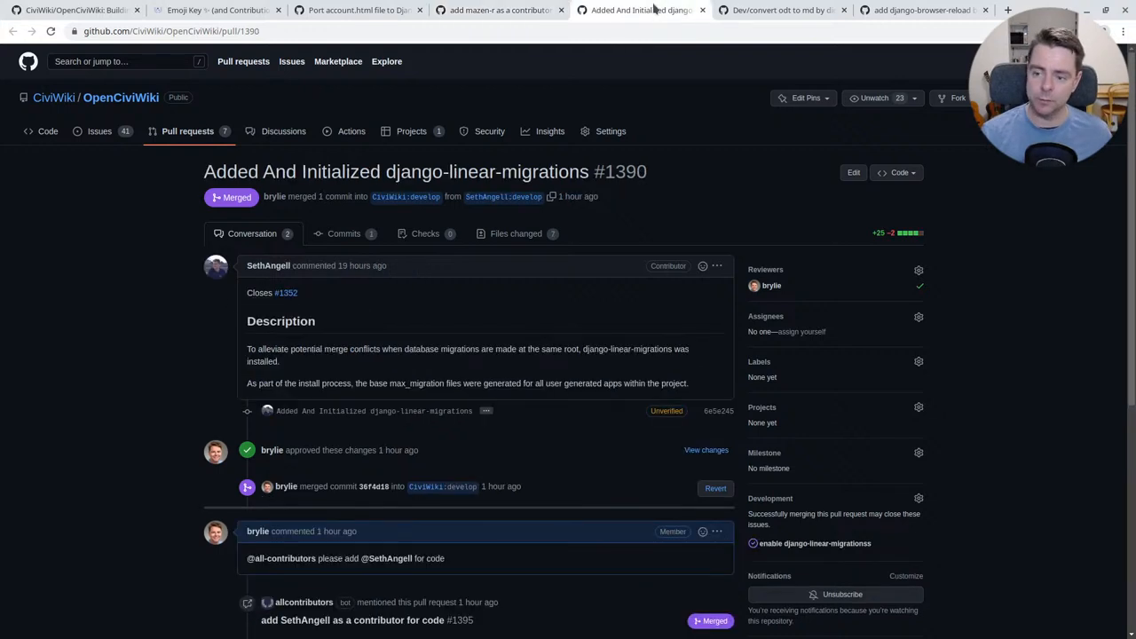
{"action": "mouse_move", "coordinate": [103, 313]}
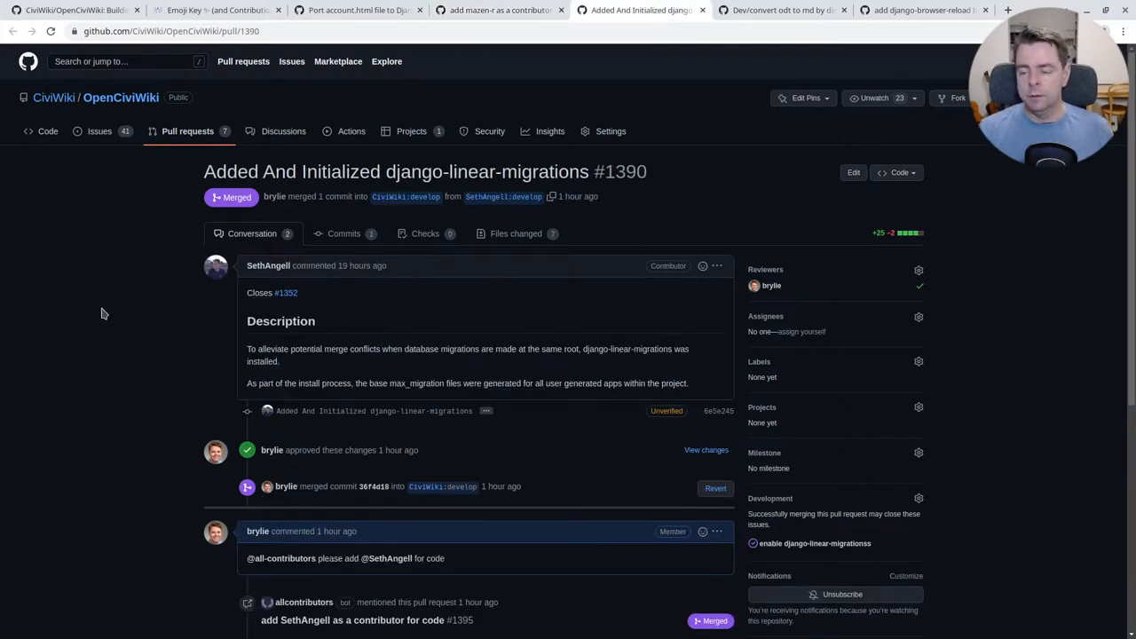
{"action": "mouse_move", "coordinate": [268, 266]}
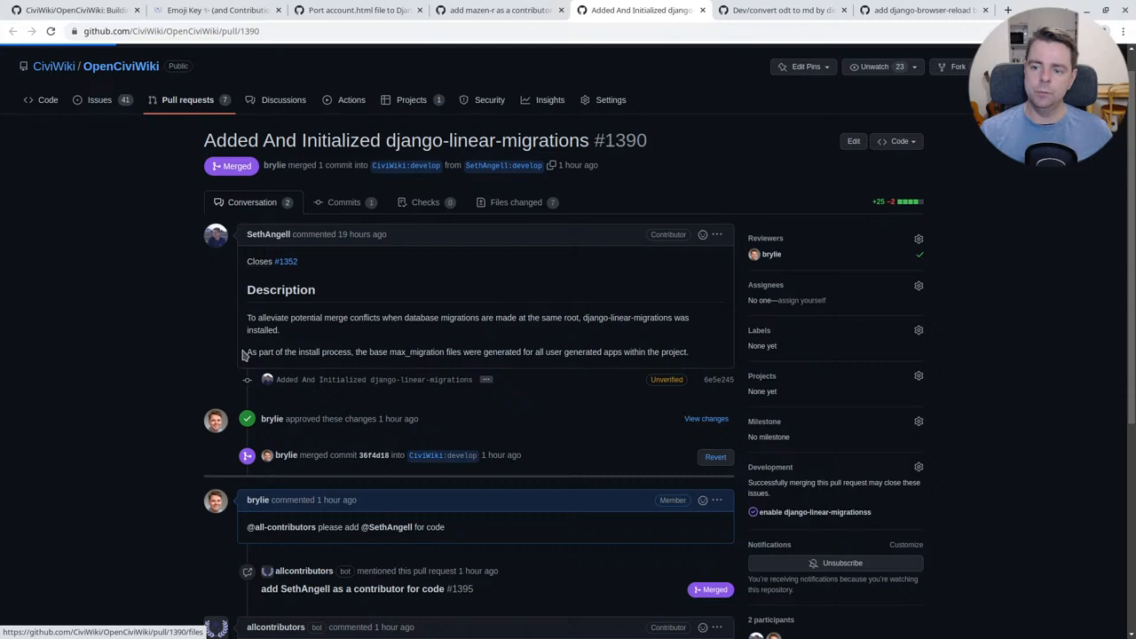
Step: Review PR #1390's max_migration.txt files, django_linear_migrations settings entry and pyproject.toml dependency
{"action": "left_click", "coordinate": [515, 202]}
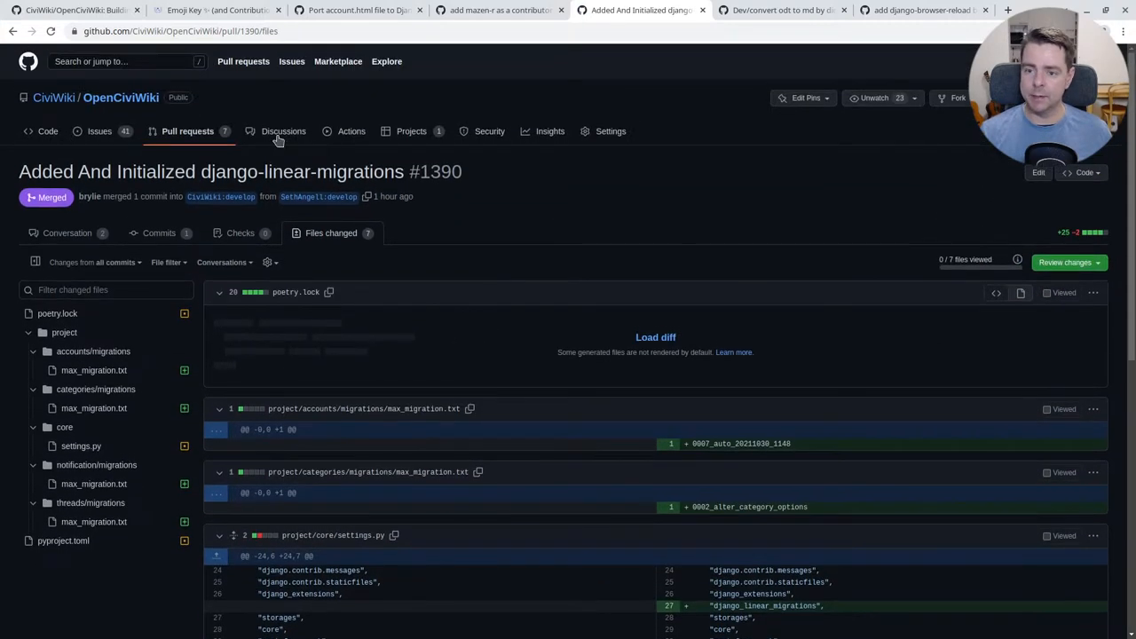
{"action": "scroll", "scroll_direction": "down", "scroll_amount": 3}
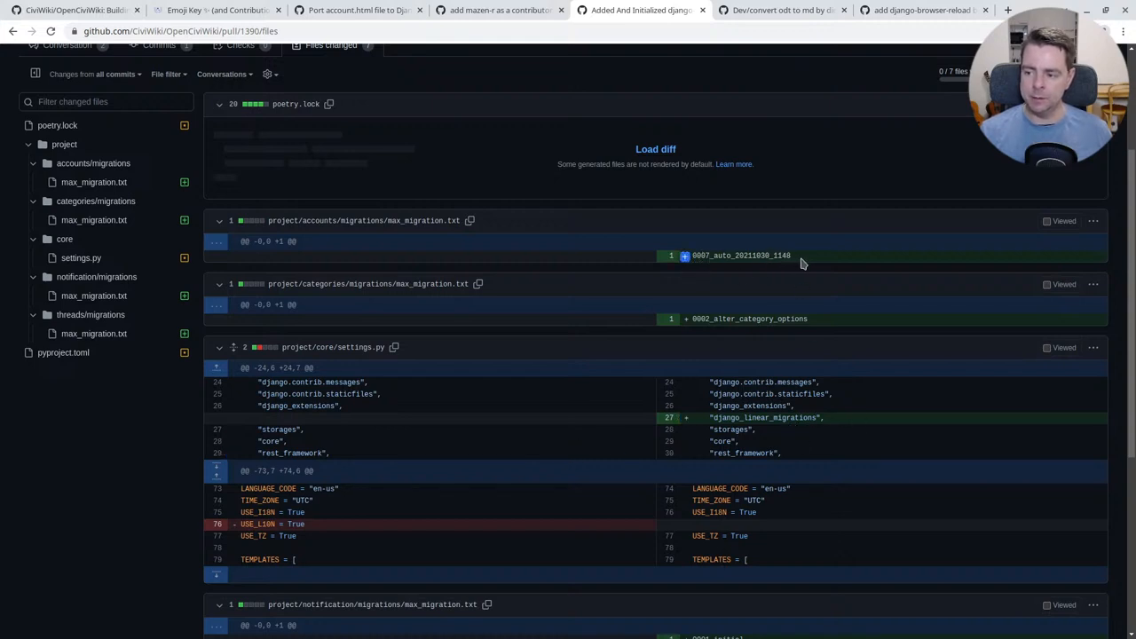
{"action": "double_click", "coordinate": [742, 255]}
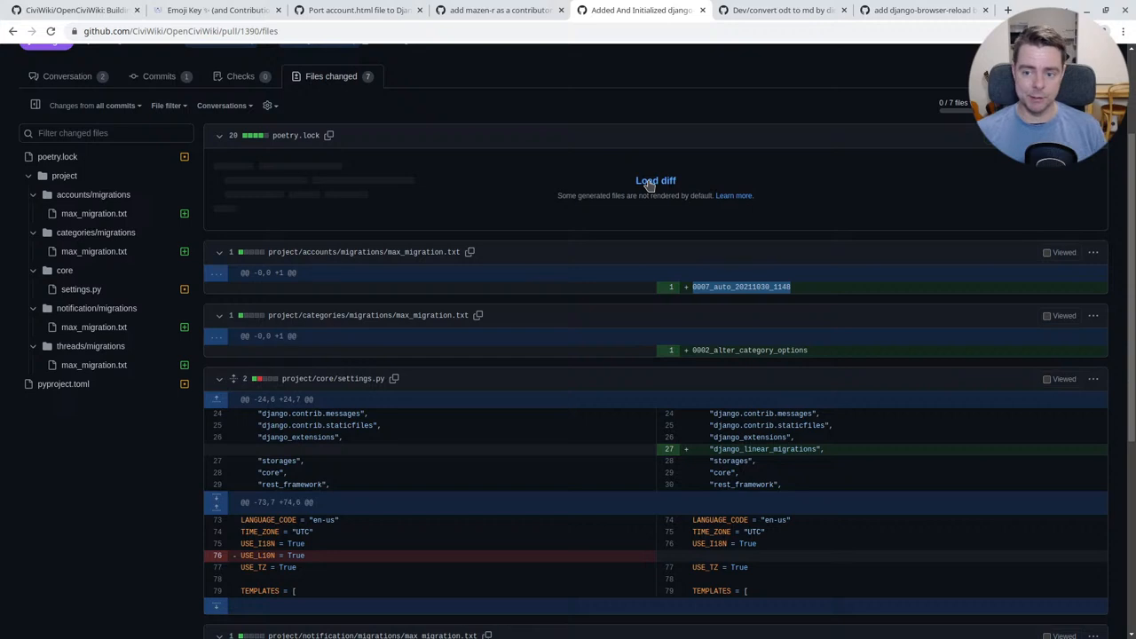
{"action": "mouse_move", "coordinate": [660, 183]}
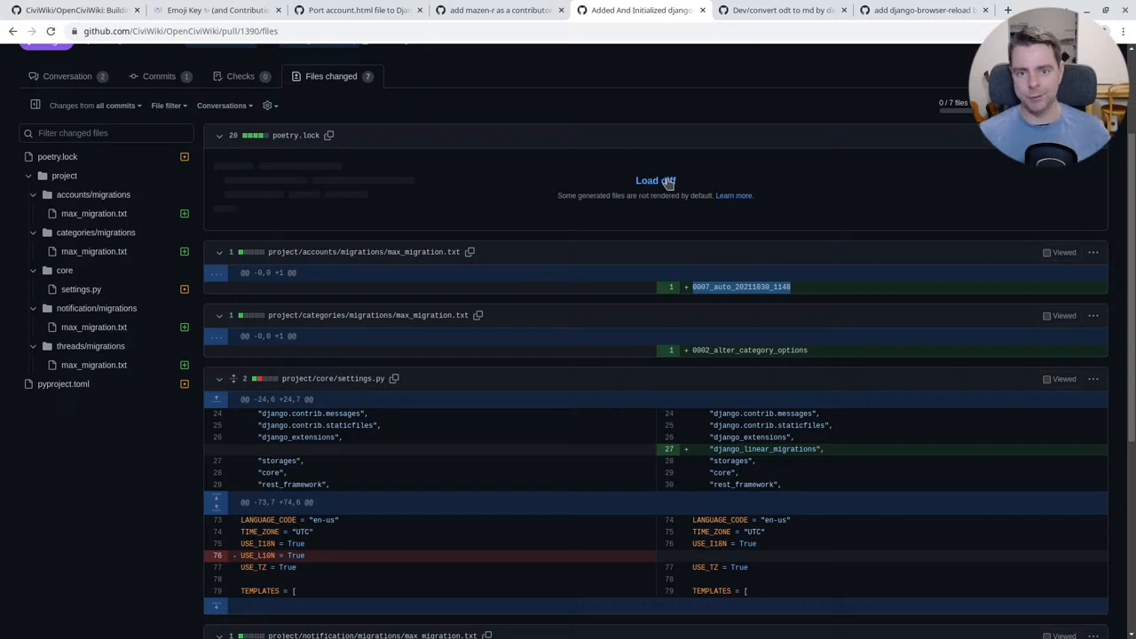
{"action": "mouse_move", "coordinate": [794, 194]}
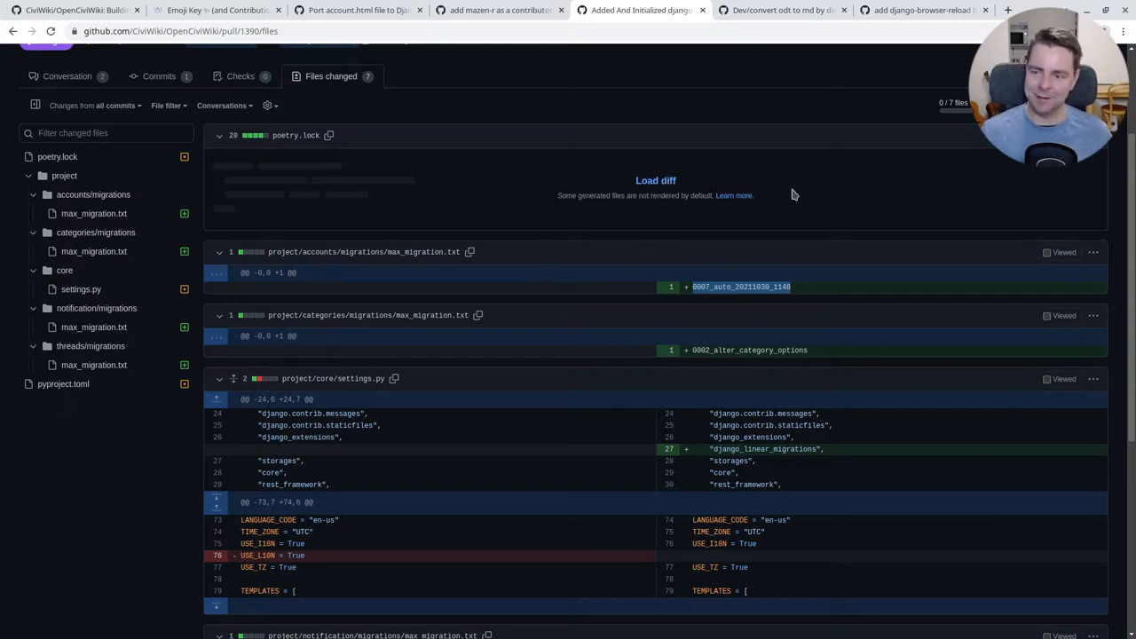
{"action": "scroll", "scroll_direction": "down", "scroll_amount": 3}
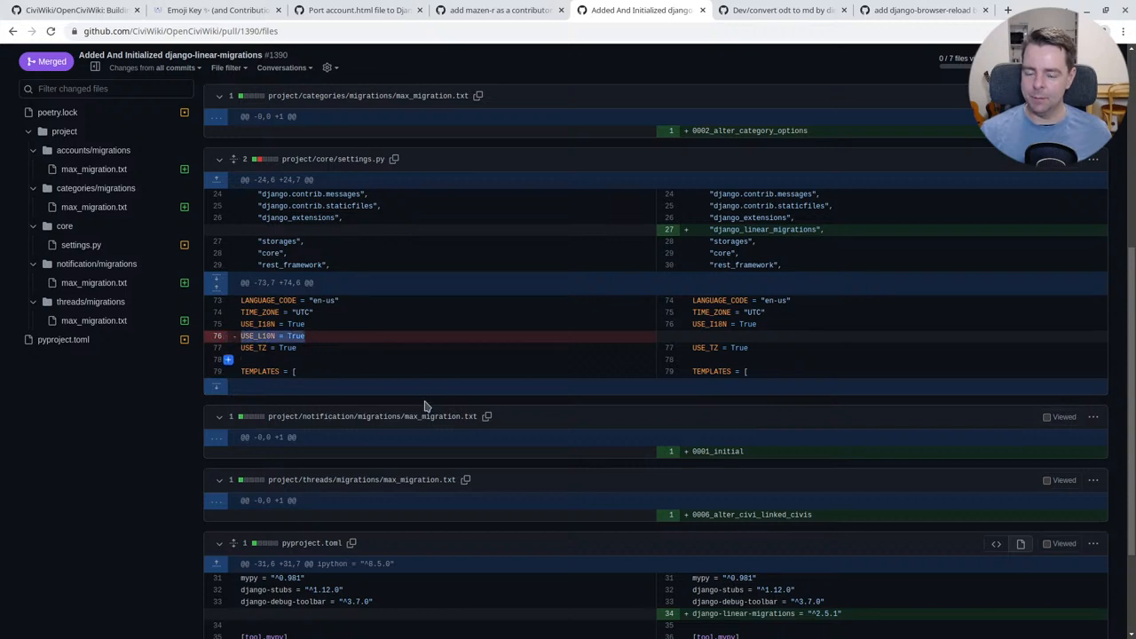
{"action": "mouse_move", "coordinate": [346, 356]}
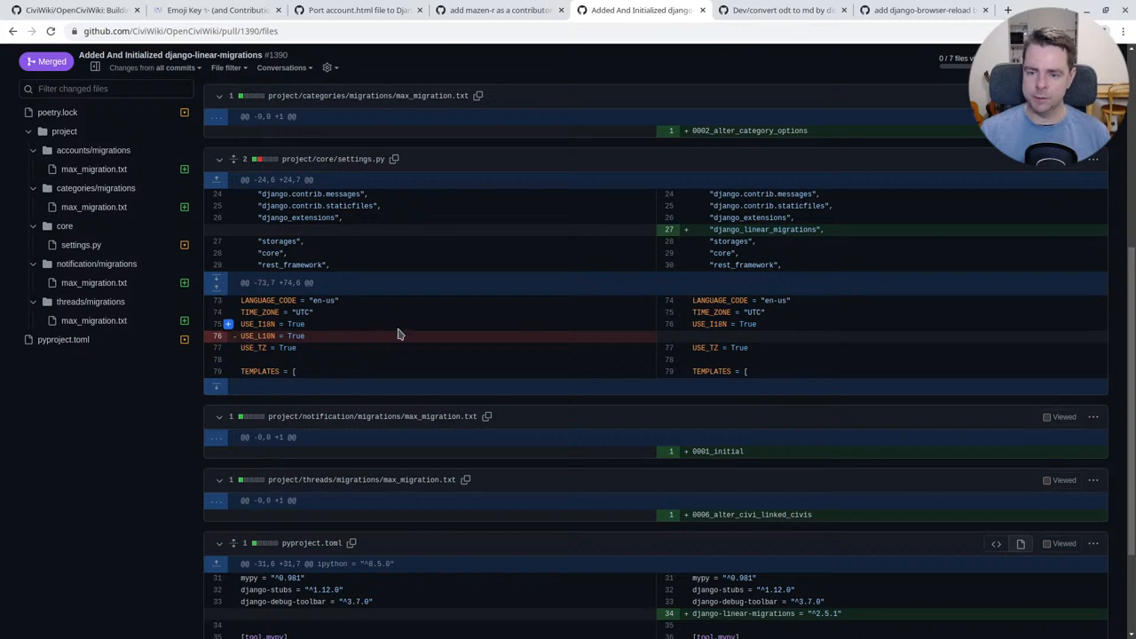
{"action": "scroll", "scroll_direction": "down", "scroll_amount": 3}
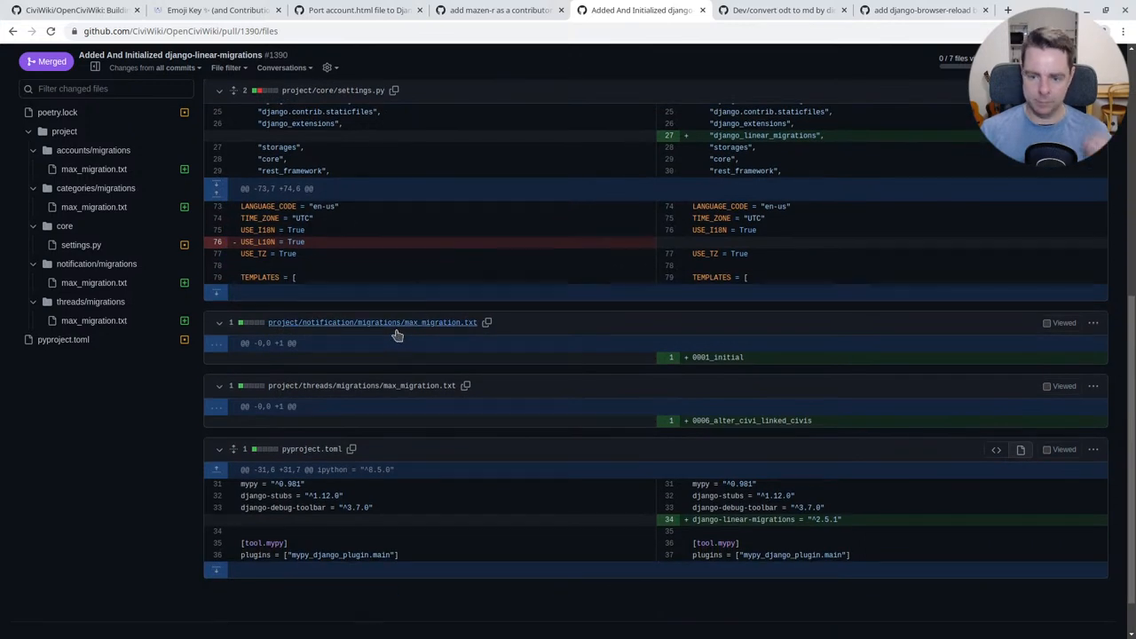
{"action": "scroll", "scroll_direction": "down", "scroll_amount": 3}
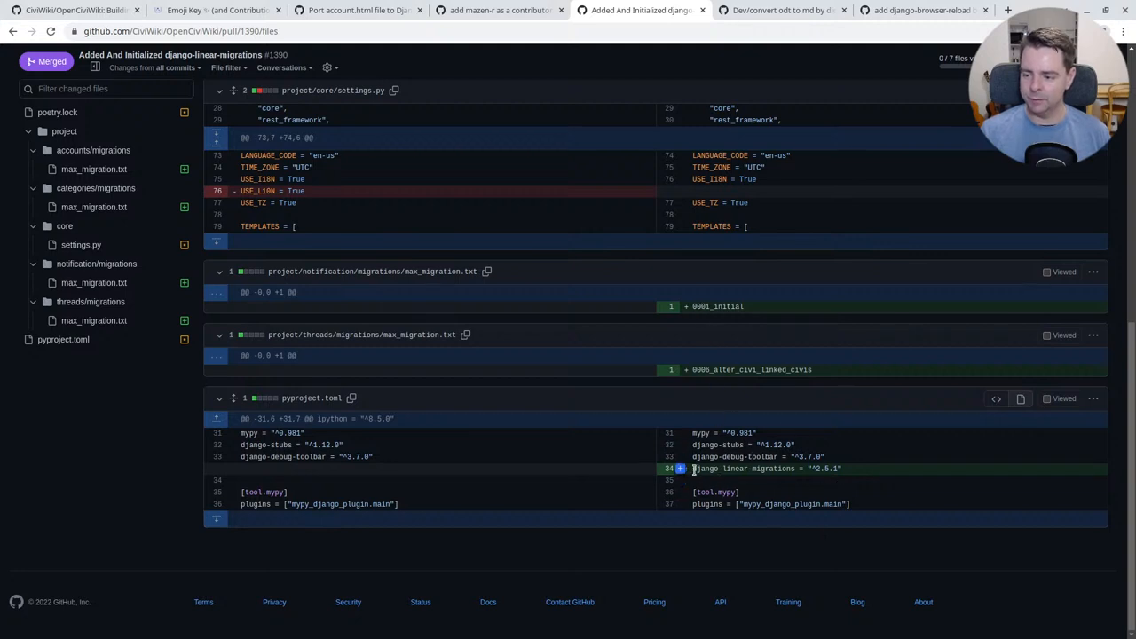
{"action": "double_click", "coordinate": [746, 468]}
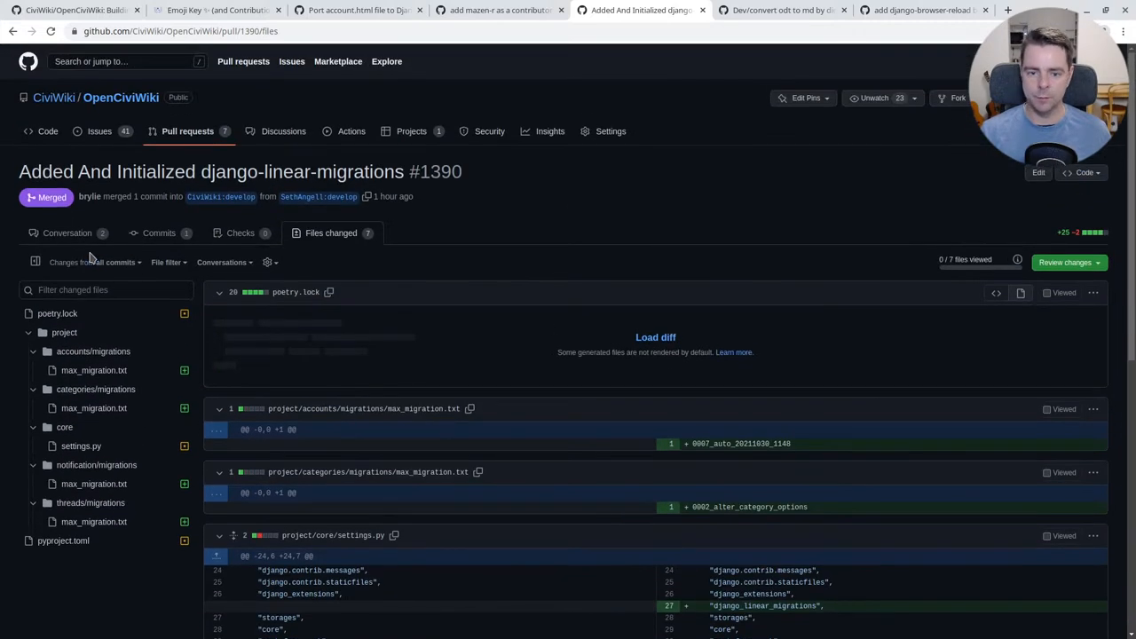
Step: Flip between django-linear-migrations issue #1352 and merged PR #1389 'Dev/convert odt to md', ending on the PR
{"action": "left_click", "coordinate": [67, 233]}
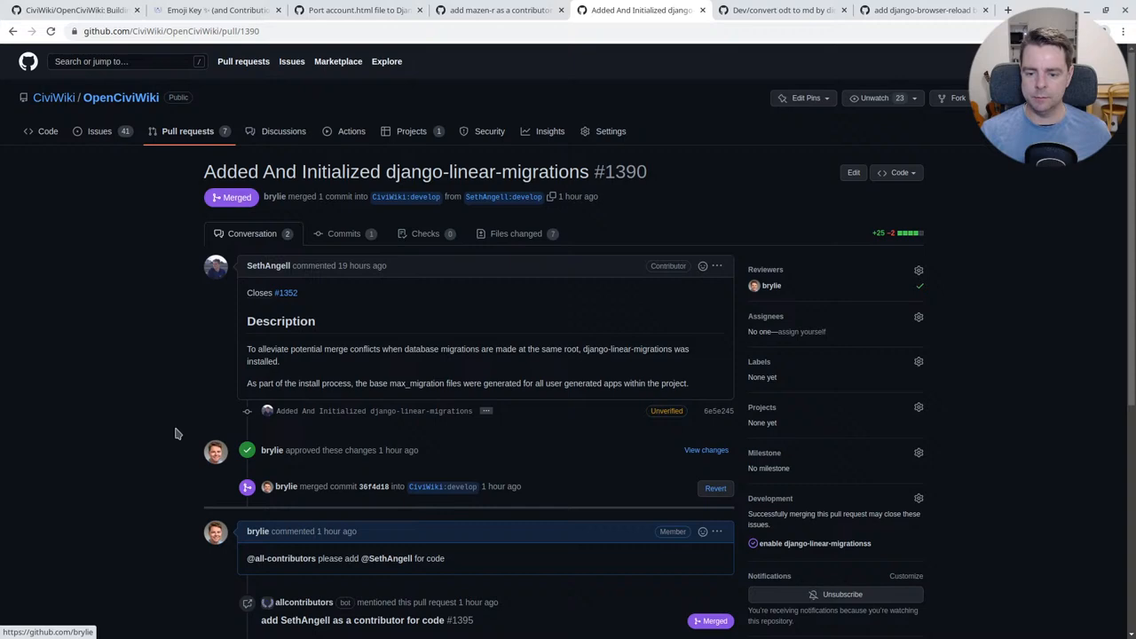
{"action": "mouse_move", "coordinate": [188, 406]}
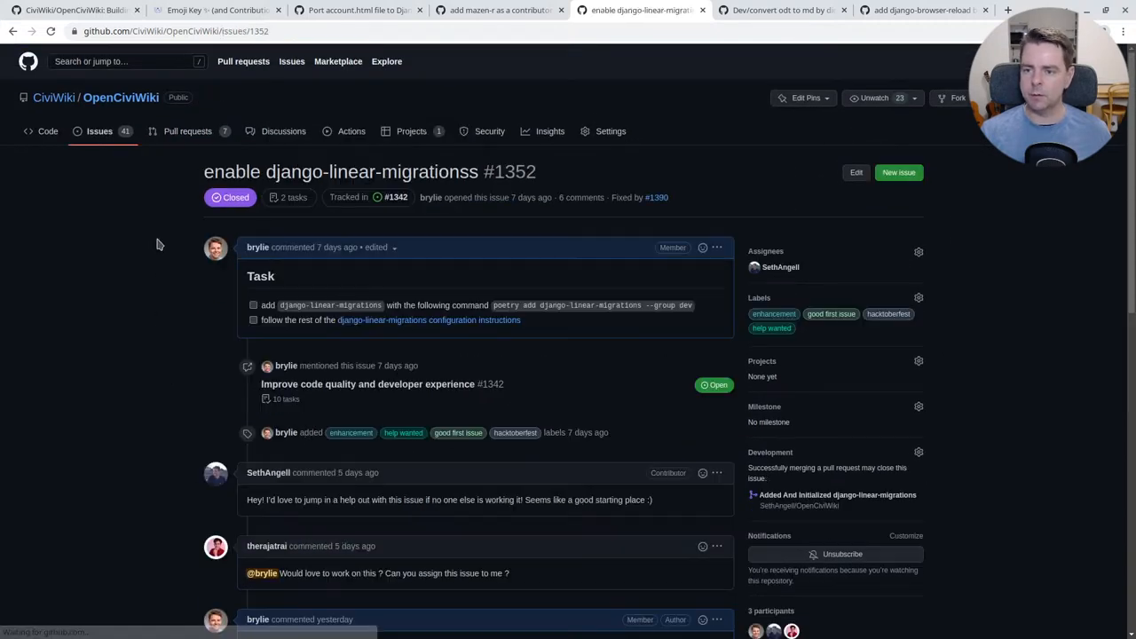
{"action": "mouse_move", "coordinate": [887, 314]}
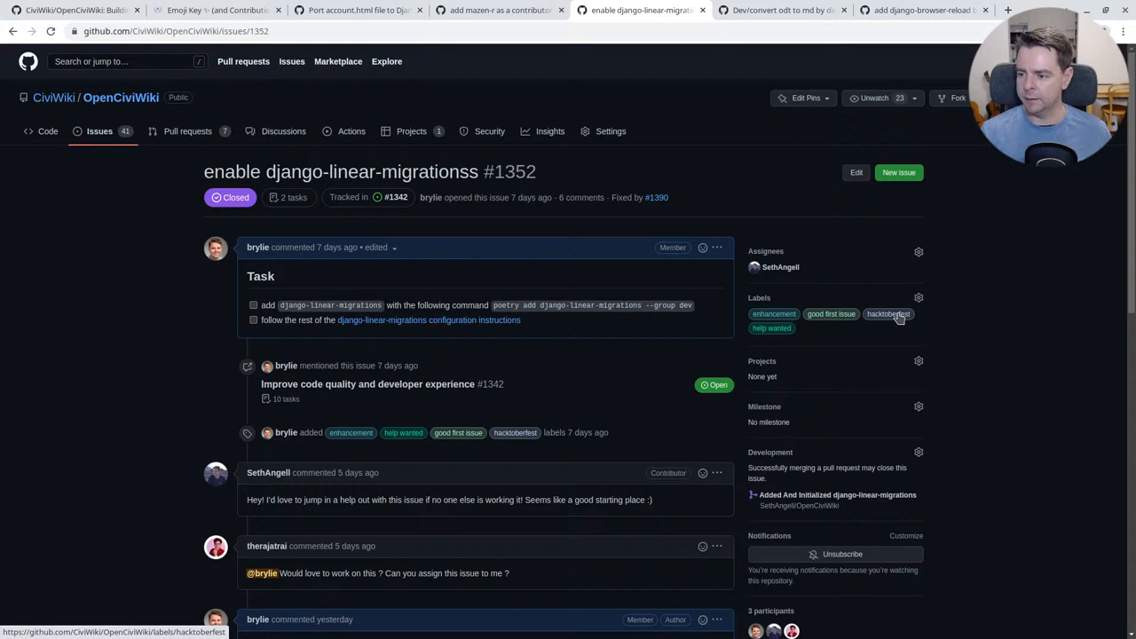
{"action": "left_click", "coordinate": [777, 10]}
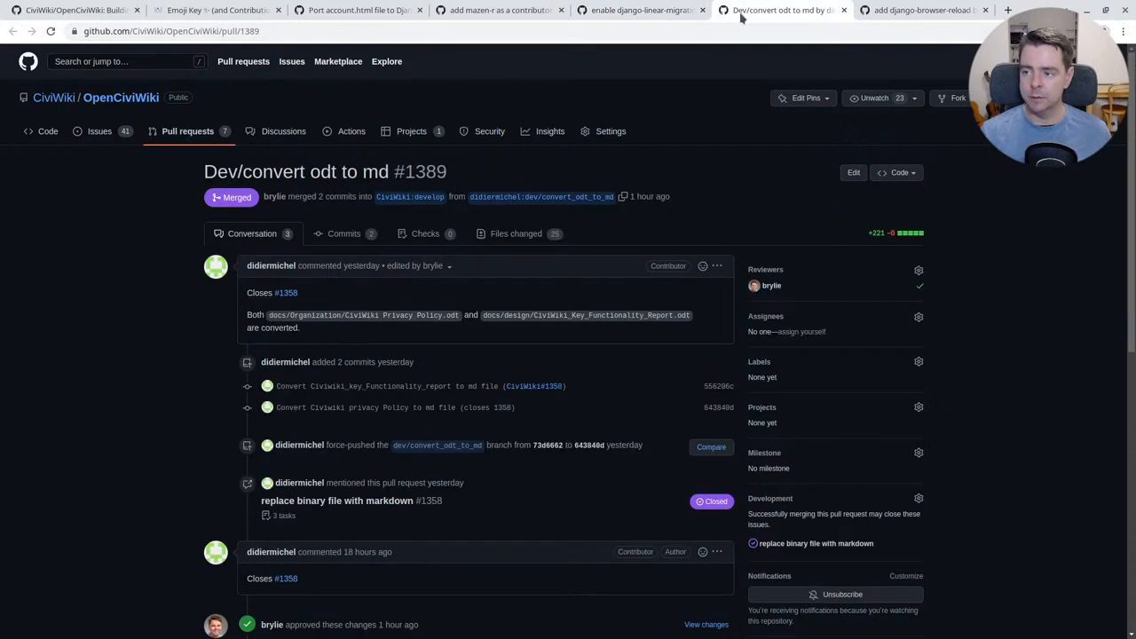
{"action": "left_click", "coordinate": [639, 11]}
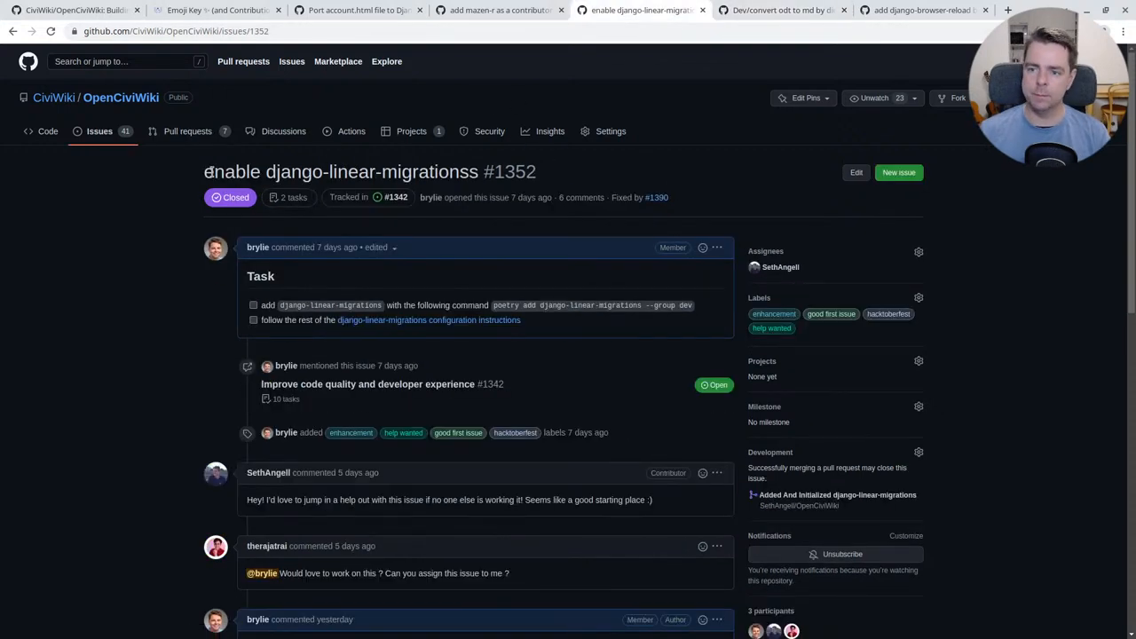
{"action": "left_click", "coordinate": [780, 10]}
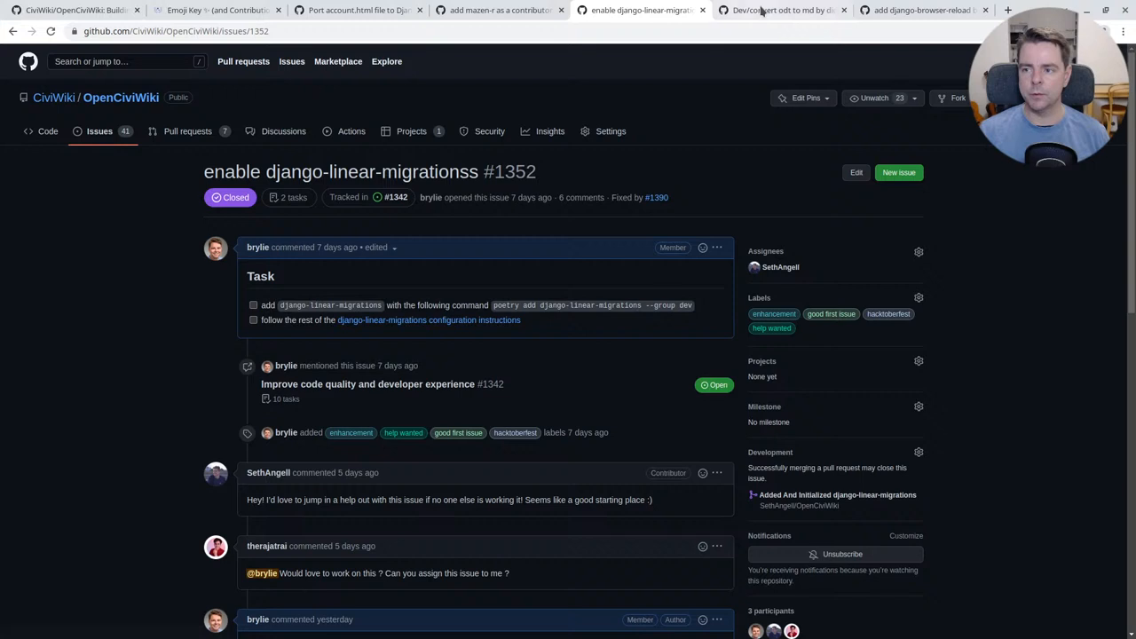
{"action": "left_click", "coordinate": [781, 10]}
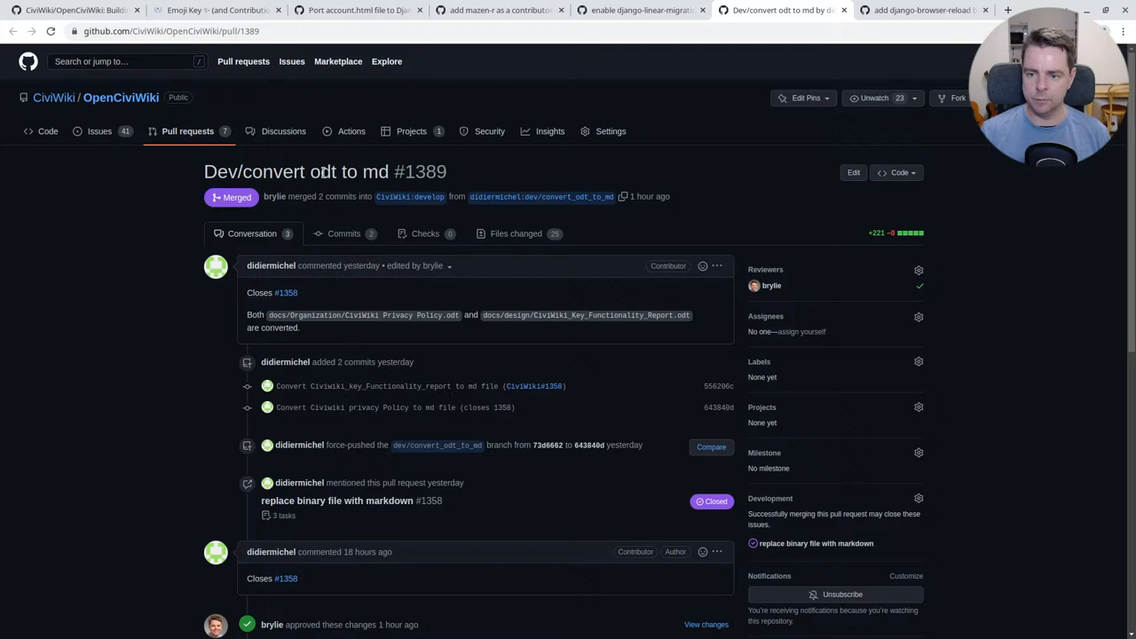
{"action": "double_click", "coordinate": [323, 170]}
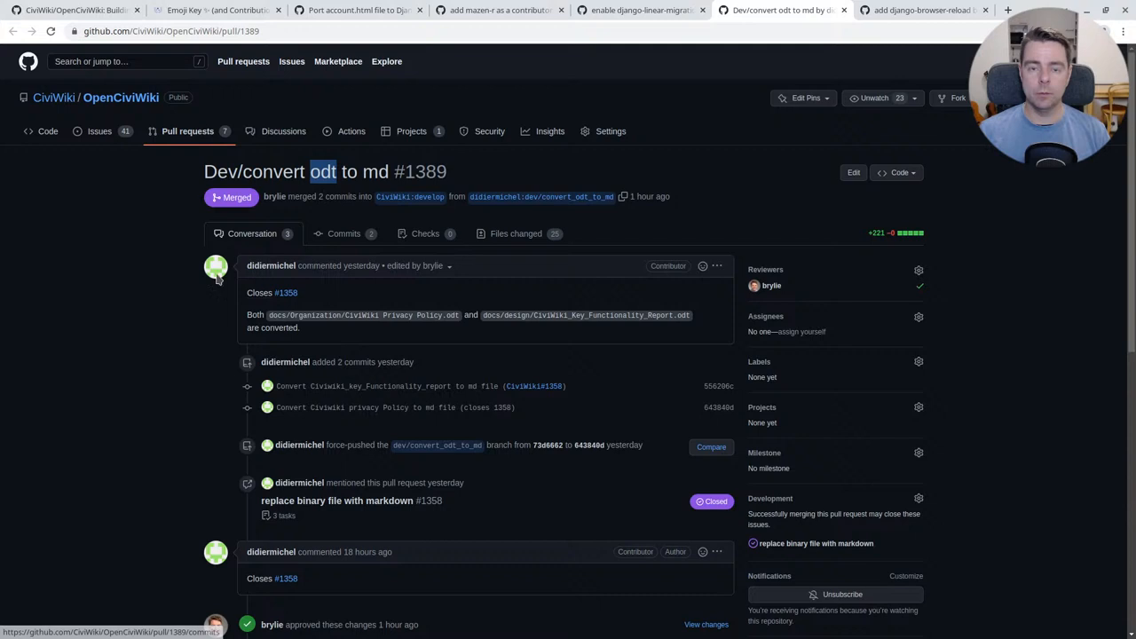
{"action": "mouse_move", "coordinate": [71, 382]}
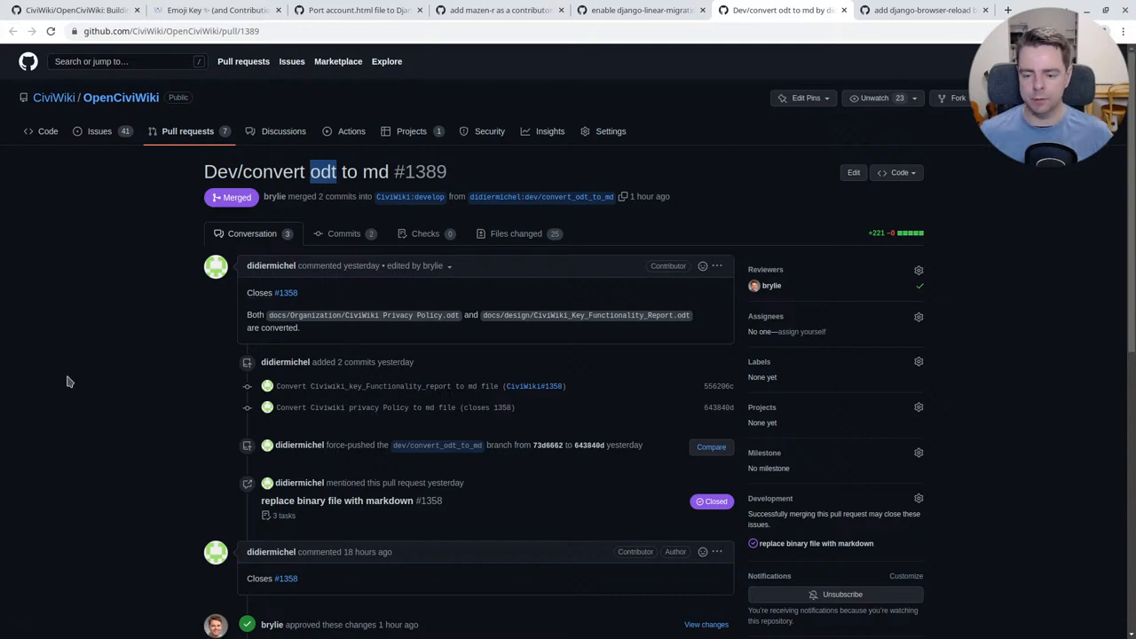
{"action": "mouse_move", "coordinate": [185, 349]}
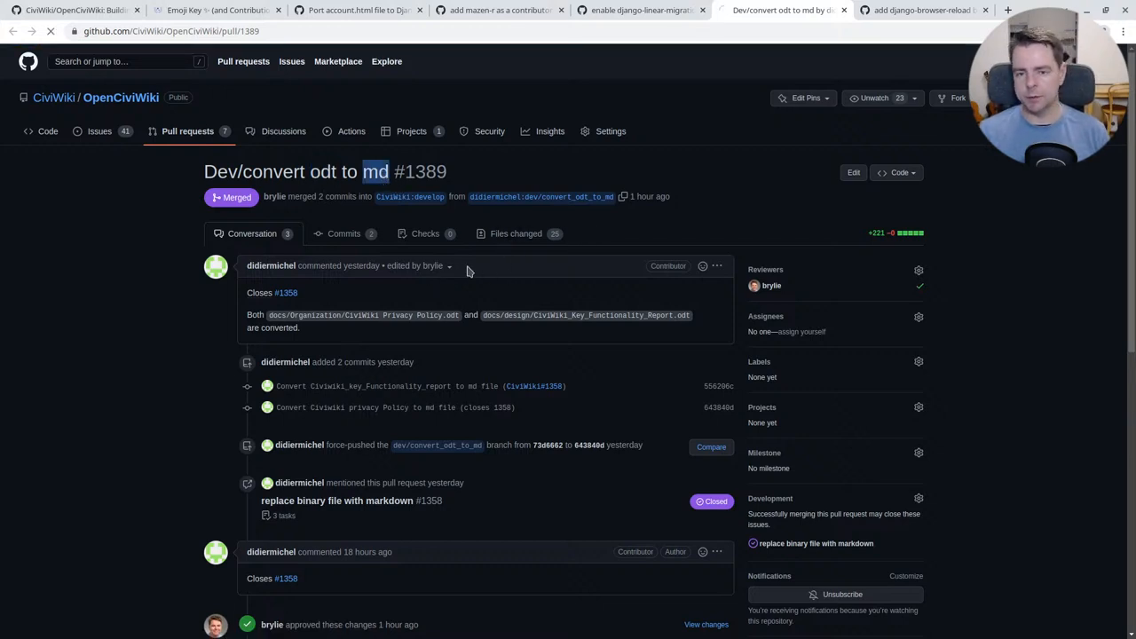
{"action": "left_click", "coordinate": [515, 232]}
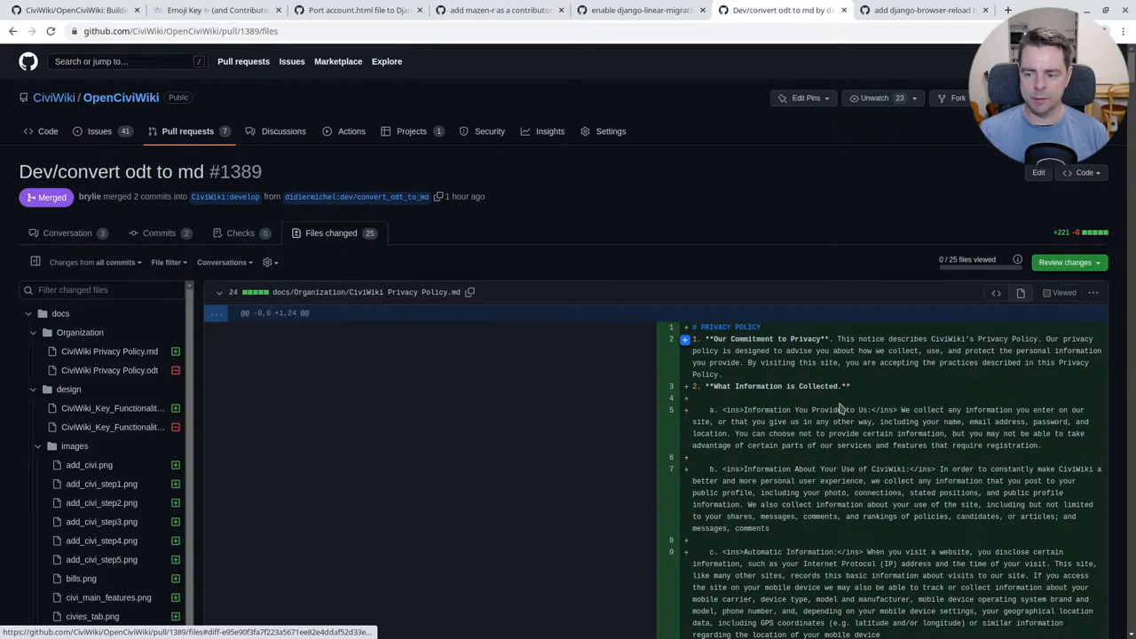
{"action": "scroll", "scroll_direction": "down", "scroll_amount": 3}
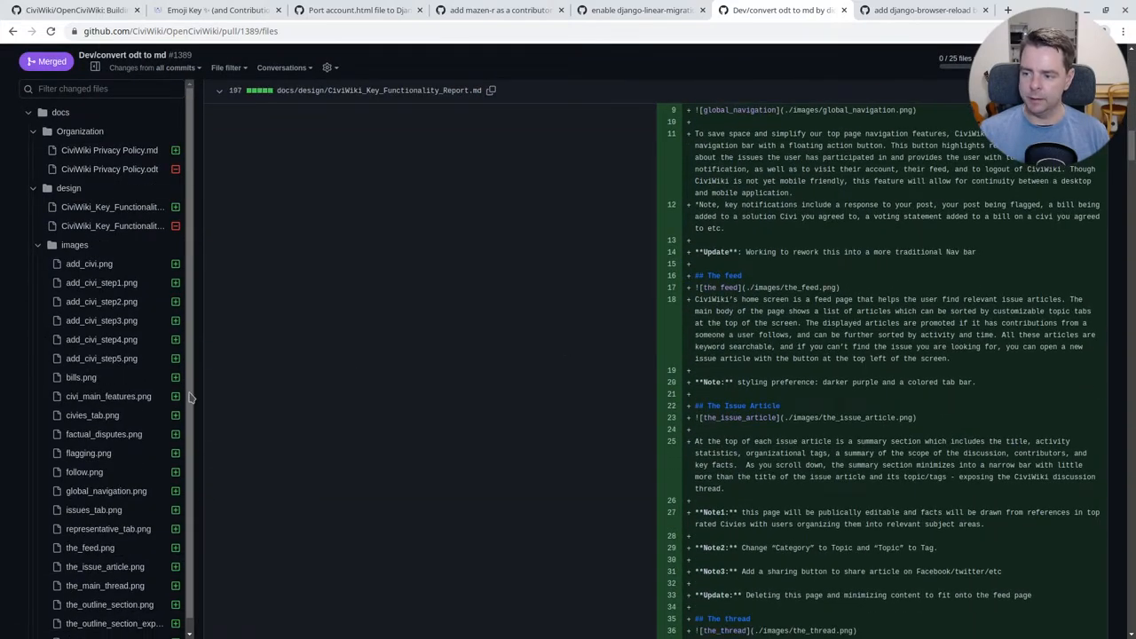
{"action": "scroll", "scroll_direction": "down", "scroll_amount": 3}
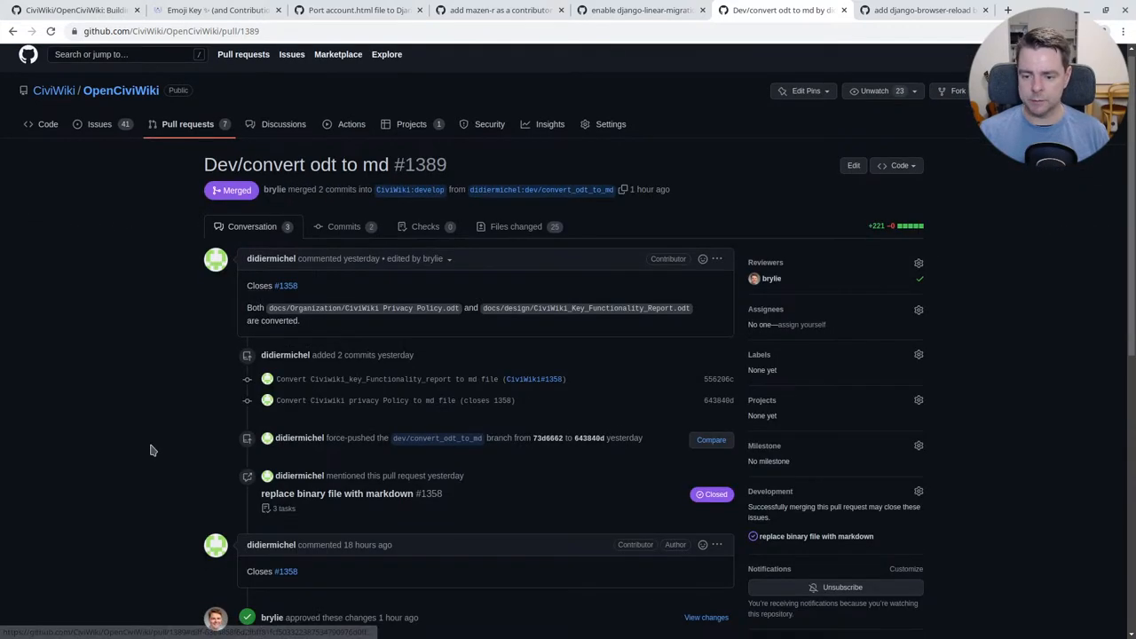
{"action": "scroll", "scroll_direction": "down", "scroll_amount": 3}
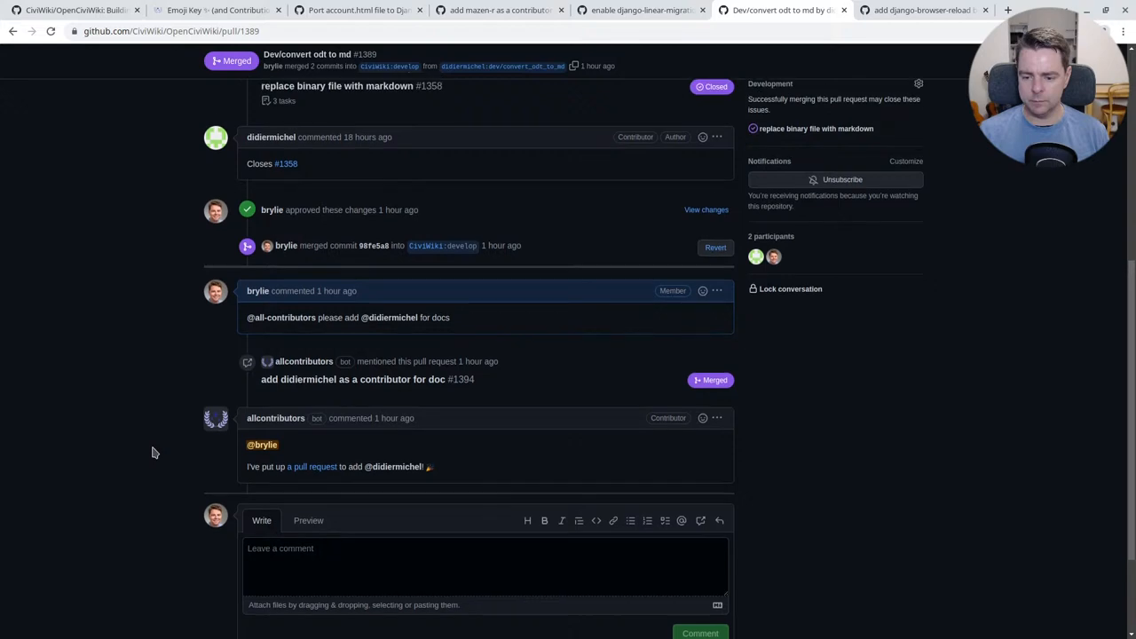
{"action": "scroll", "scroll_direction": "down", "scroll_amount": 3}
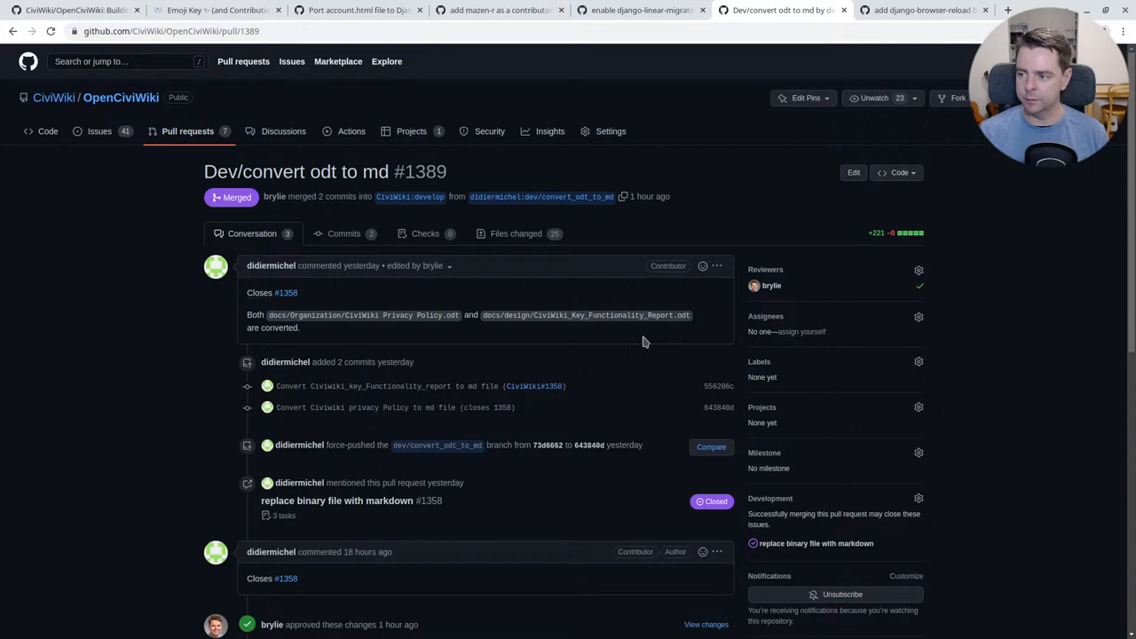
{"action": "mouse_move", "coordinate": [164, 415]}
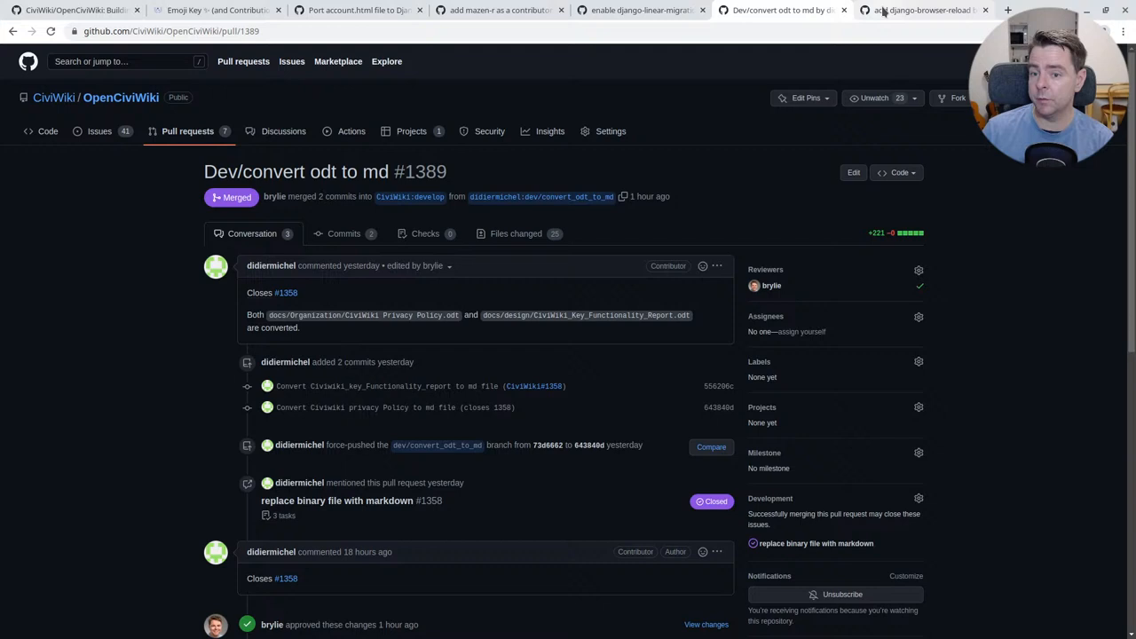
Step: Review the django-browser-reload file changes in CompanionshipCare pull request #114
{"action": "left_click", "coordinate": [923, 11]}
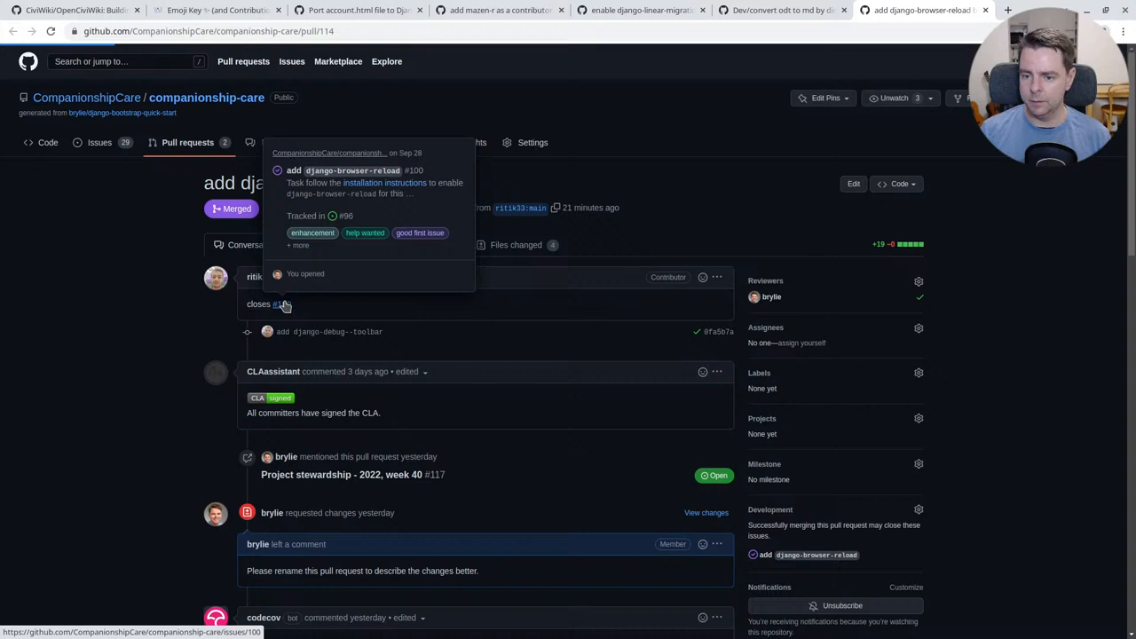
{"action": "left_click", "coordinate": [281, 304]}
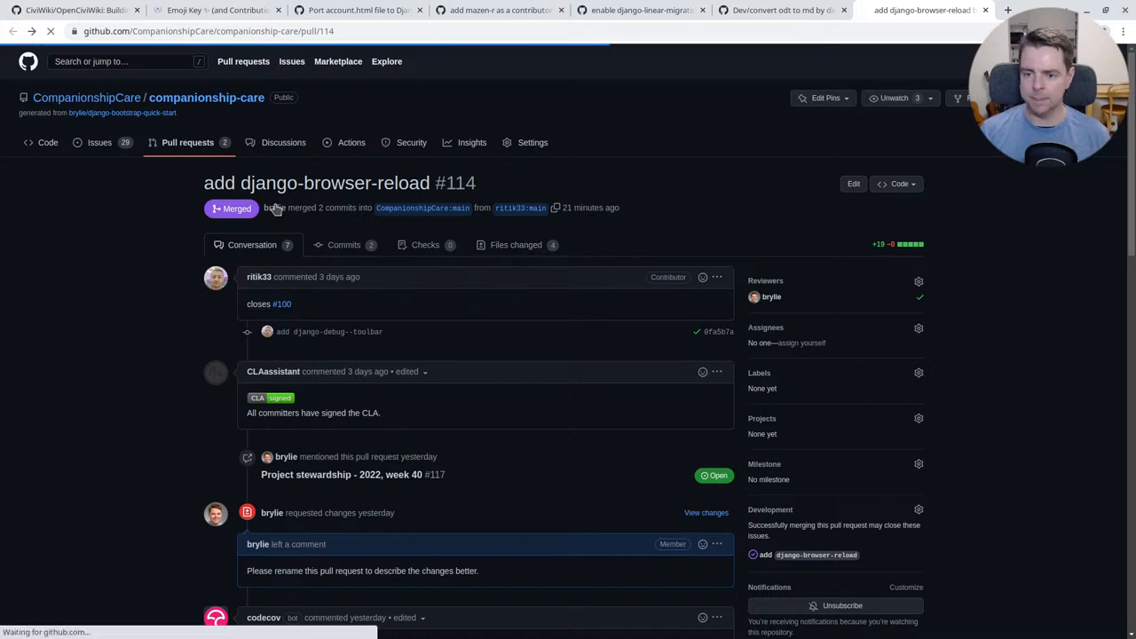
{"action": "left_click", "coordinate": [515, 245]}
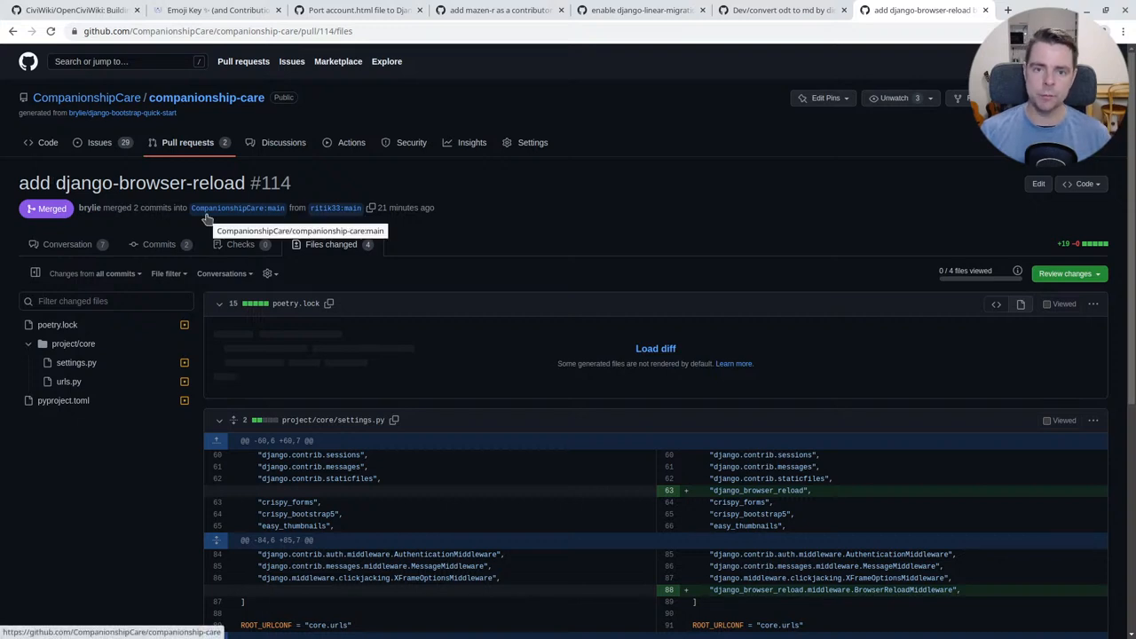
{"action": "scroll", "scroll_direction": "down", "scroll_amount": 3}
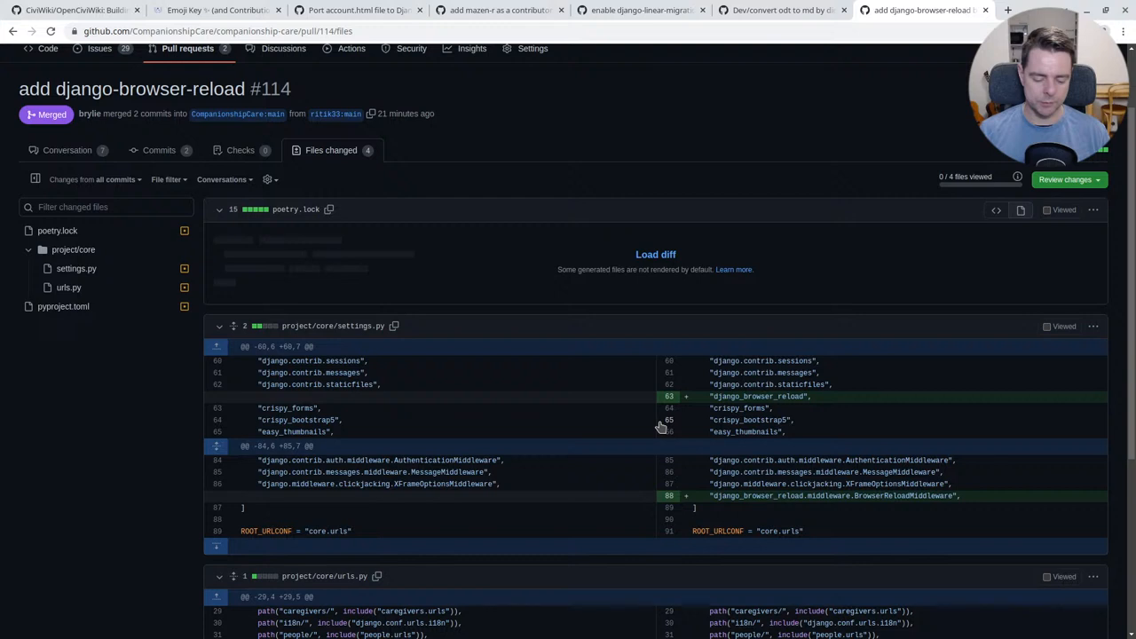
{"action": "scroll", "scroll_direction": "down", "scroll_amount": 3}
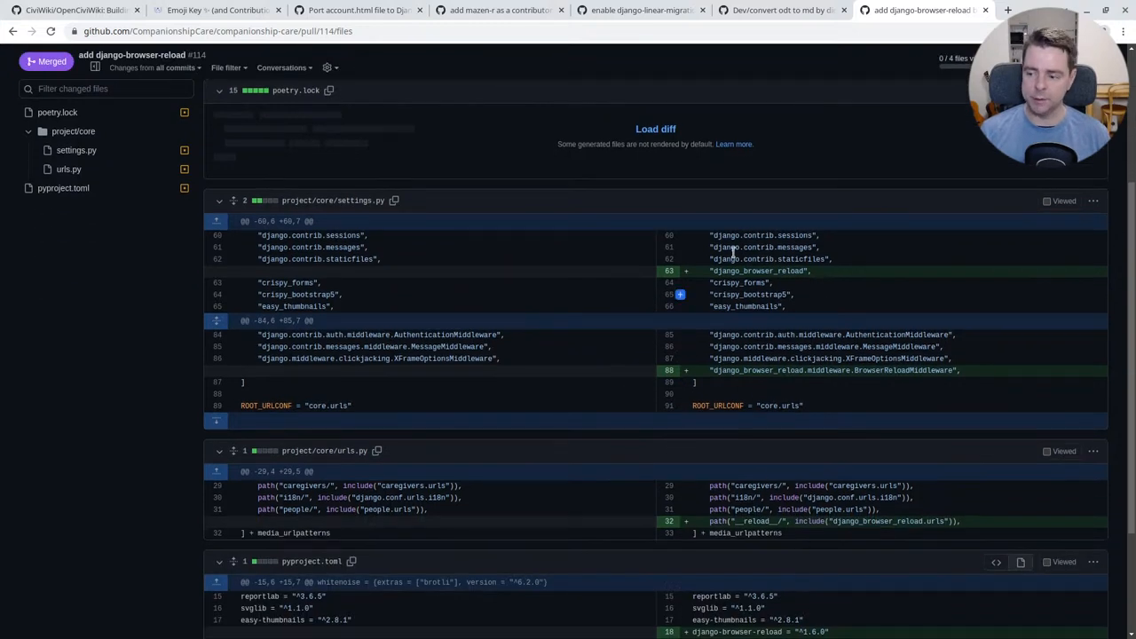
{"action": "scroll", "scroll_direction": "down", "scroll_amount": 3}
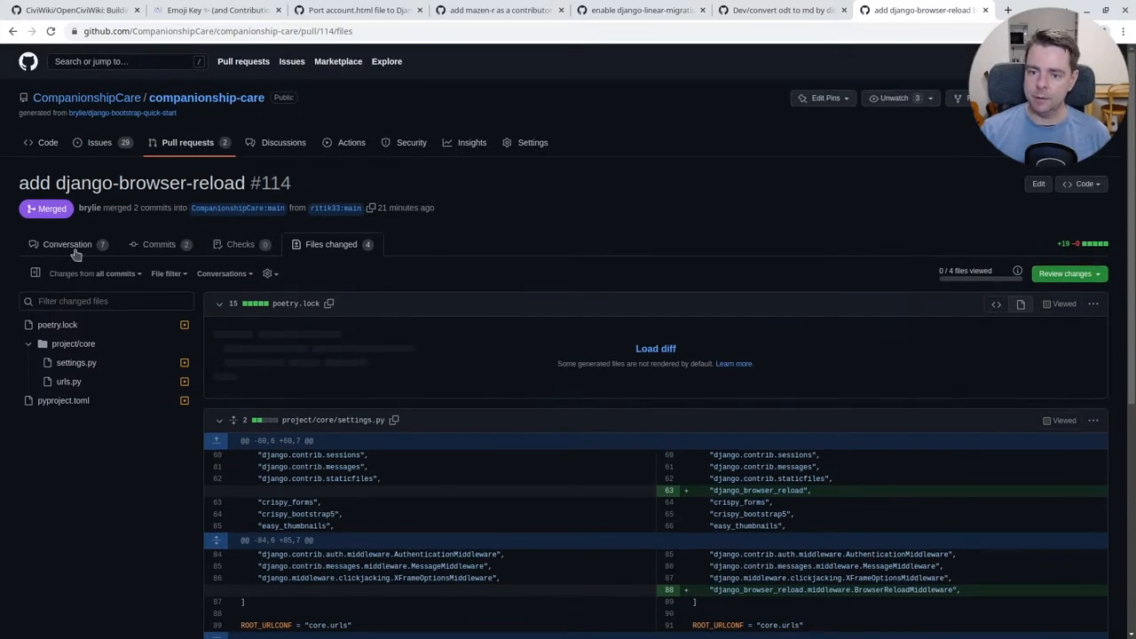
Step: Return to PR #114's conversation, then bring up the OpenCiviWiki repository page
{"action": "left_click", "coordinate": [67, 245]}
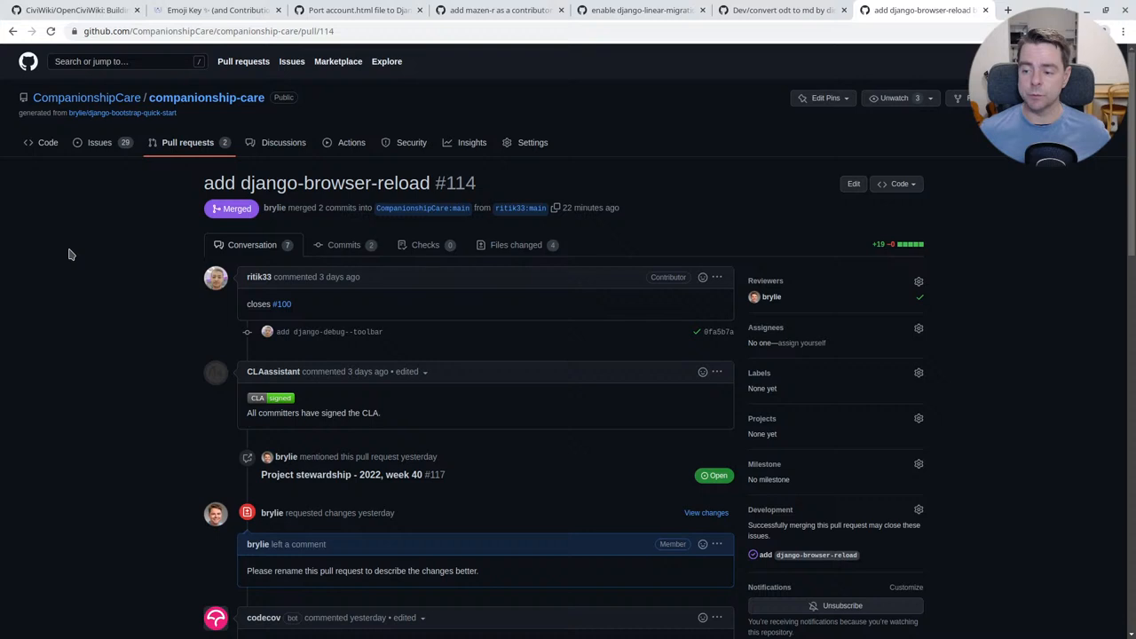
{"action": "mouse_move", "coordinate": [78, 284]}
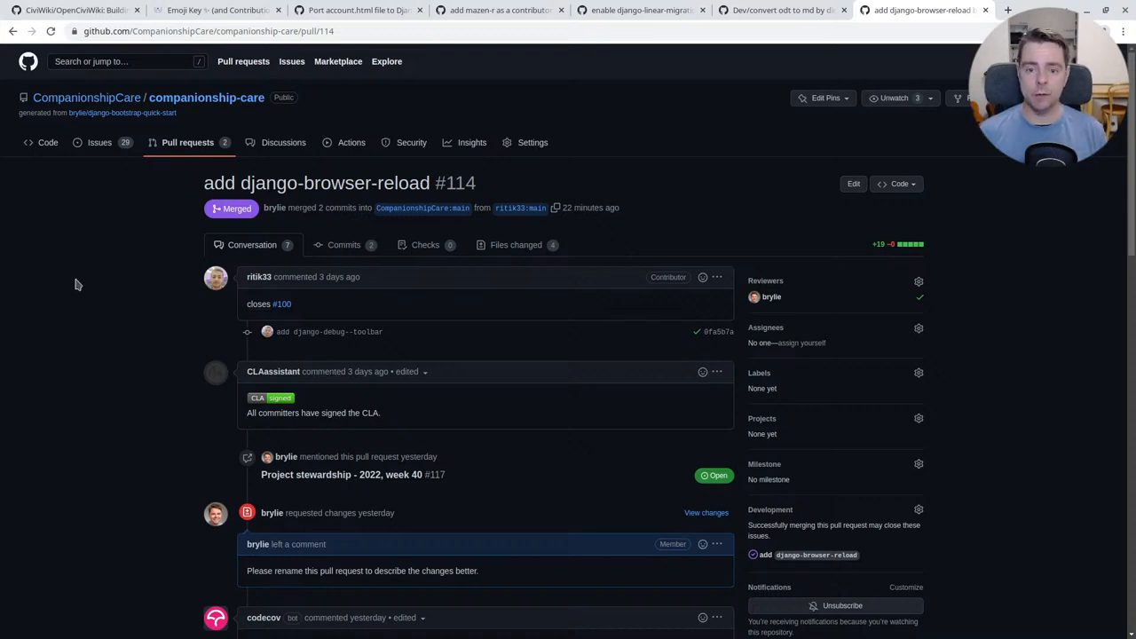
{"action": "mouse_move", "coordinate": [358, 229]}
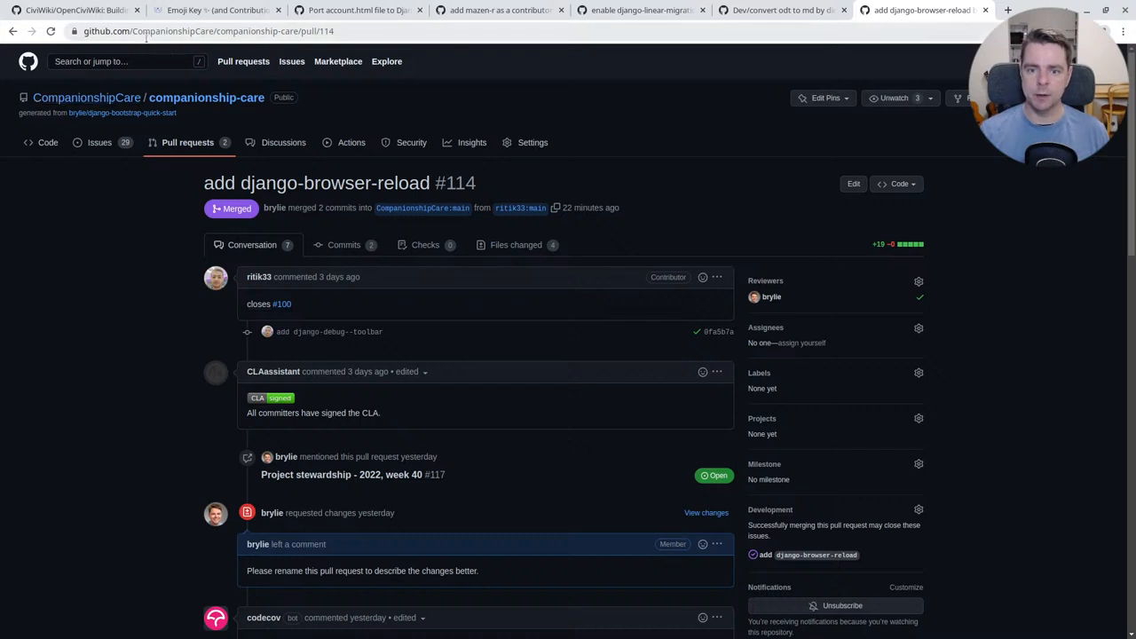
{"action": "left_click", "coordinate": [71, 10]}
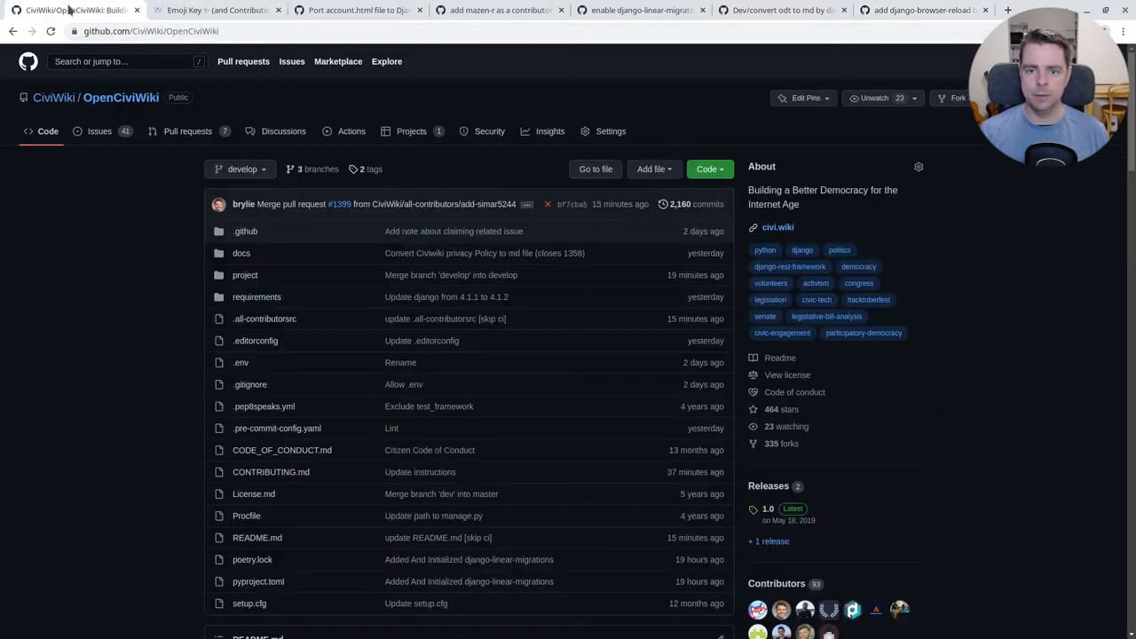
{"action": "mouse_move", "coordinate": [124, 178]}
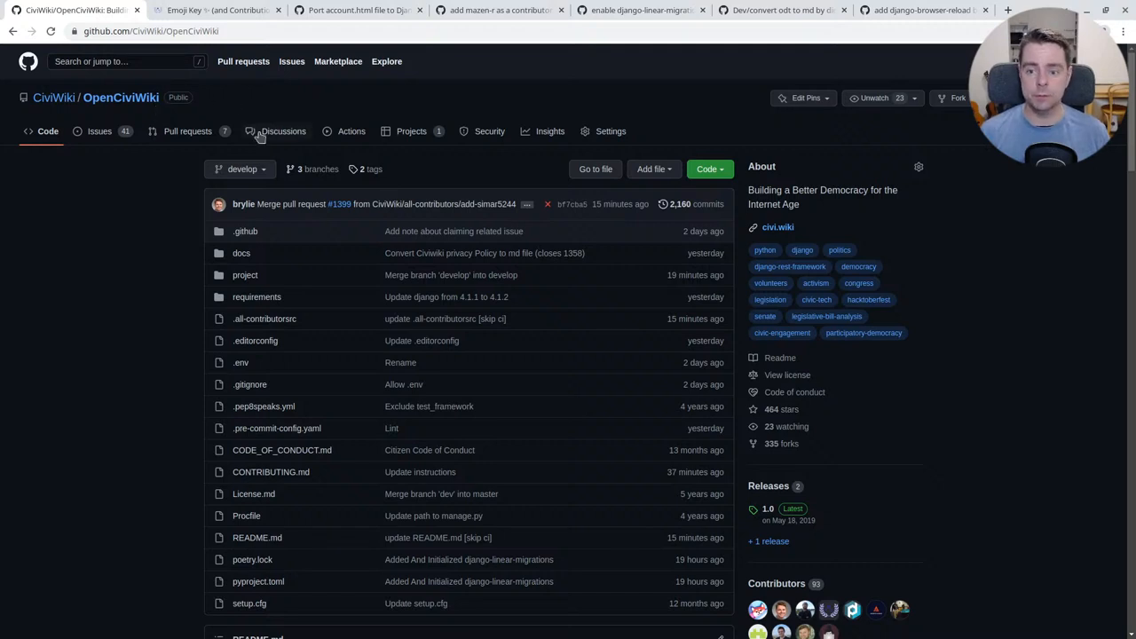
{"action": "mouse_move", "coordinate": [284, 131]}
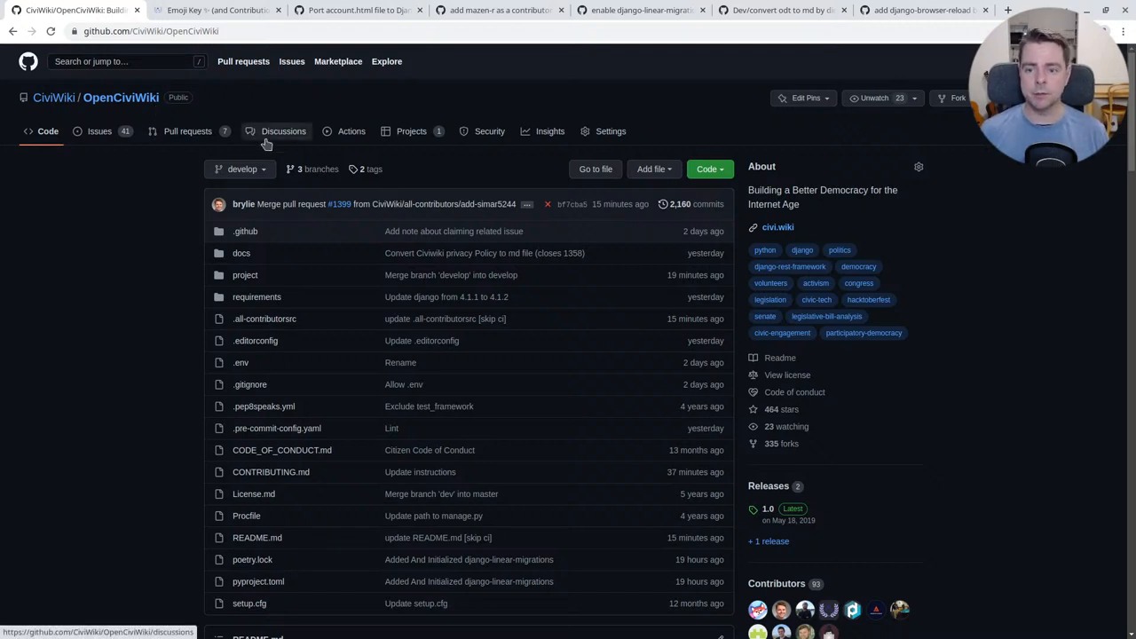